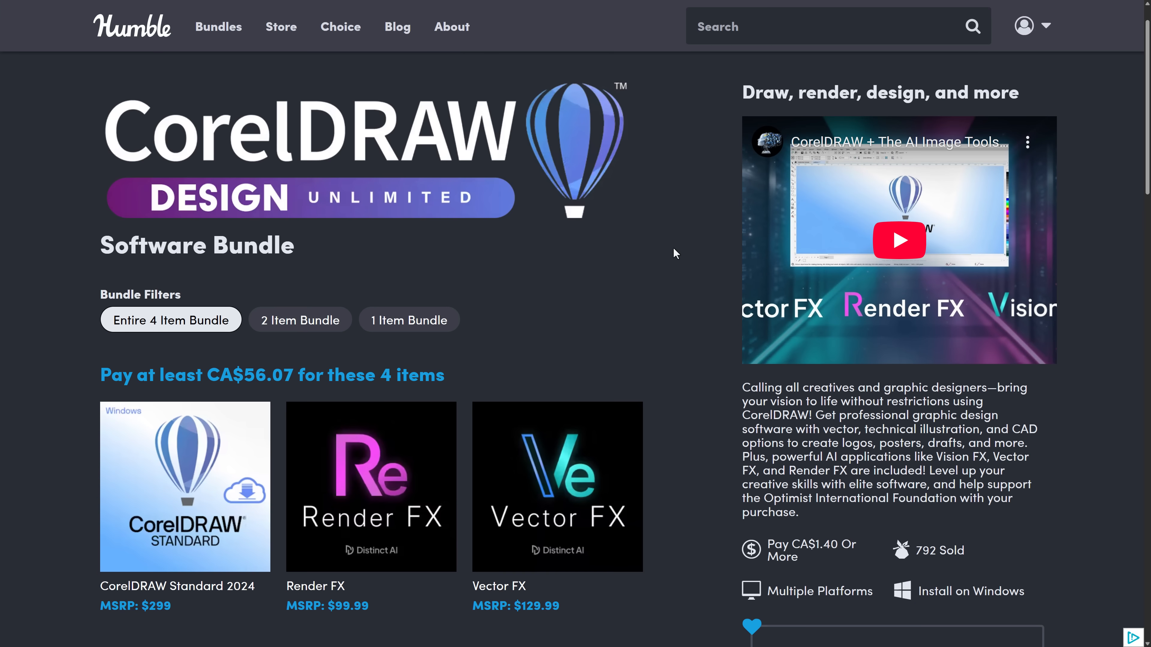
mouse_move(341, 424)
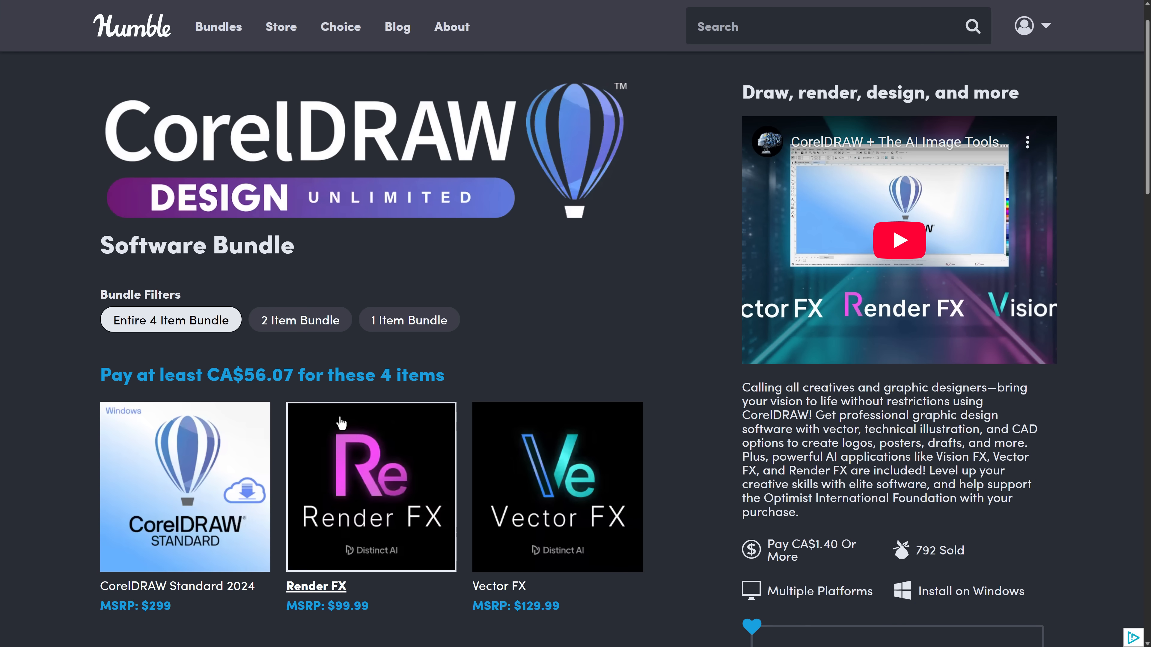
Scroll down through the Ultimate 3D & VR Sculpting mega bundle's item grid on Humble Bundle
scroll(down, 3)
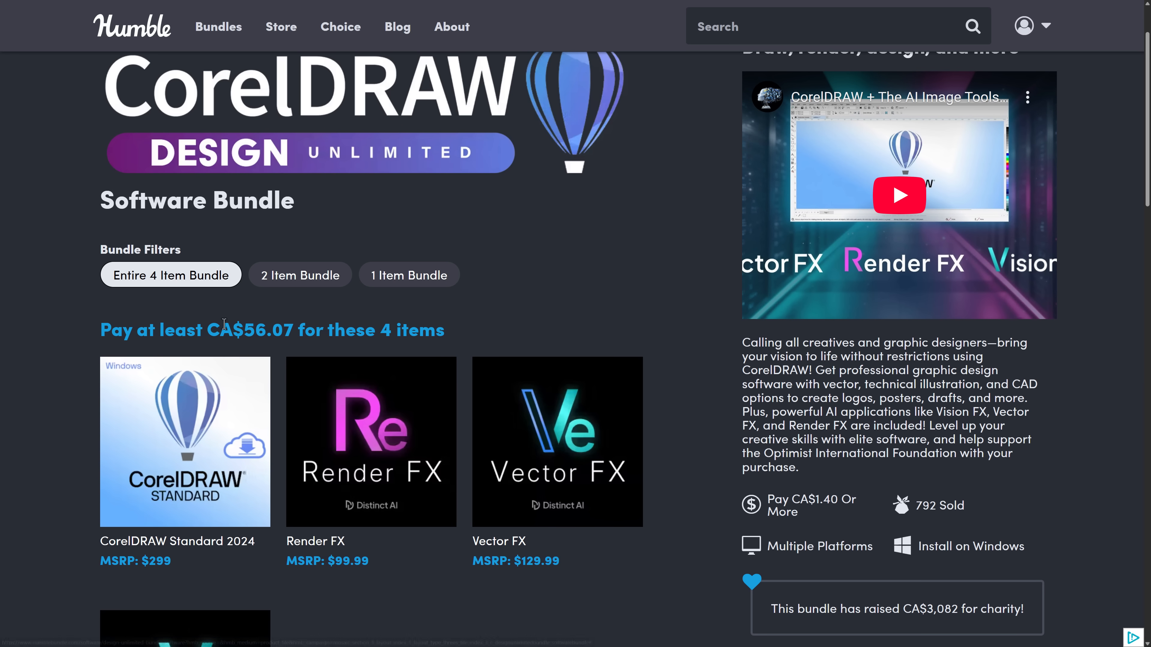
mouse_move(194, 562)
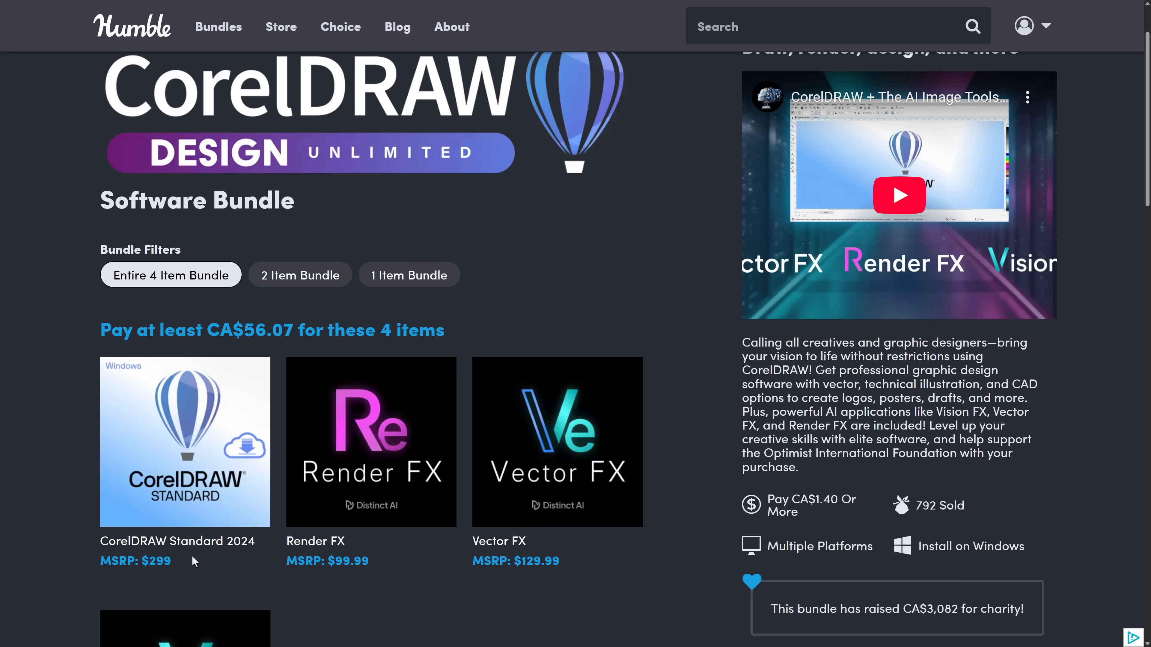
mouse_move(58, 495)
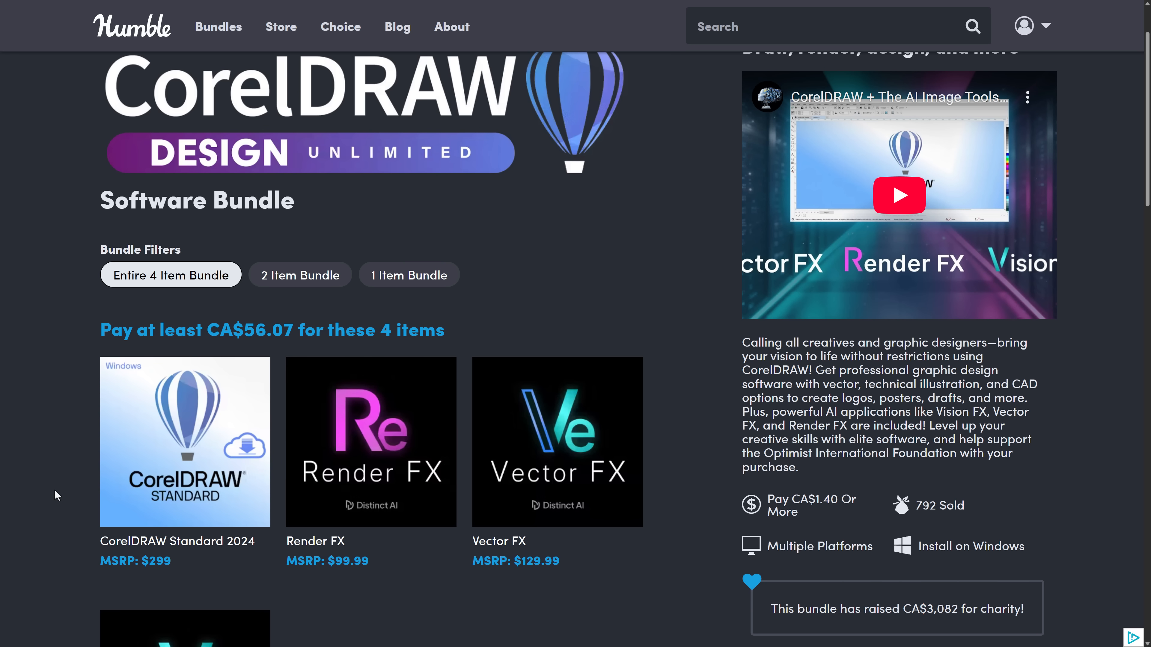
scroll(down, 3)
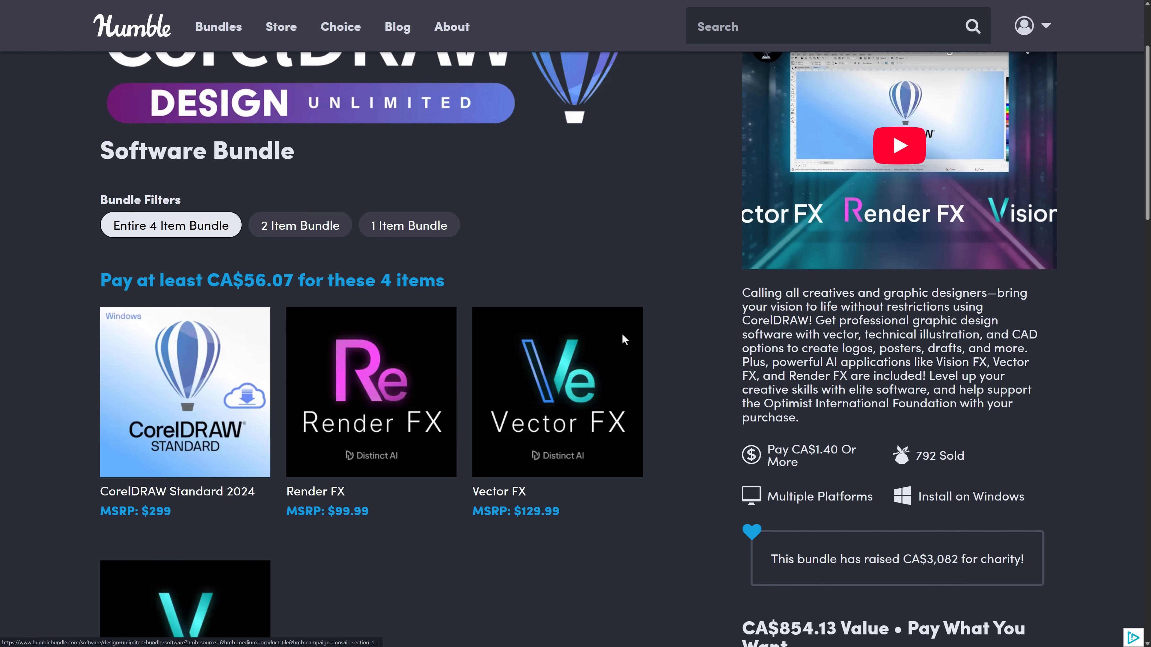
scroll(down, 3)
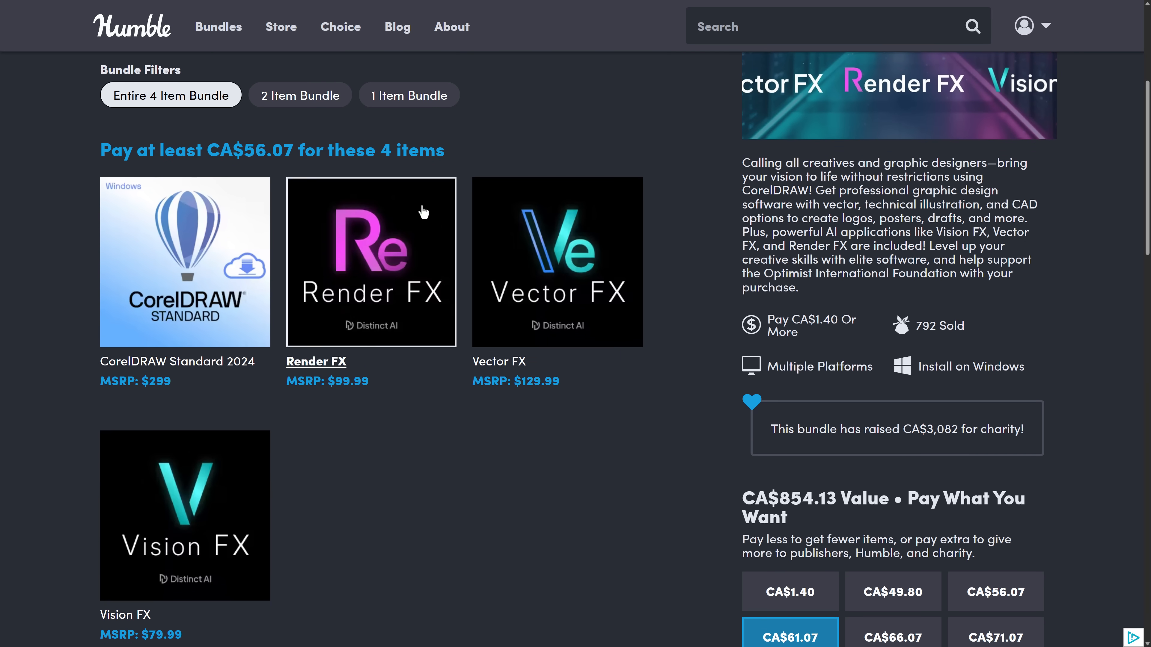
mouse_move(305, 470)
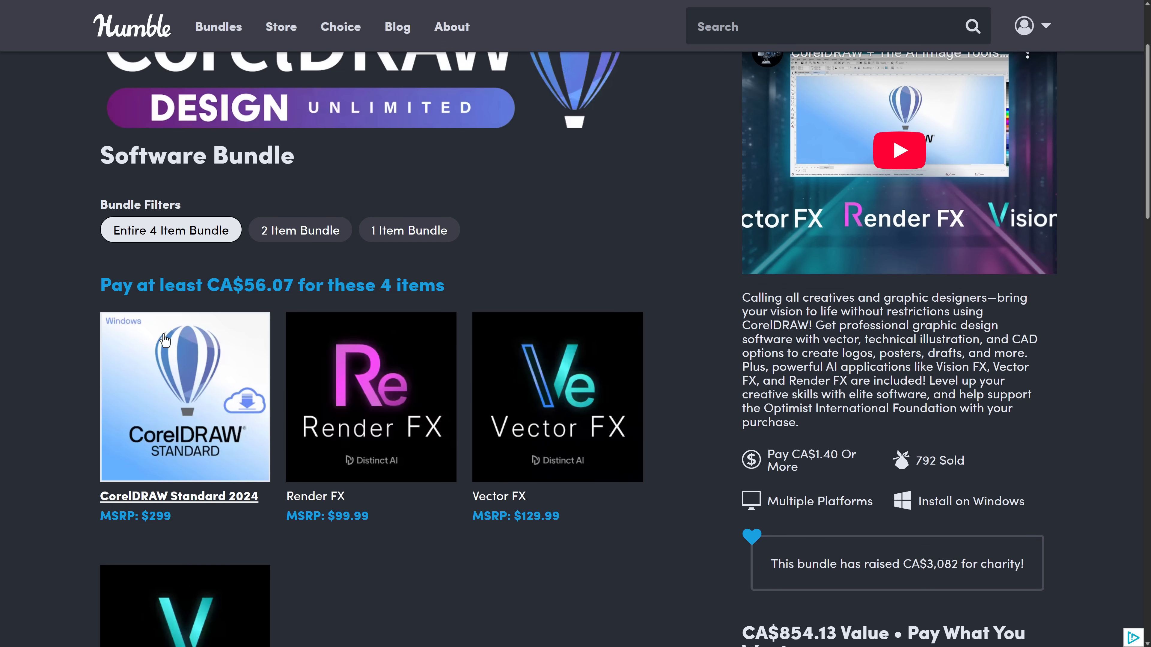
mouse_move(194, 343)
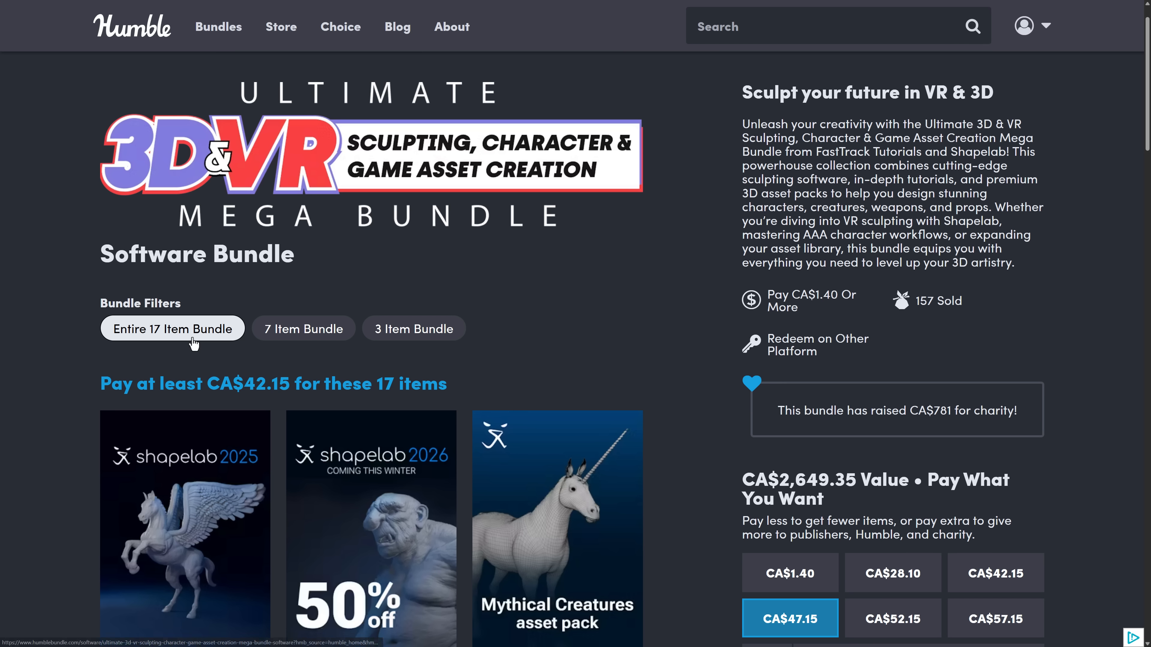
mouse_move(705, 285)
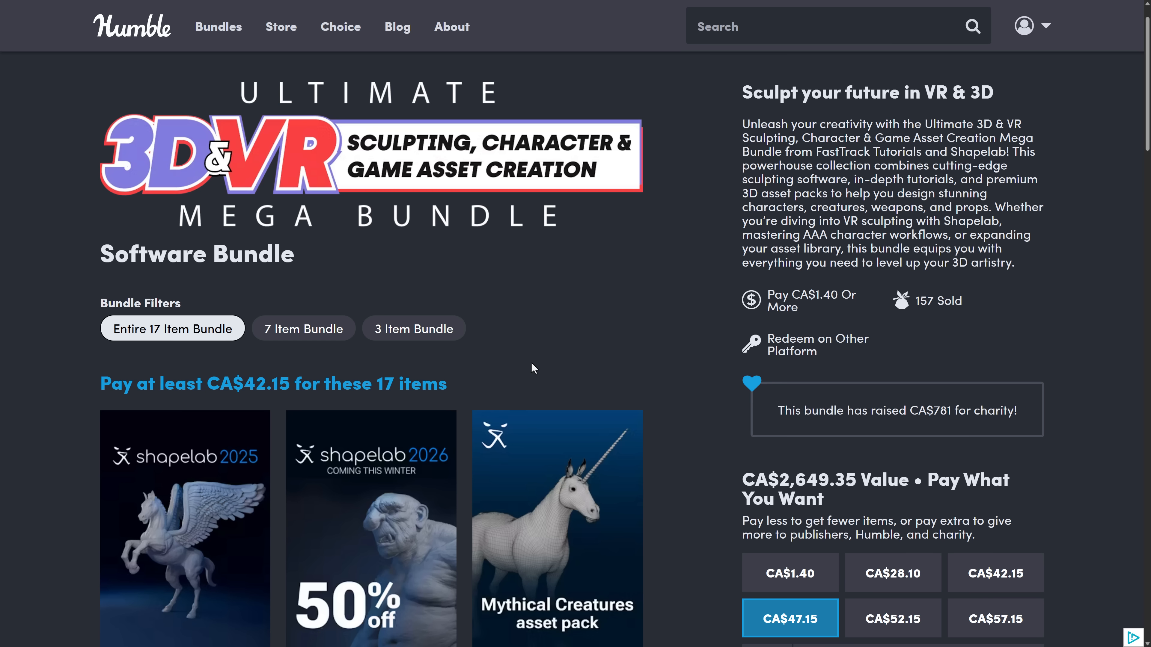
scroll(down, 3)
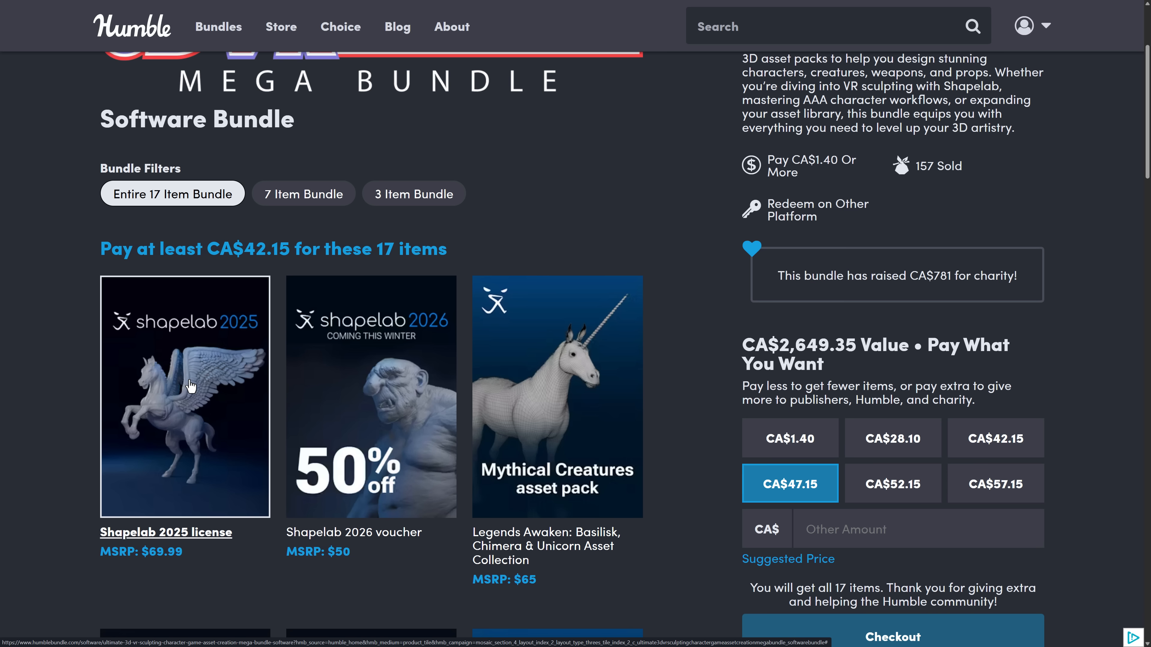
mouse_move(259, 264)
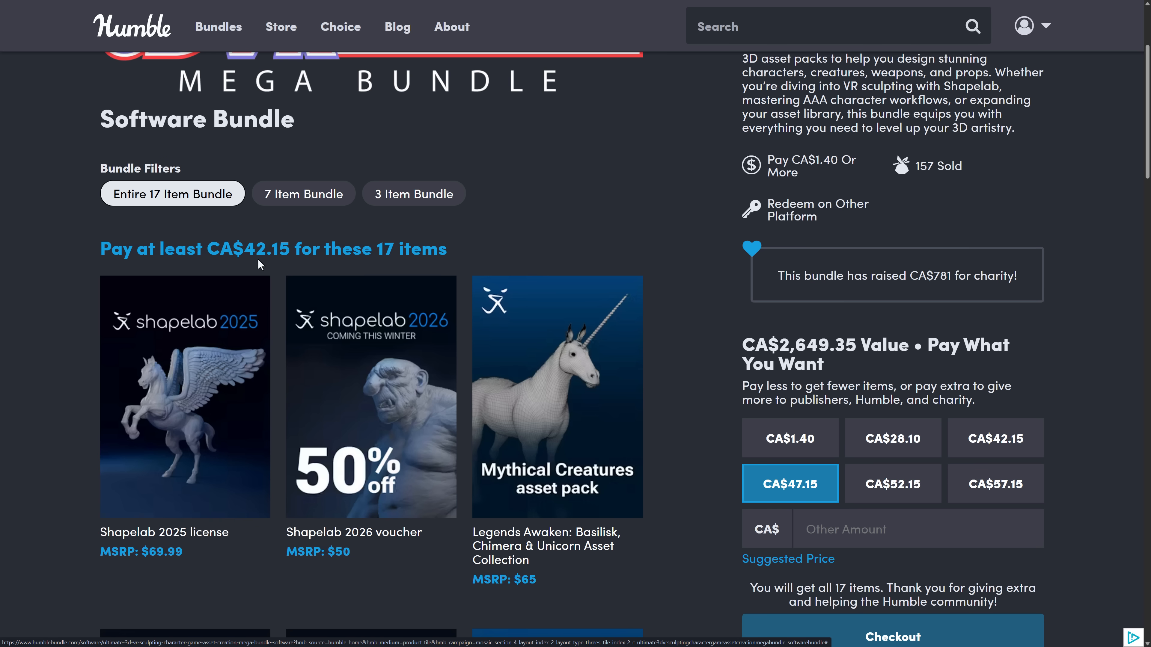
mouse_move(262, 244)
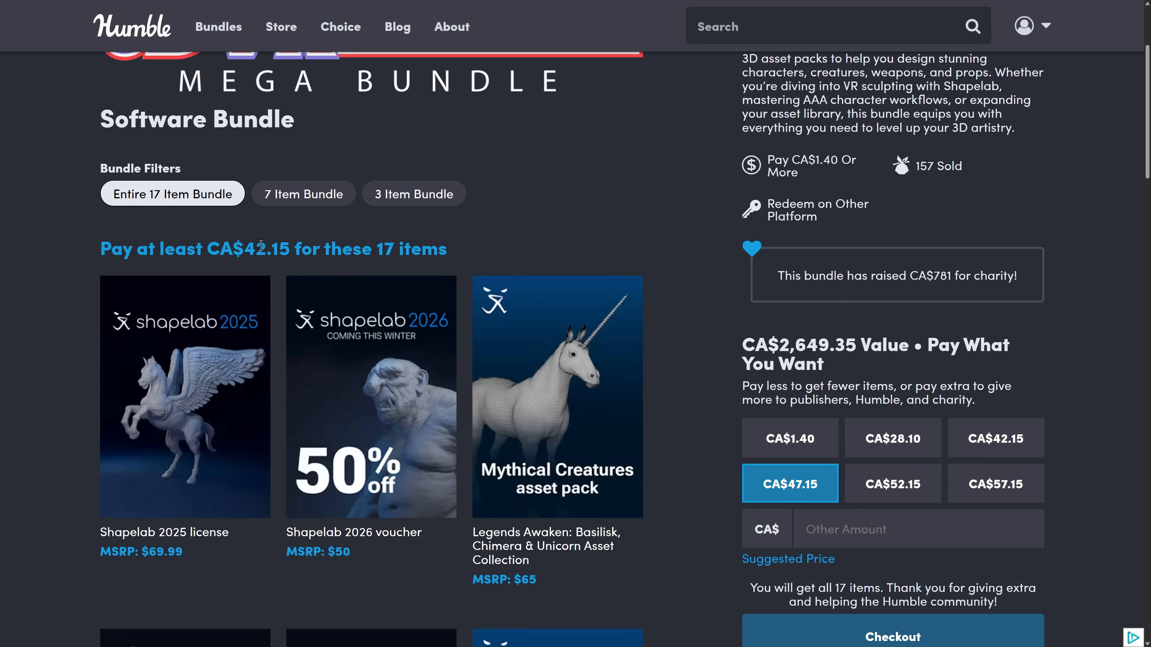
mouse_move(226, 390)
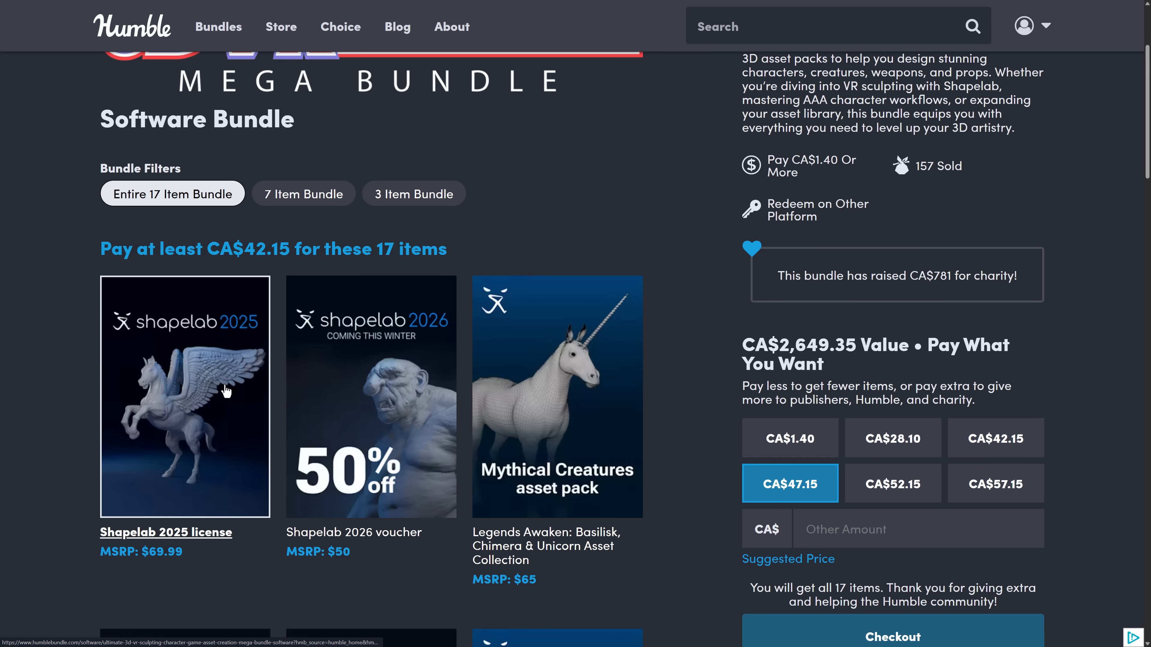
mouse_move(377, 357)
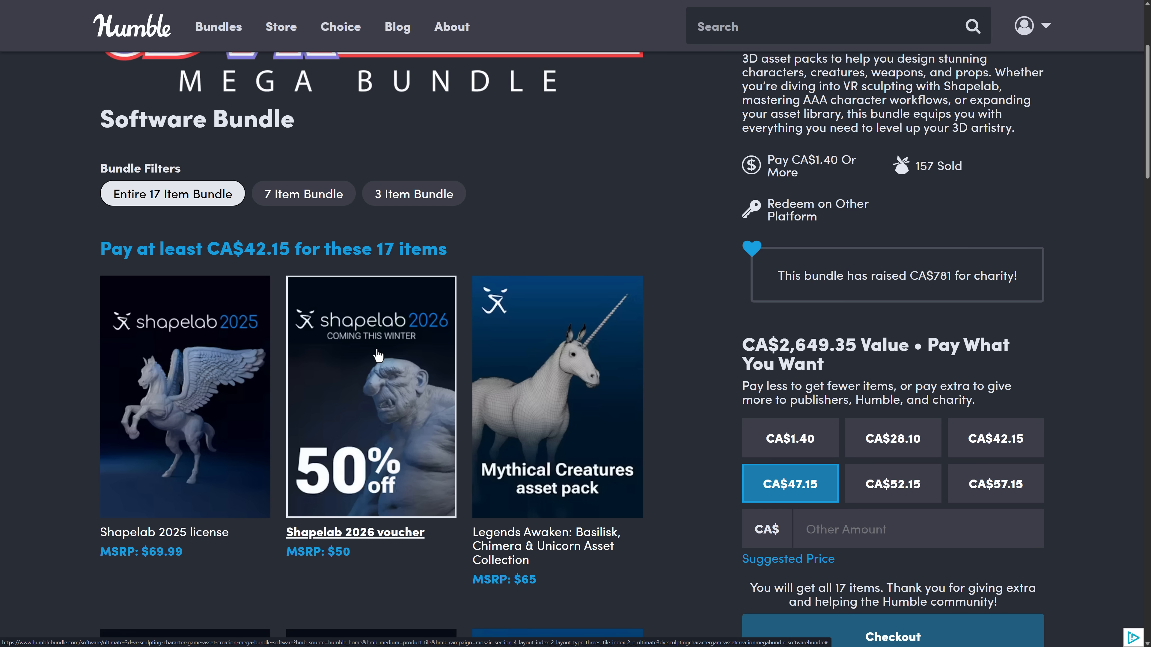
mouse_move(316, 382)
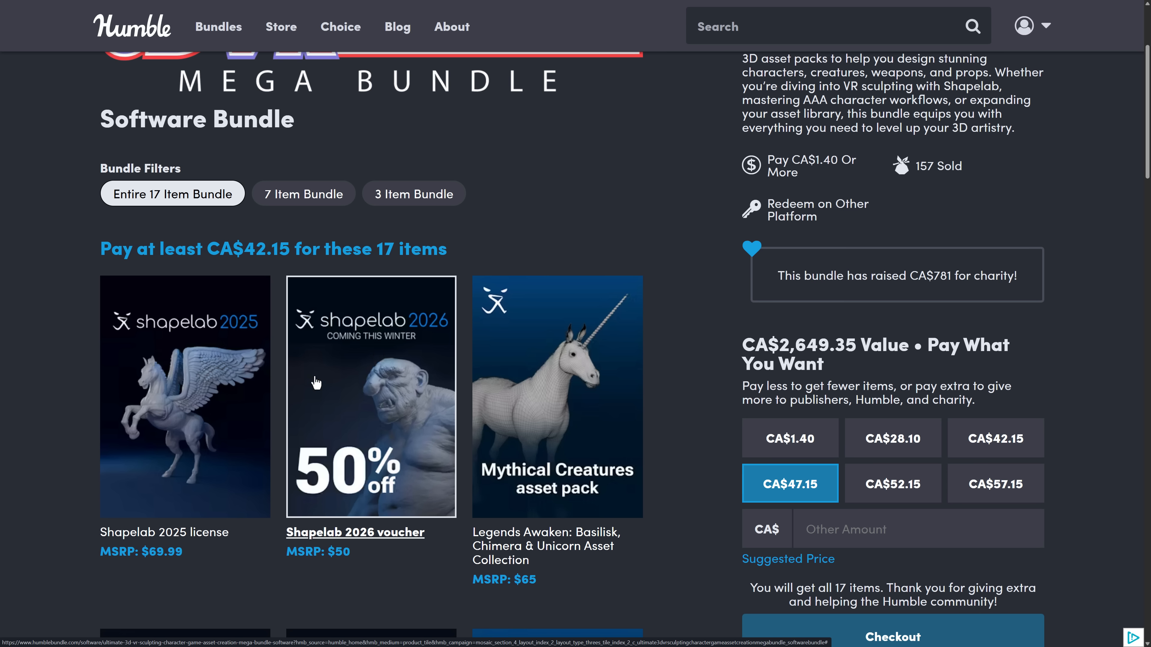
mouse_move(215, 307)
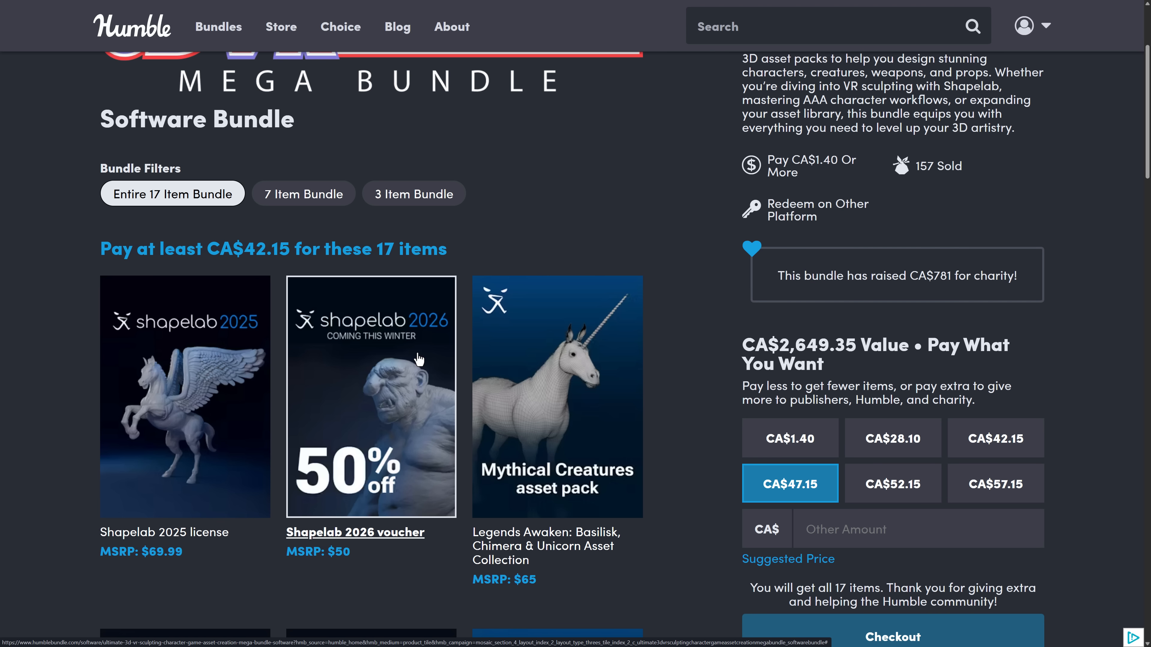
scroll(down, 3)
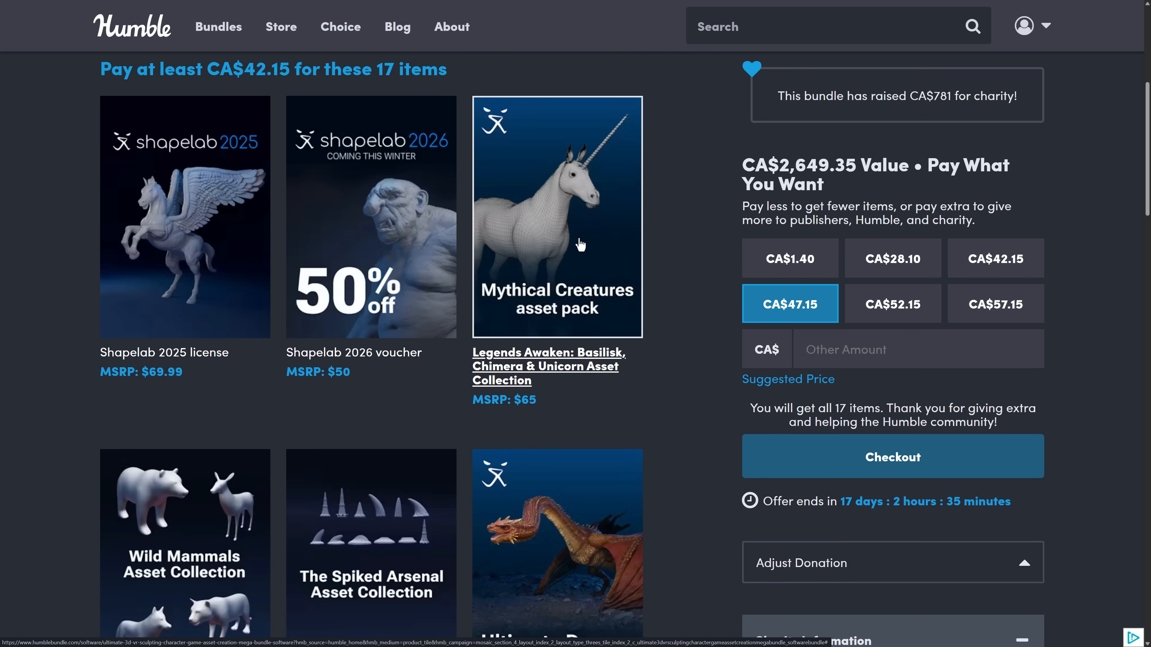
scroll(down, 3)
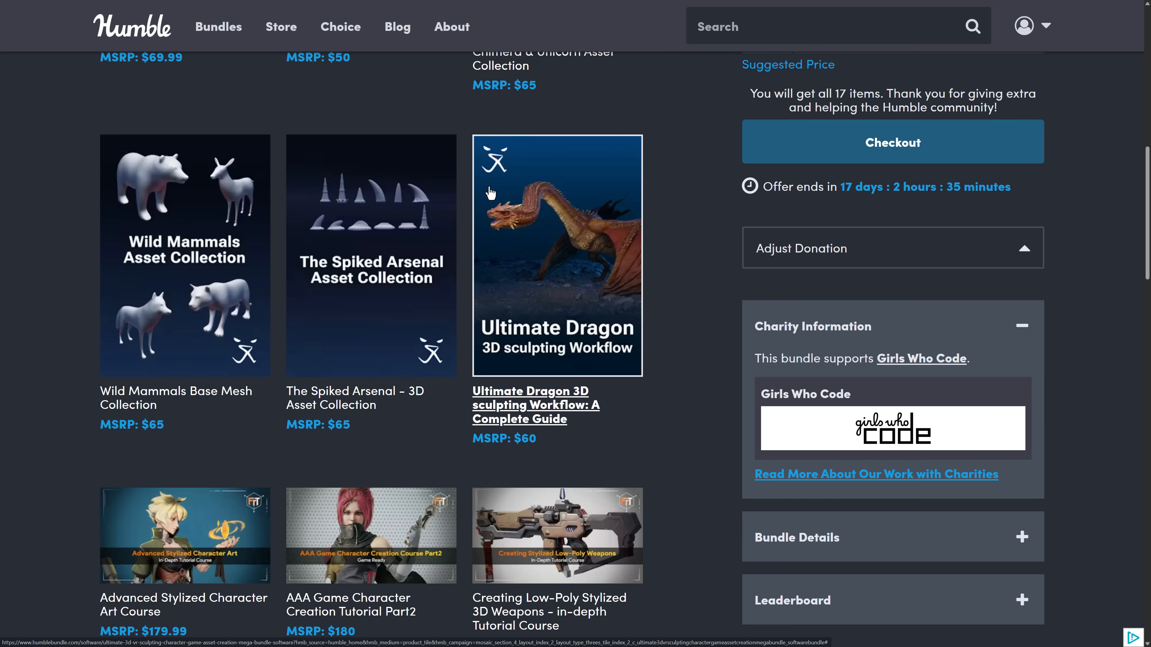
scroll(down, 3)
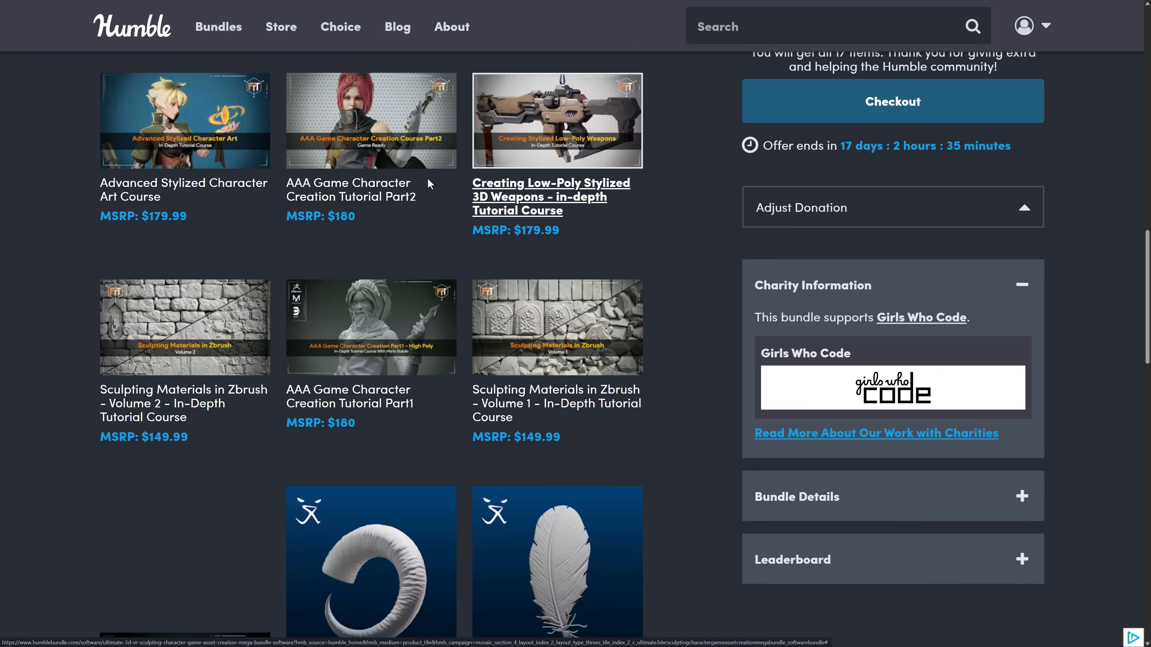
scroll(down, 3)
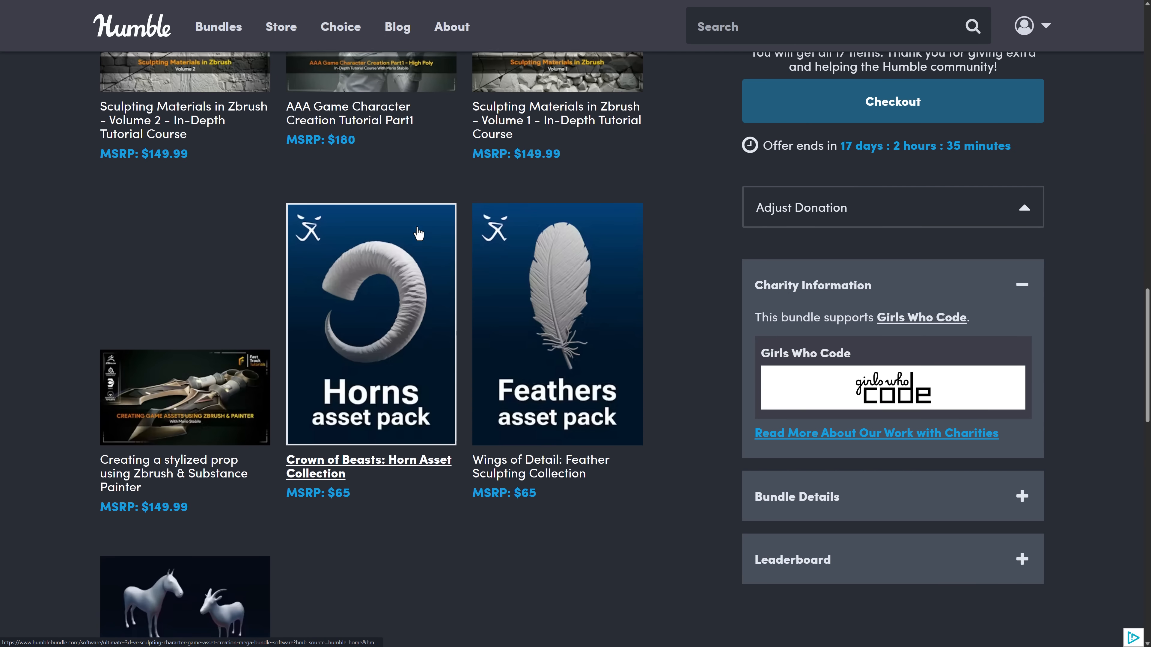
scroll(down, 3)
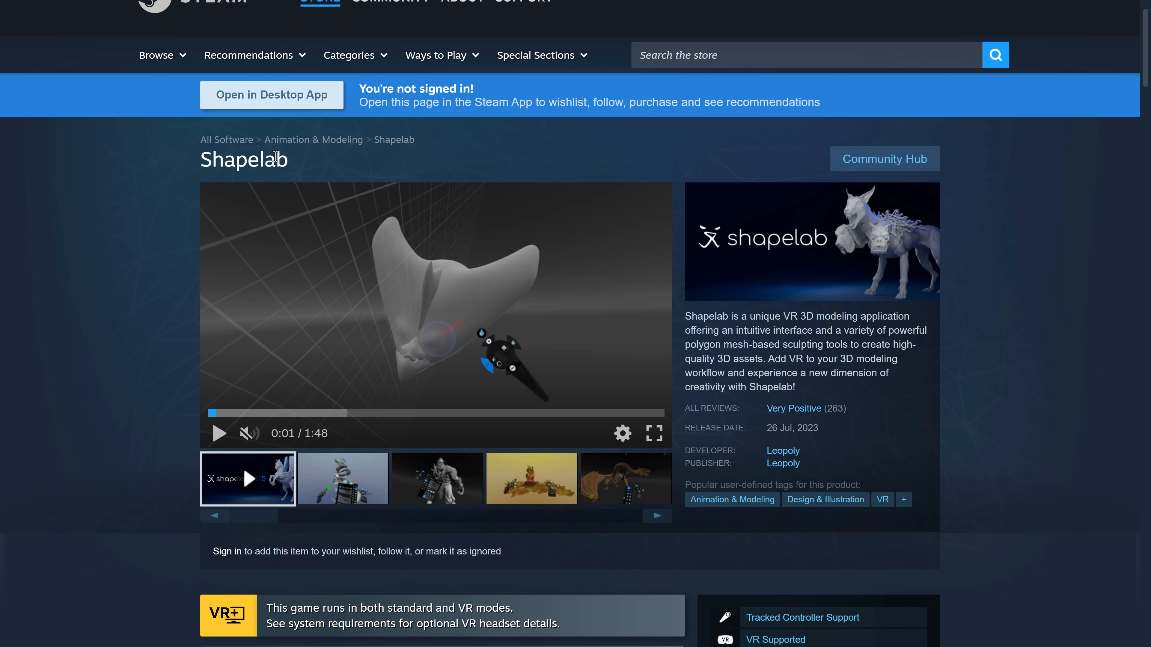
Scroll down the Shapelab Steam page to the Shapelab 2025 purchase option at CDN$ 83.99
scroll(down, 3)
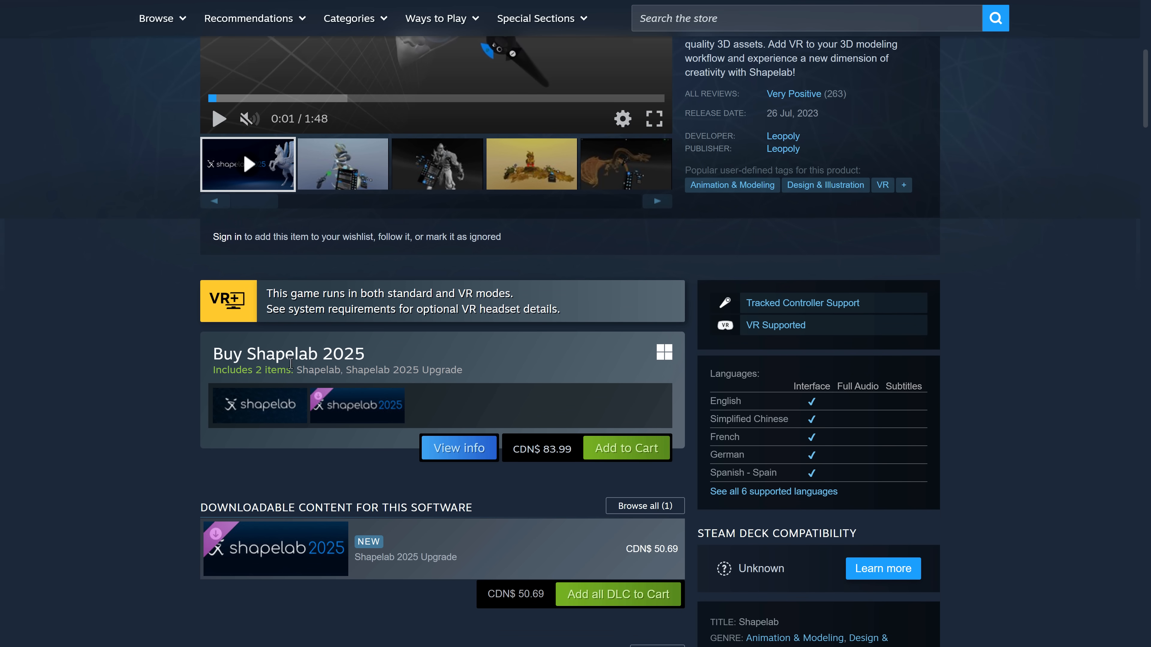
mouse_move(547, 452)
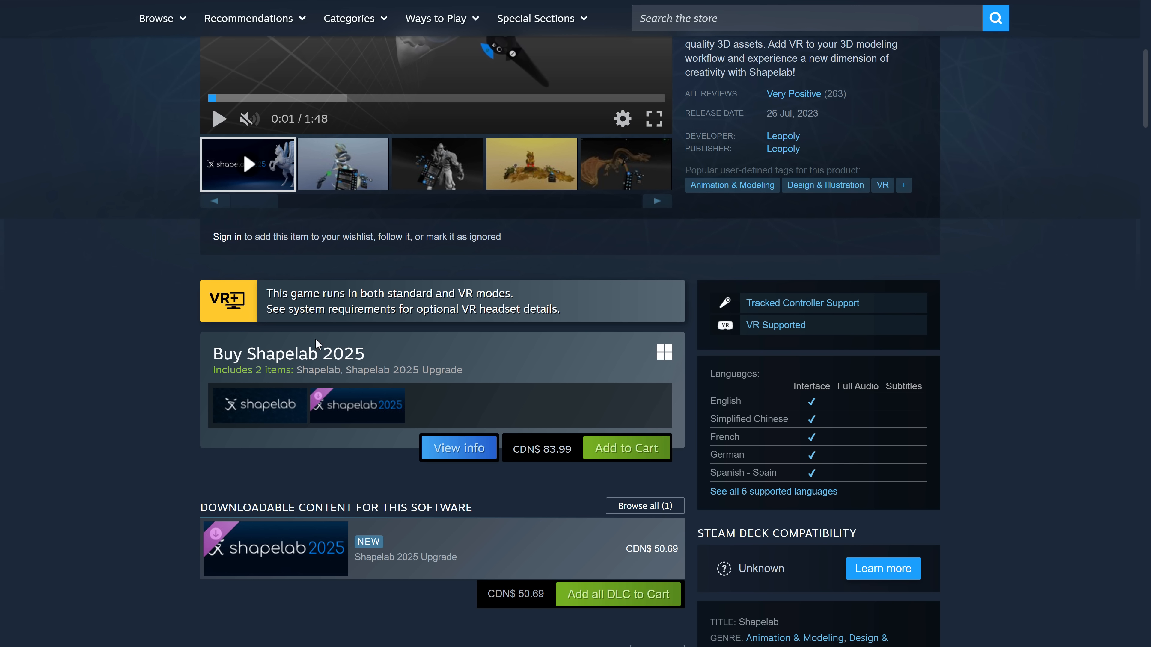
mouse_move(99, 300)
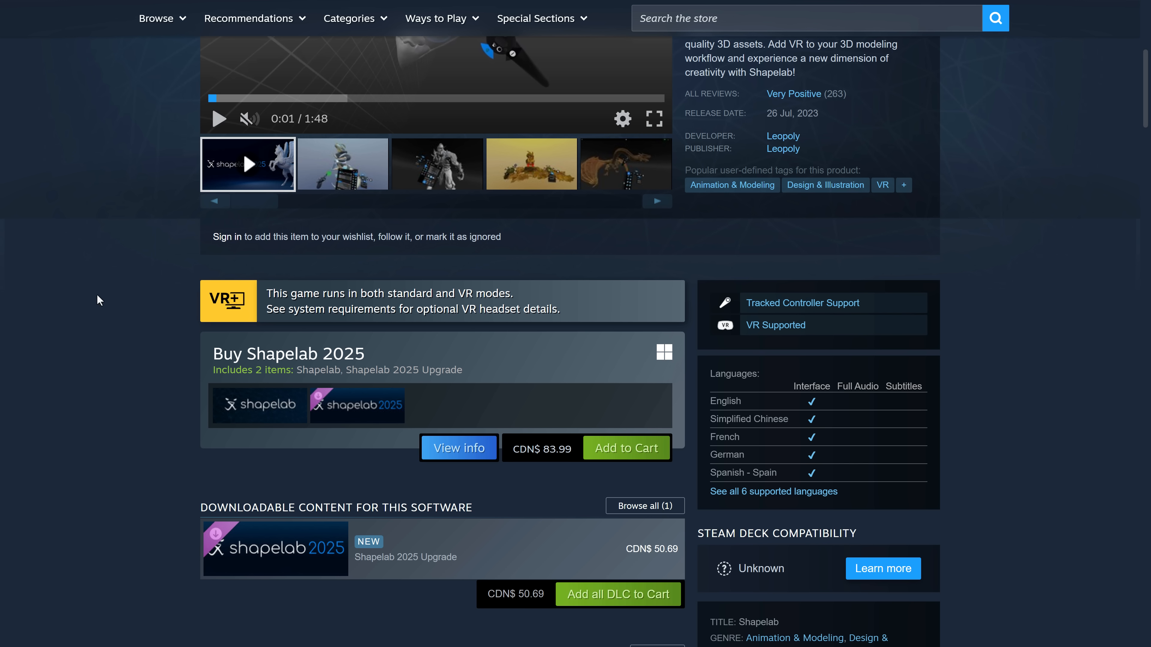
mouse_move(52, 272)
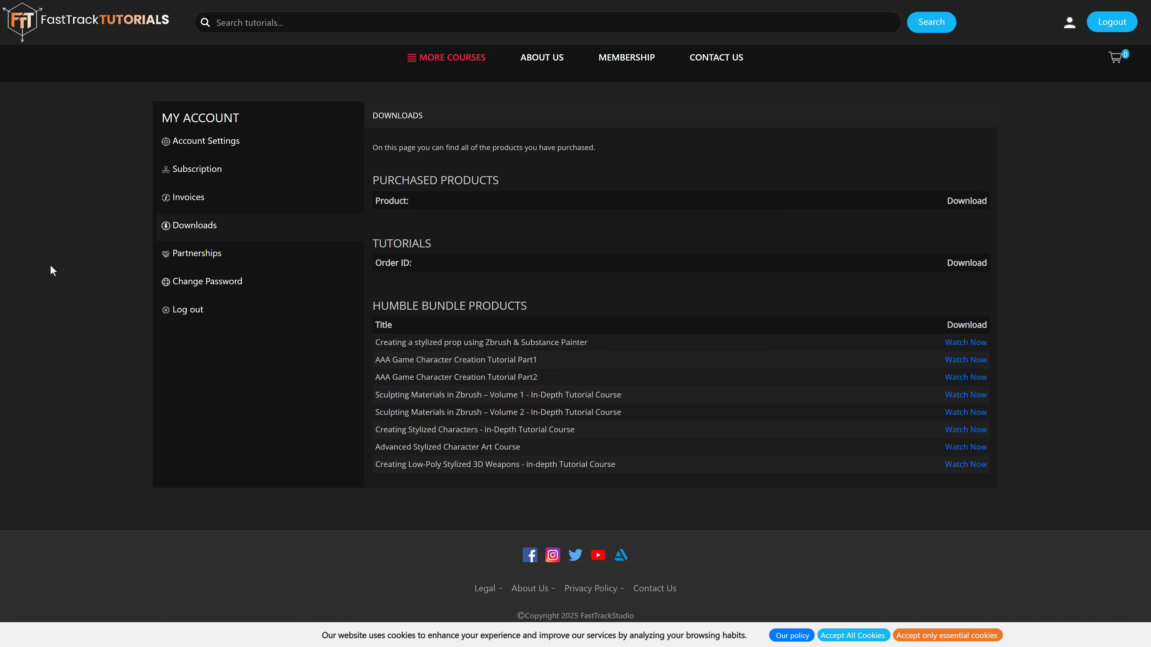
mouse_move(249, 174)
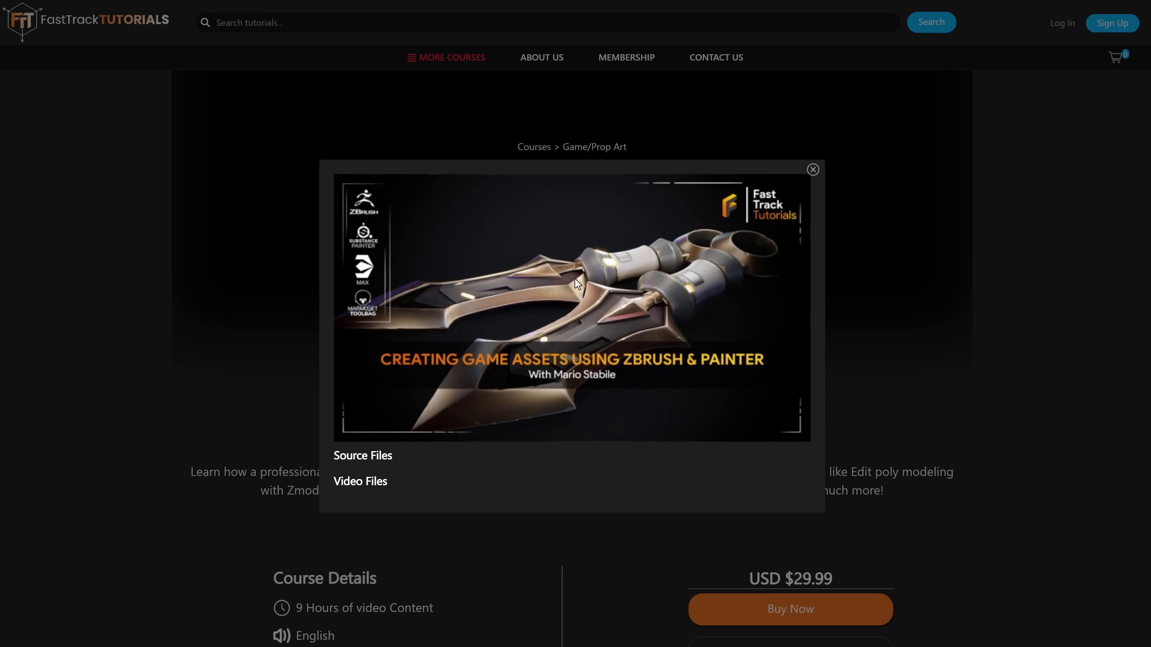
Show the Source Files / Video Files download popup for the Humble Bundle course
click(812, 170)
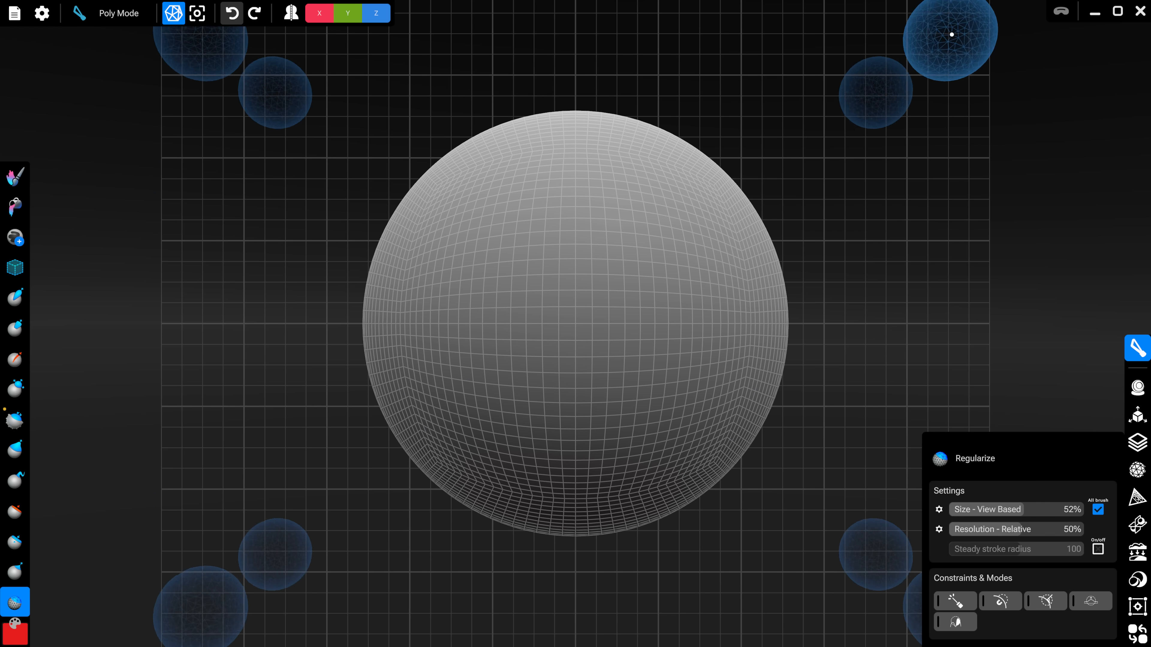
Disable mirror symmetry on the sphere and switch from Poly Mode to Voxel Mode
click(1060, 12)
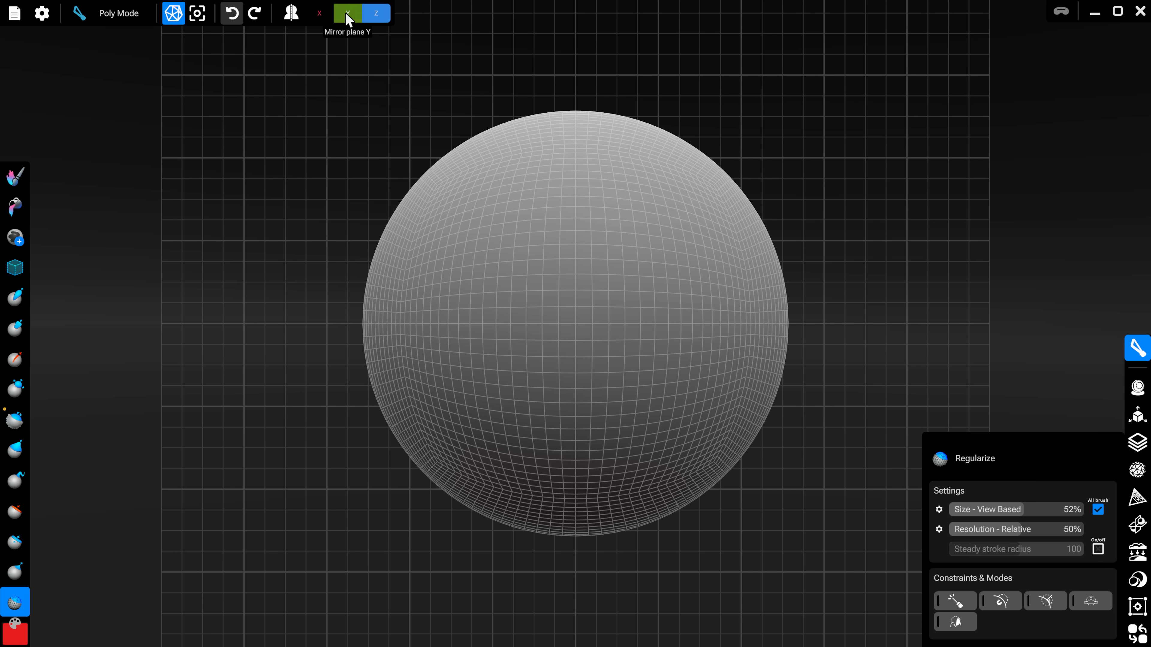
click(347, 13)
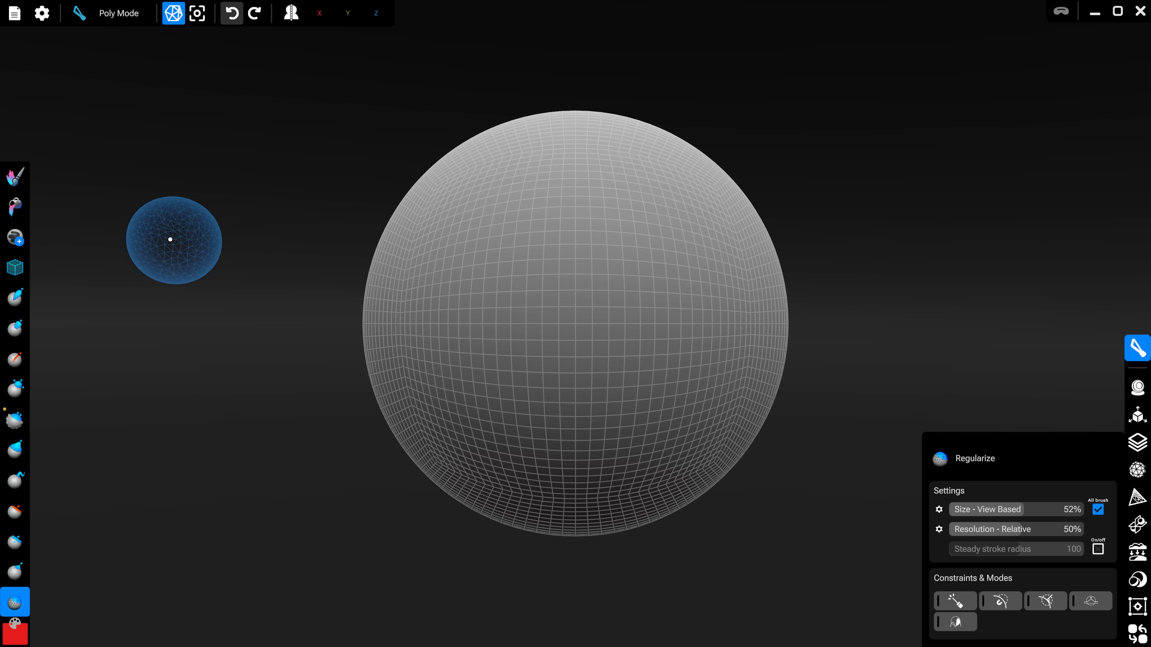
mouse_move(157, 223)
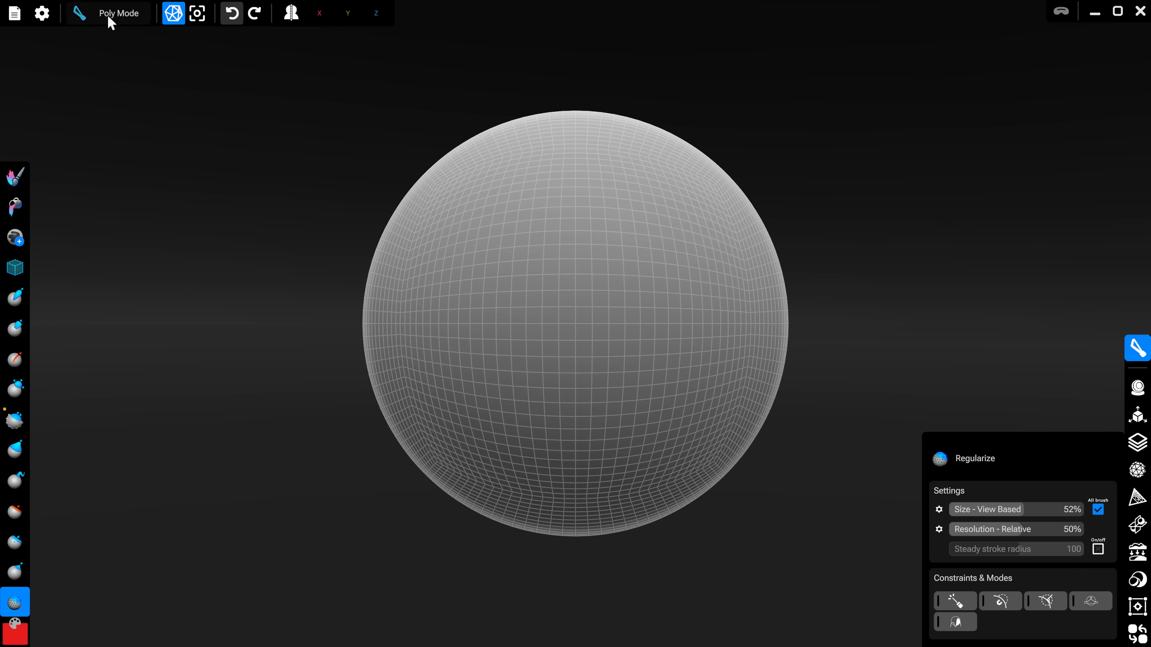
click(118, 13)
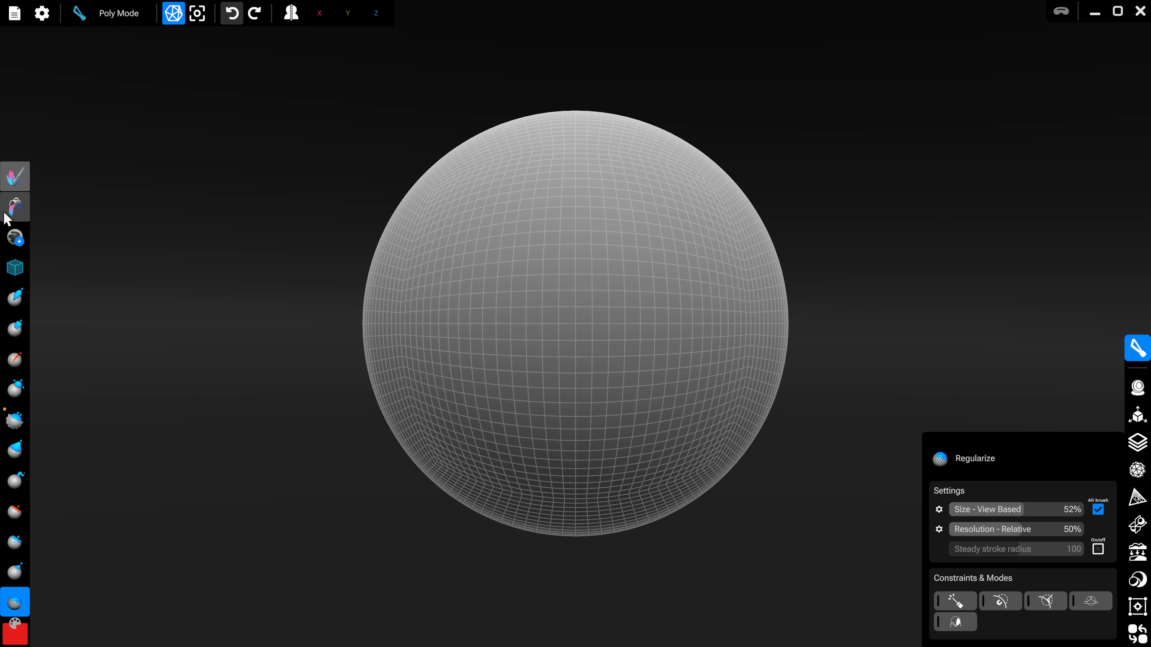
click(117, 13)
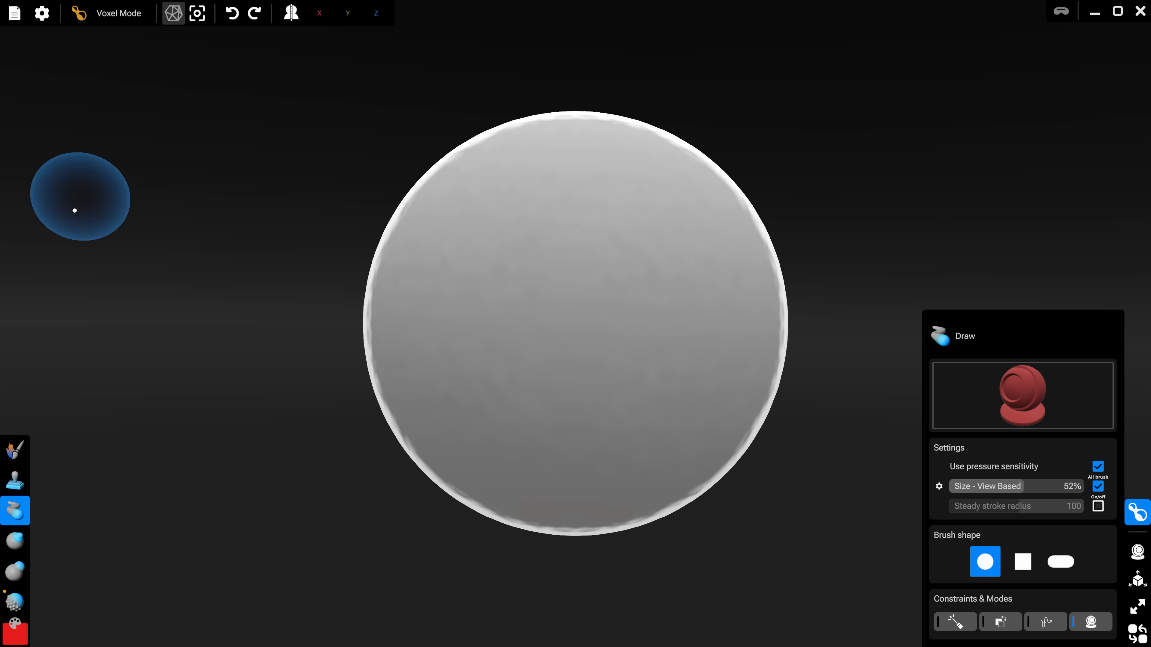
Stamp a Mechanical Objects shape from the stamp library onto the voxel sphere
click(14, 449)
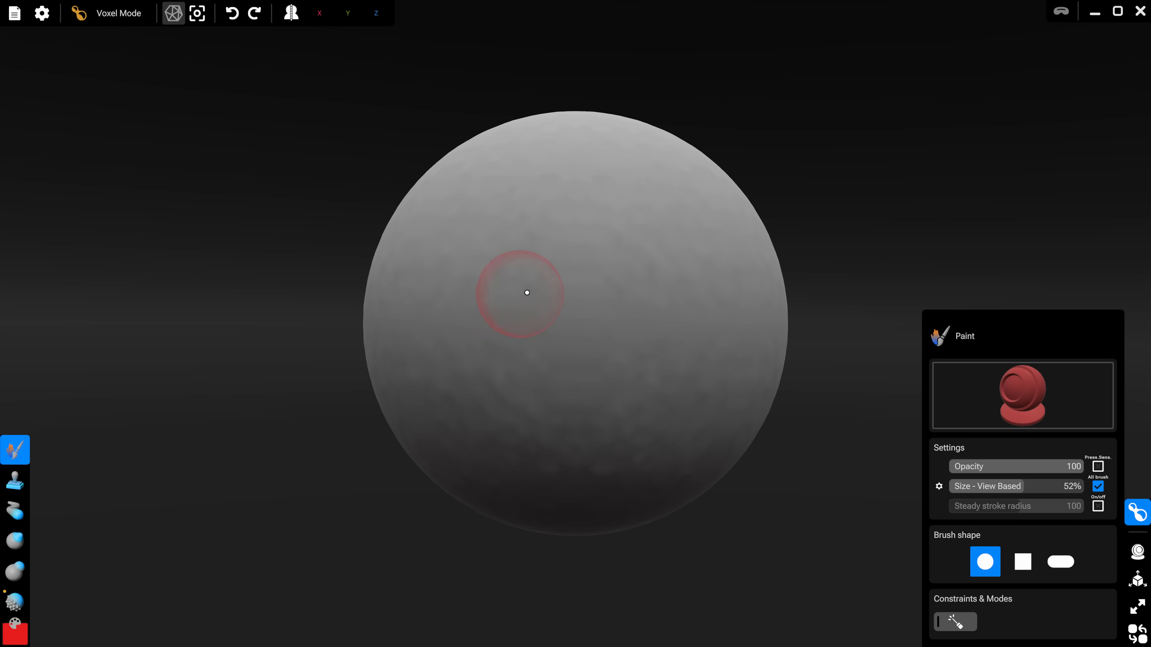
click(15, 481)
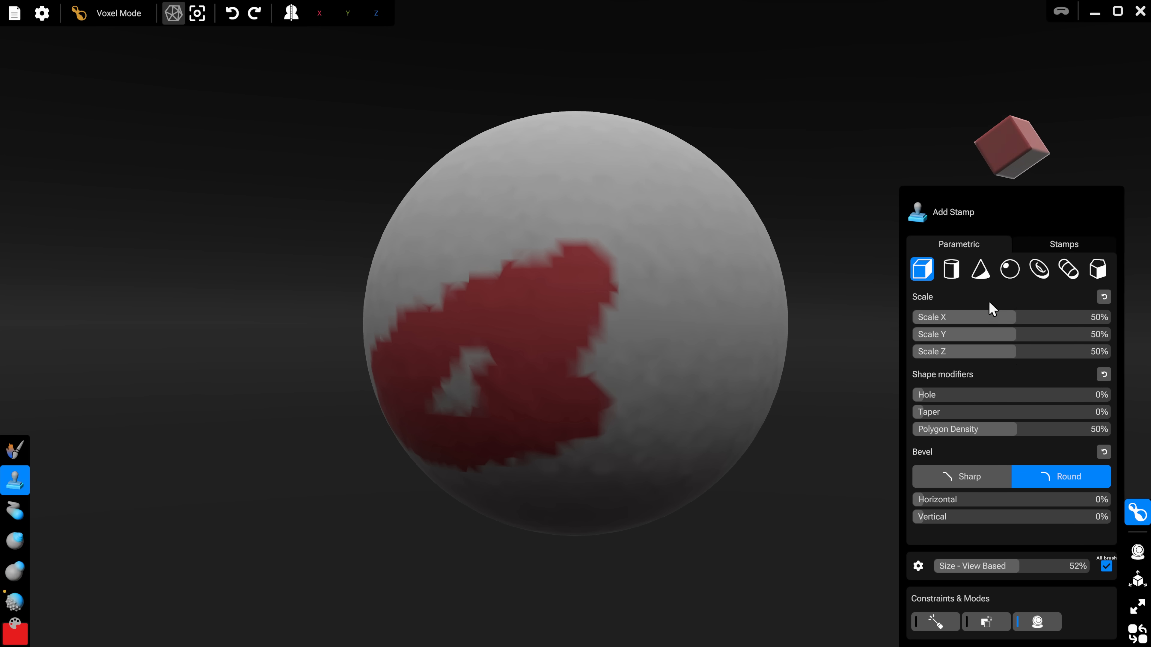
click(1063, 244)
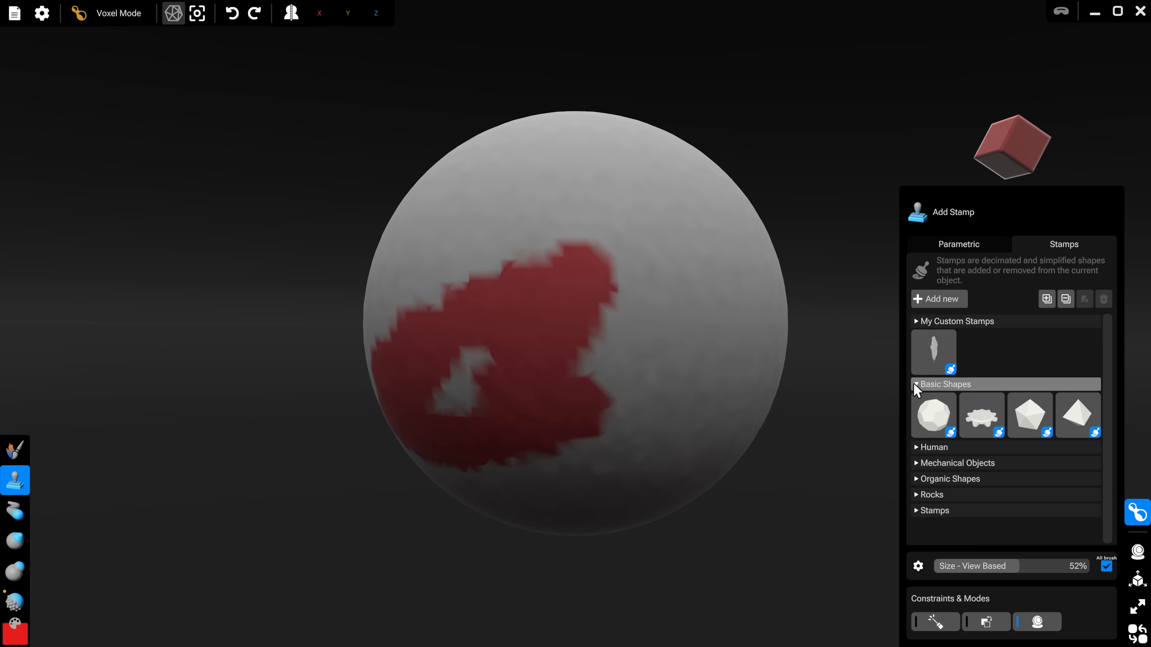
click(934, 447)
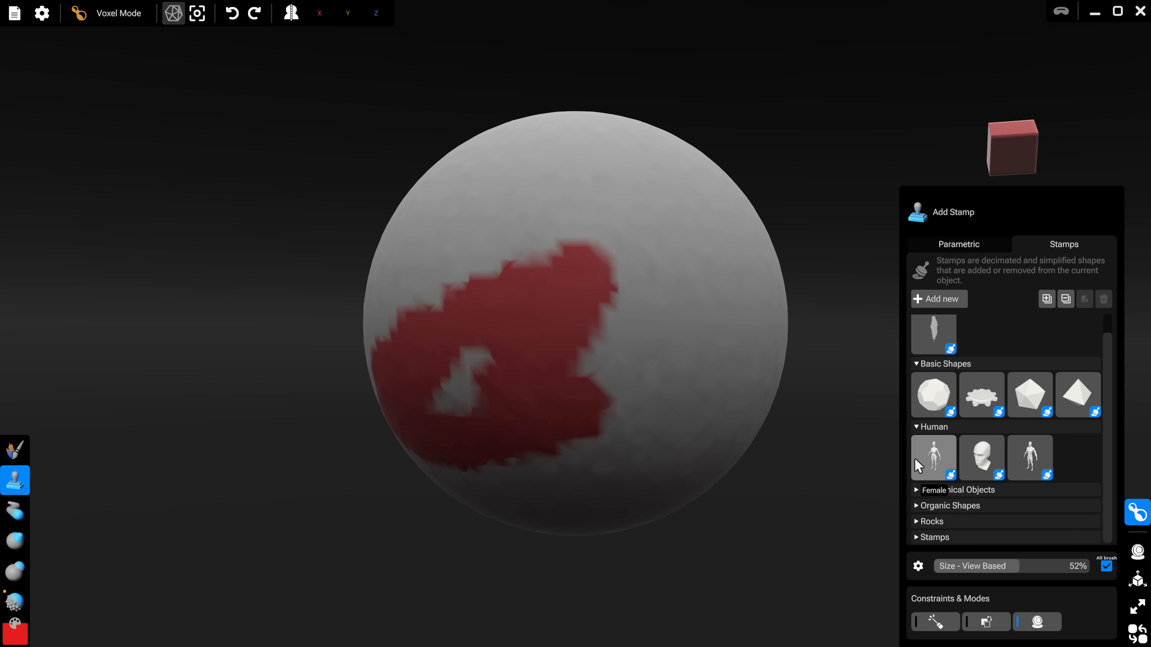
scroll(down, 3)
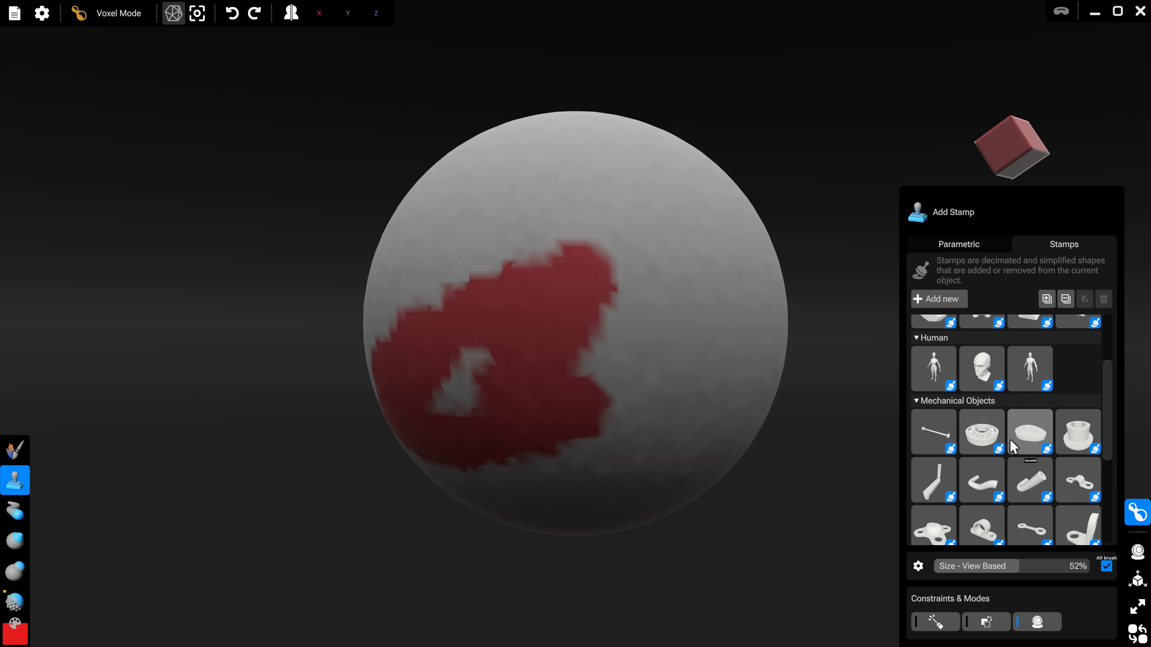
scroll(down, 3)
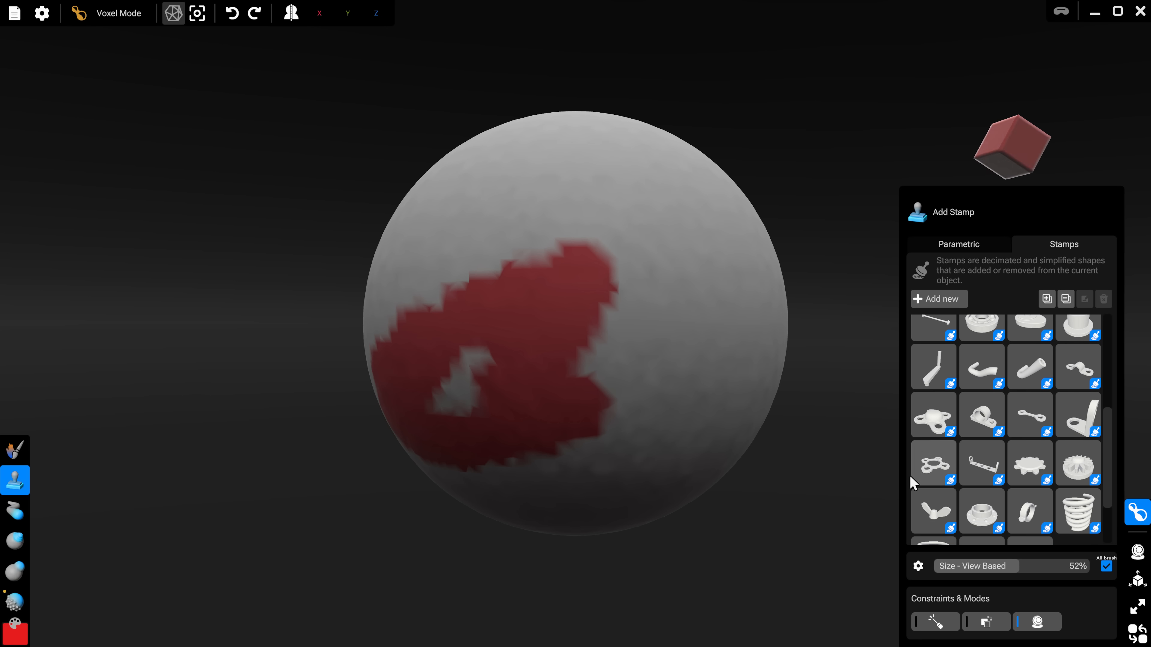
click(933, 463)
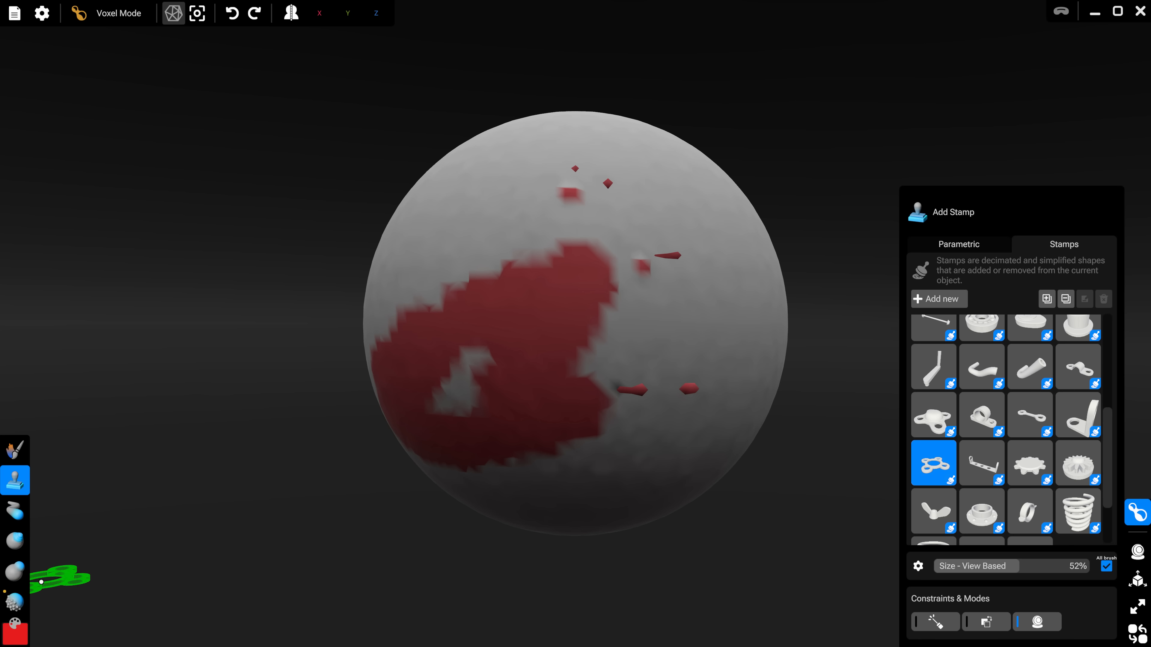
click(15, 572)
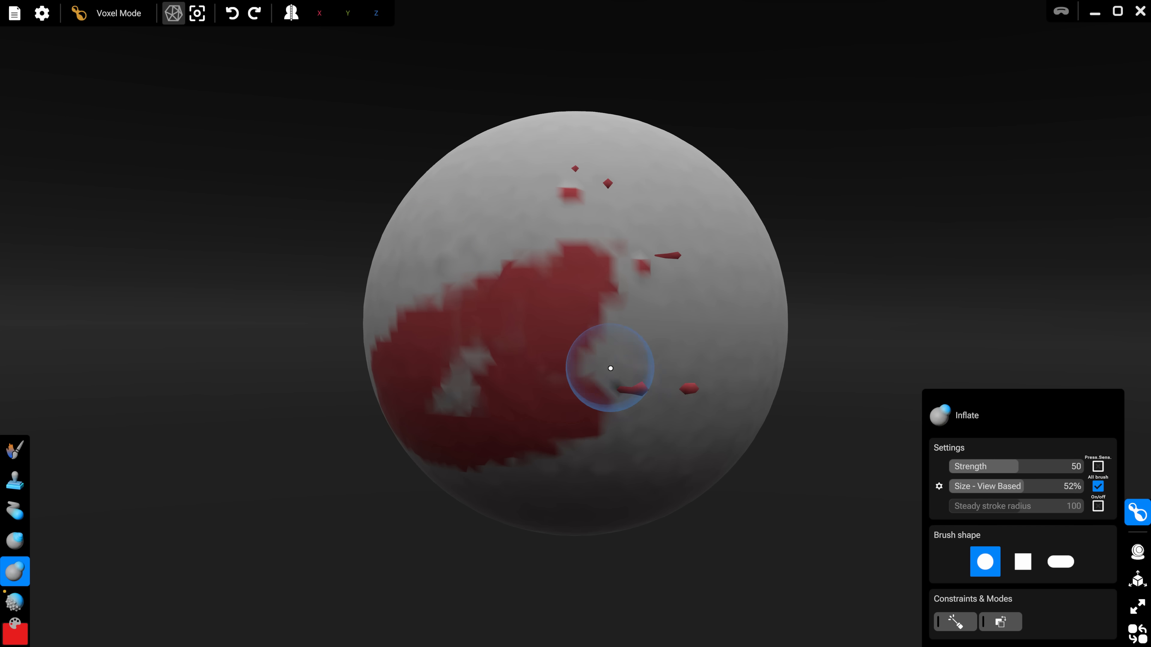
Start a new session via File > New, bringing up the discard confirmation
click(14, 14)
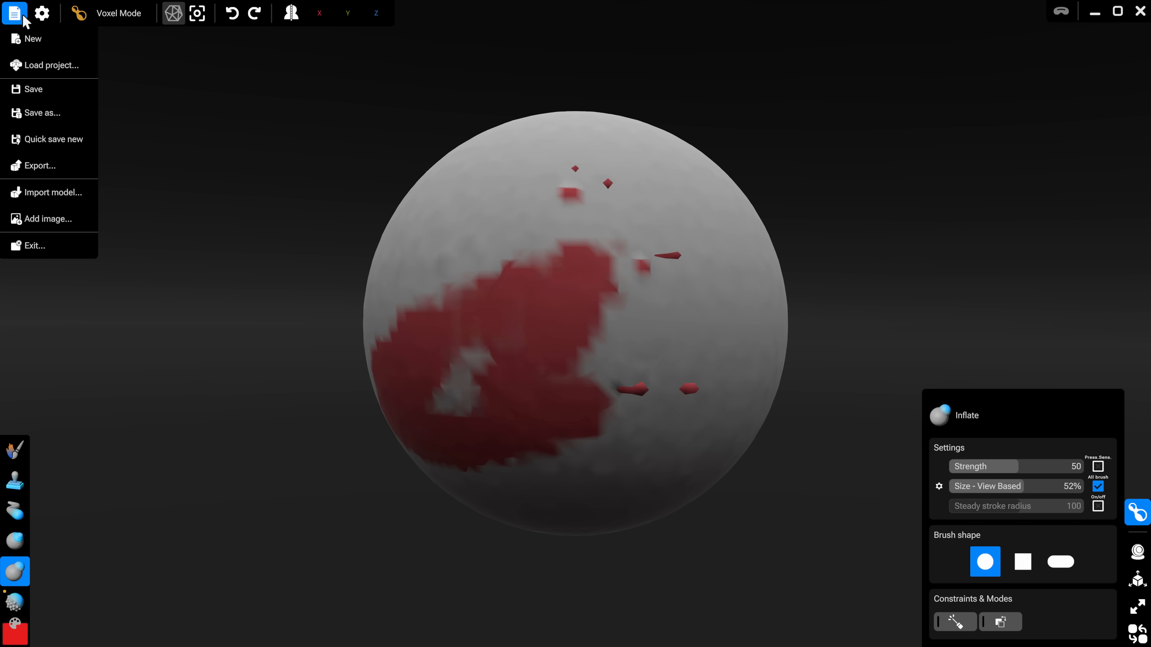
click(33, 39)
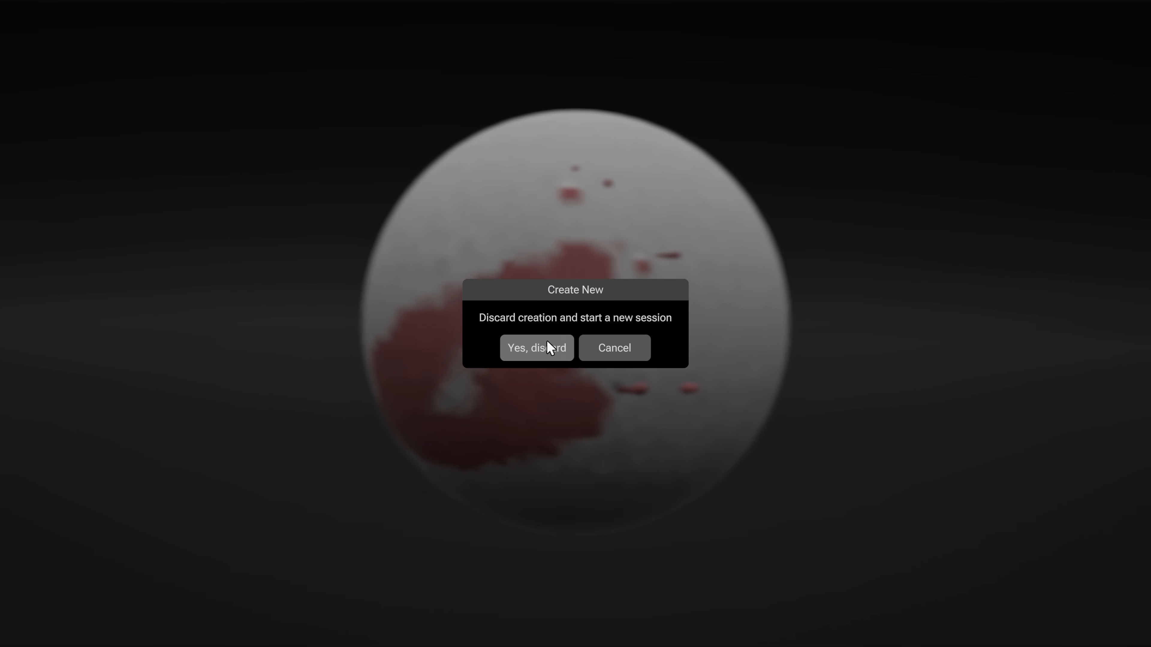
Discard the sphere for a fresh session, browse Parametric shapes, and delete Sphere_001 leaving only Scene Root
click(536, 347)
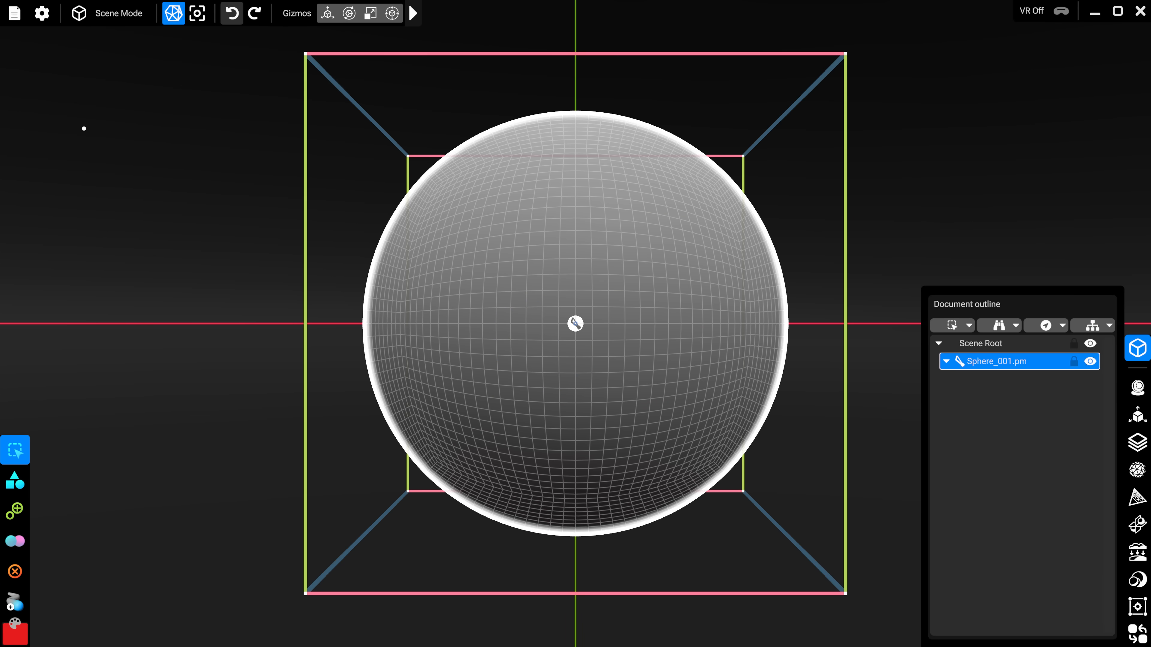
mouse_move(151, 481)
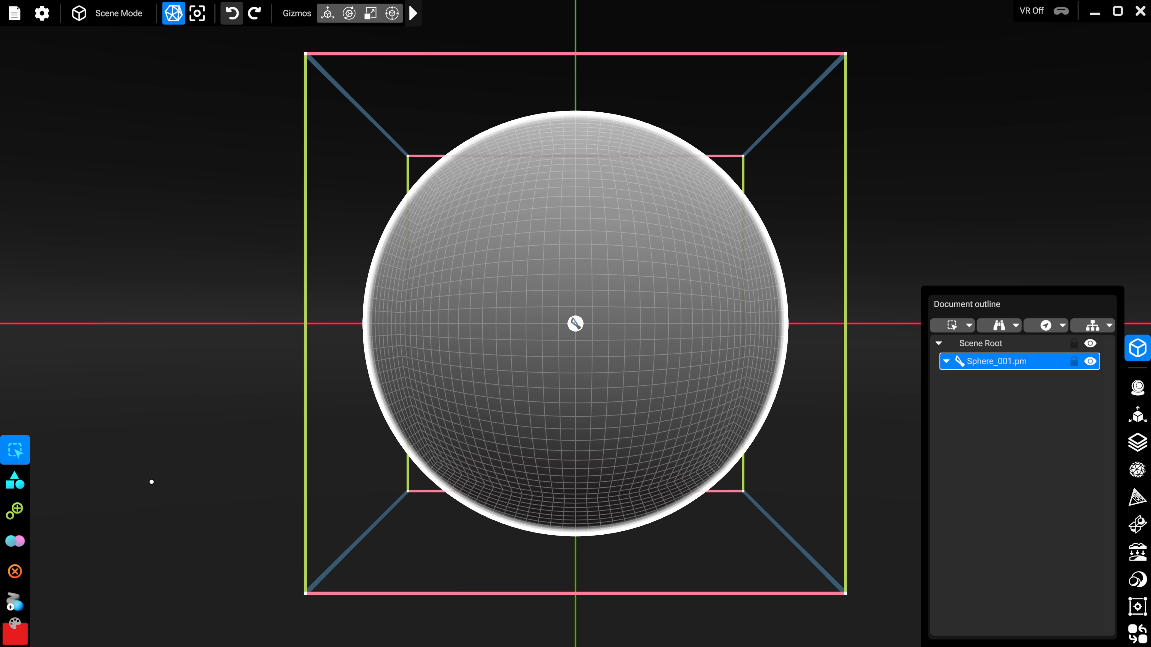
click(14, 481)
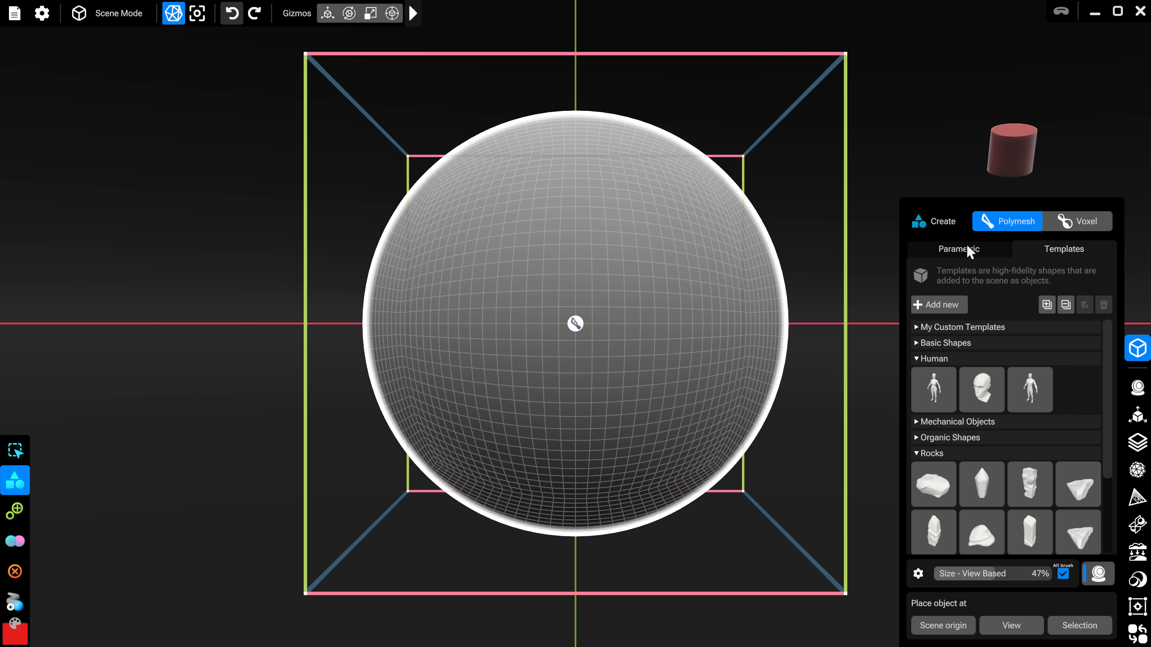
click(958, 249)
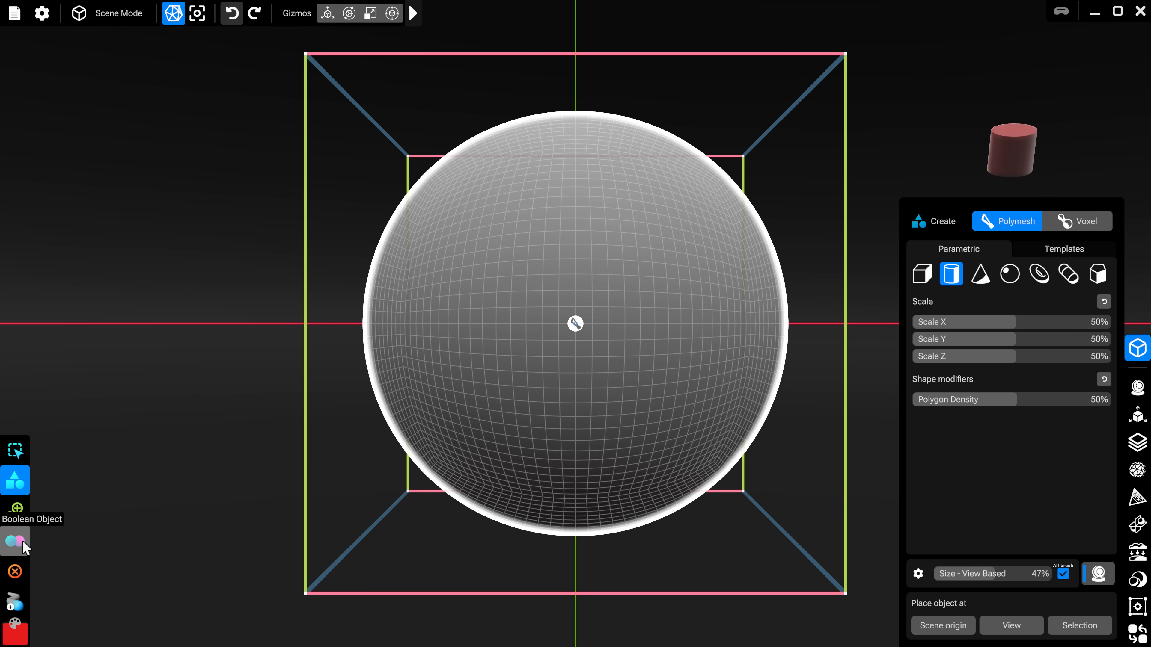
click(15, 542)
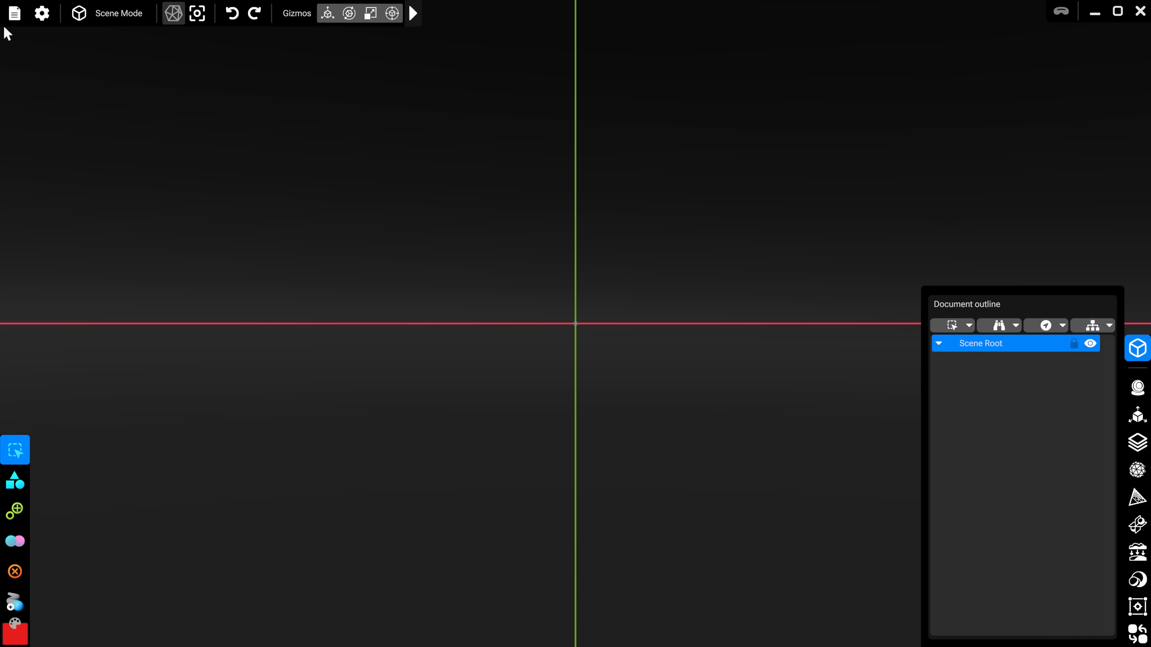
Import Unicorn_Basemesh_SL_Bundle.obj from the Downloads asset folder into the scene
click(13, 13)
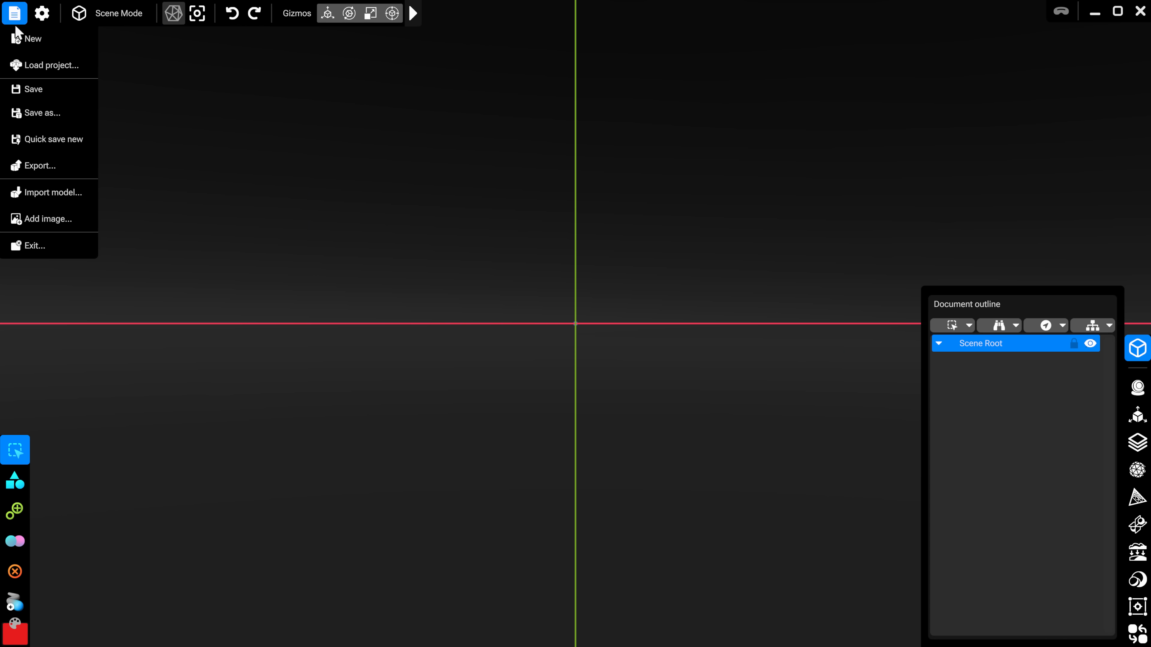
click(51, 193)
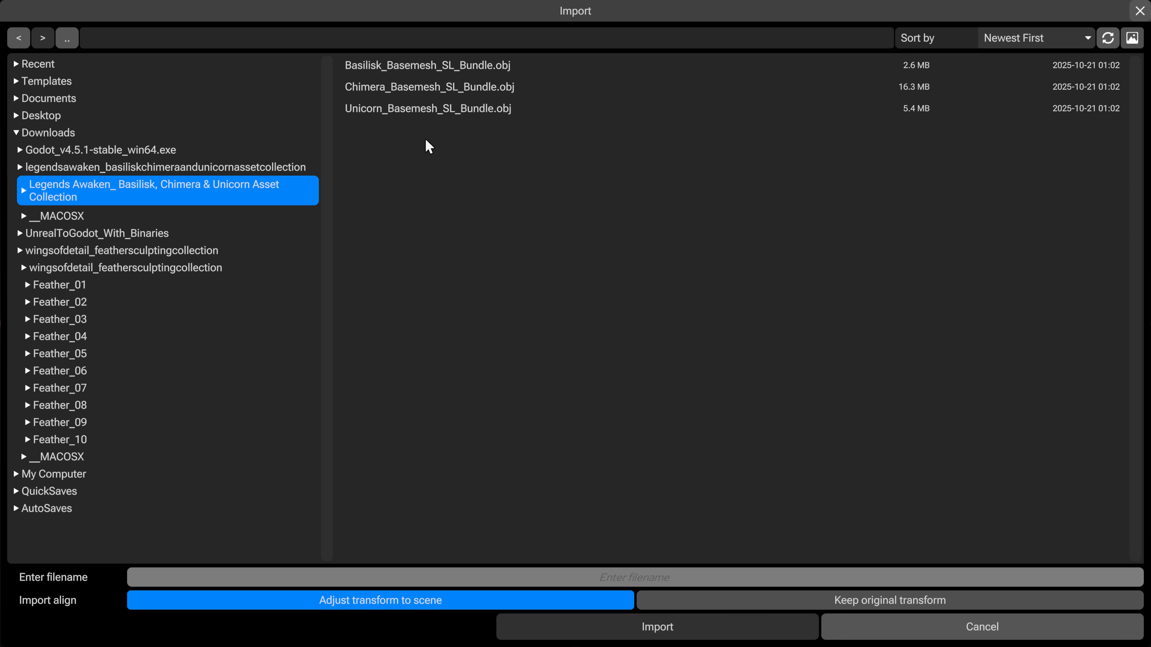
click(428, 108)
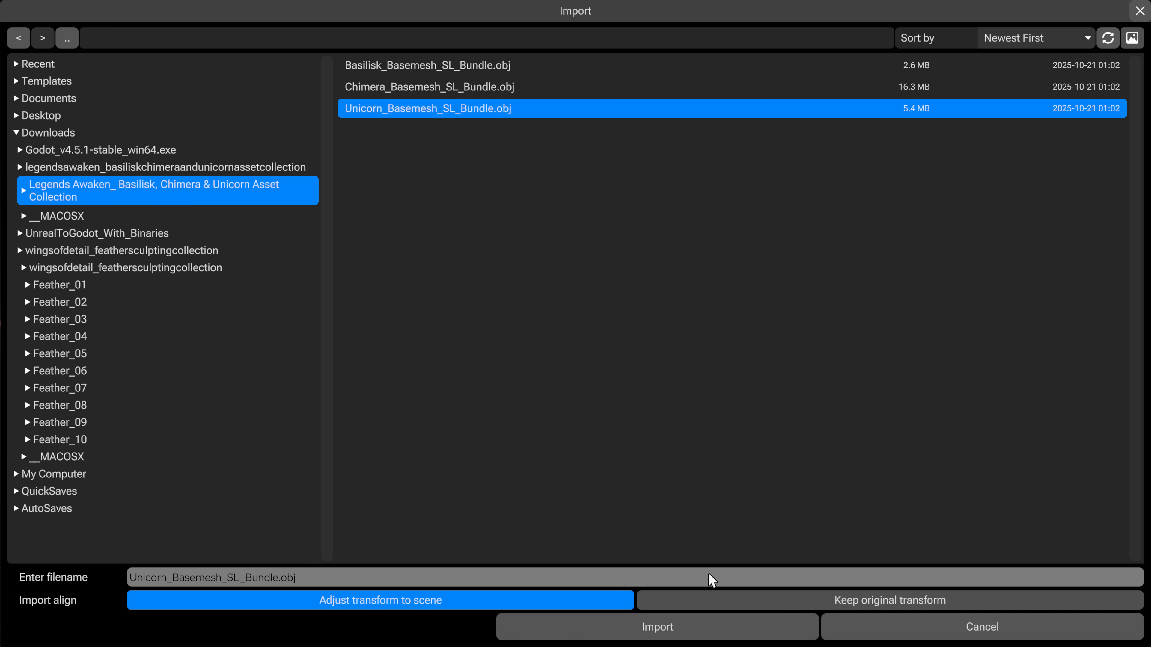
click(655, 626)
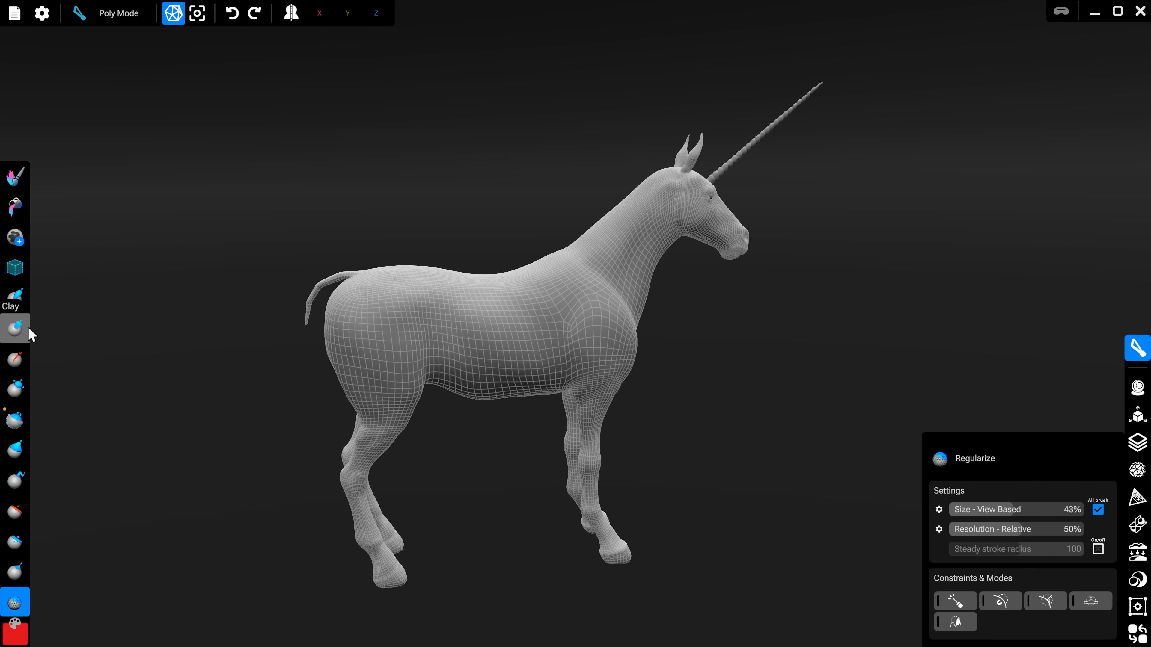
mouse_move(15, 208)
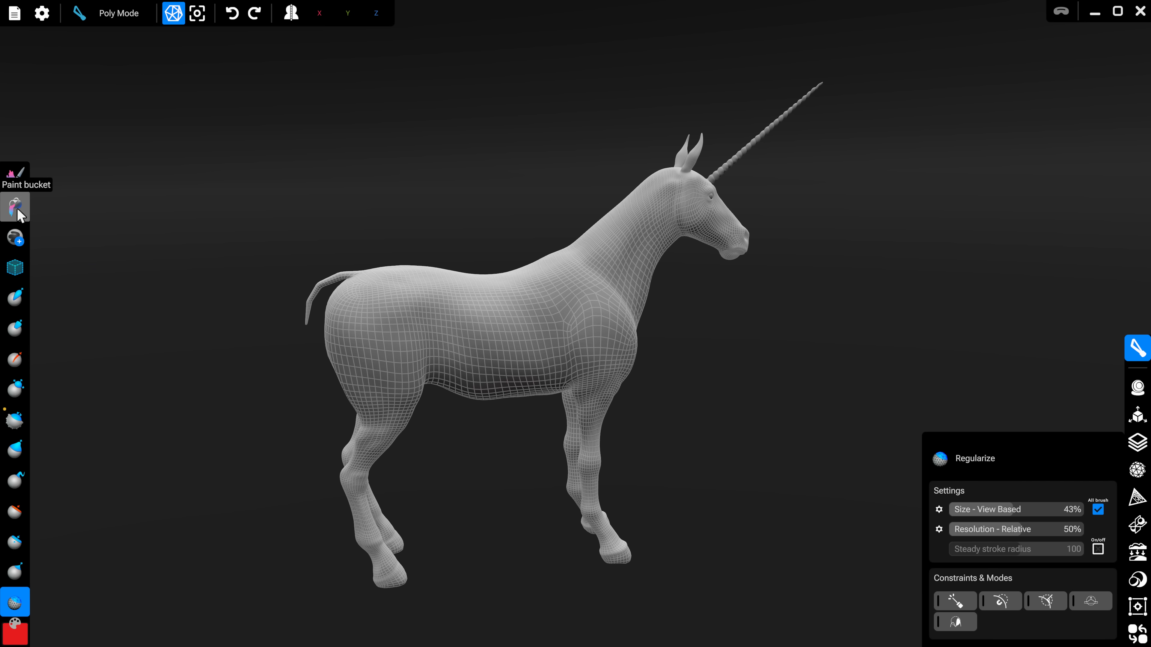
Stroke a red paint patch across the unicorn's back behind its shoulders with the Paint brush
click(14, 206)
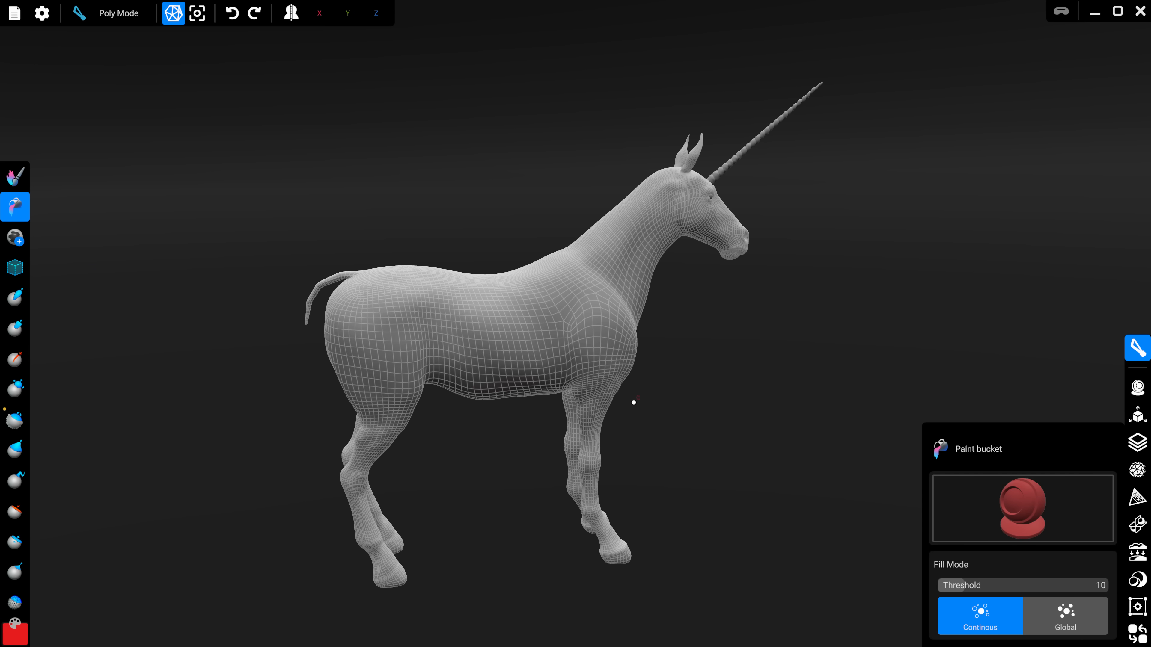
click(1021, 508)
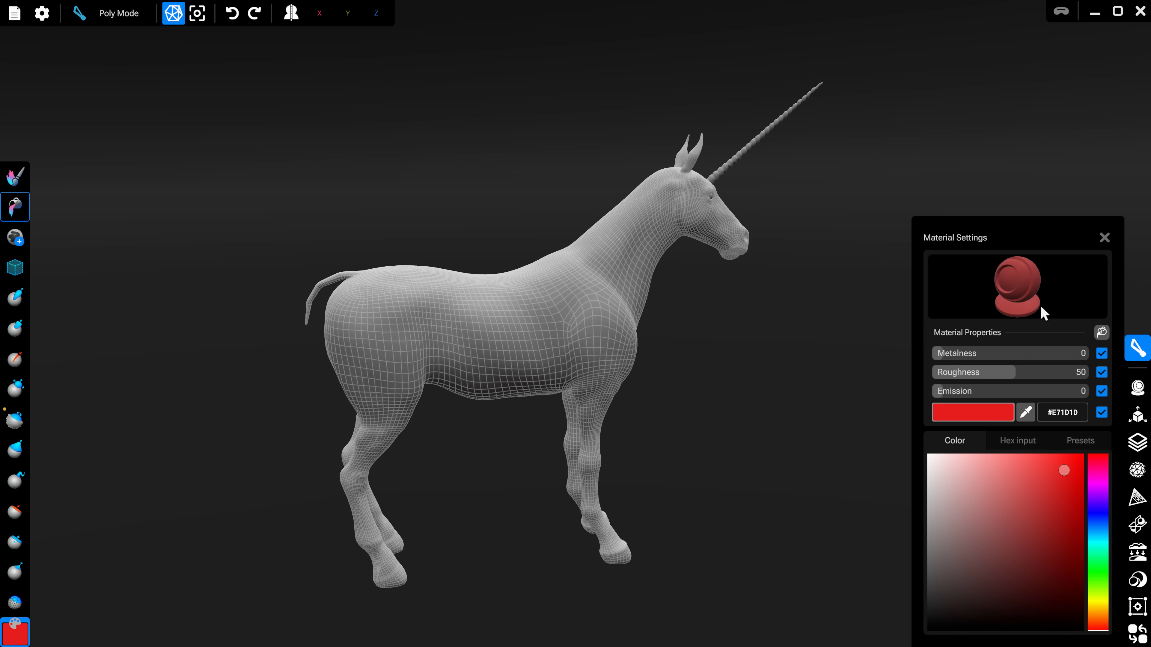
mouse_move(970, 382)
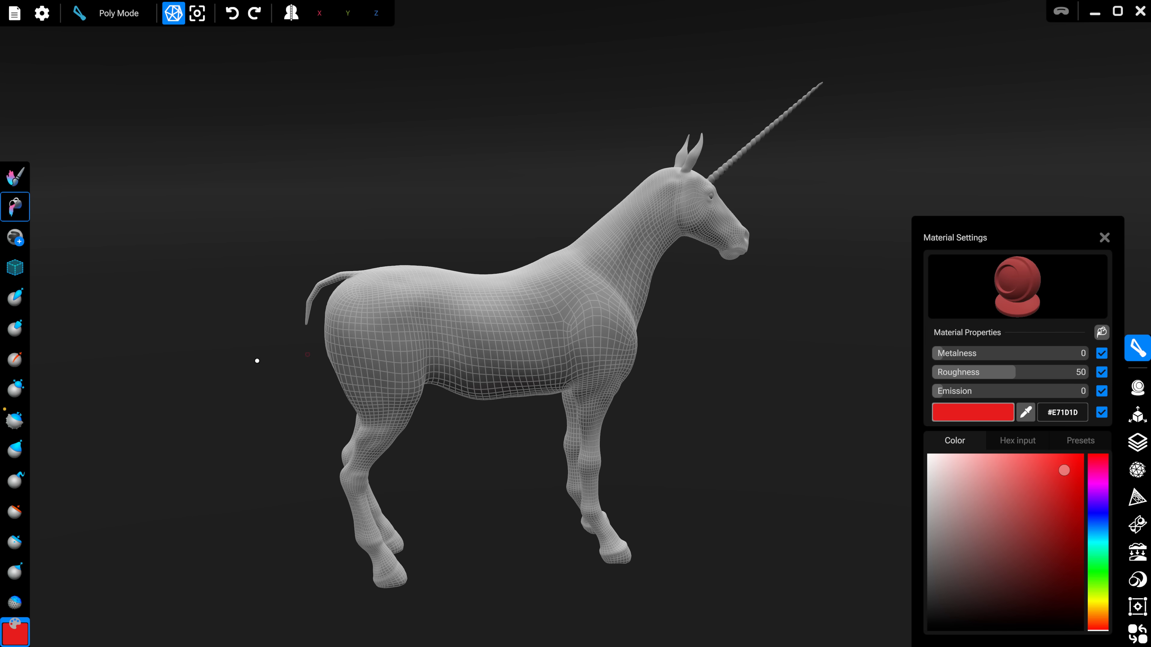
click(14, 236)
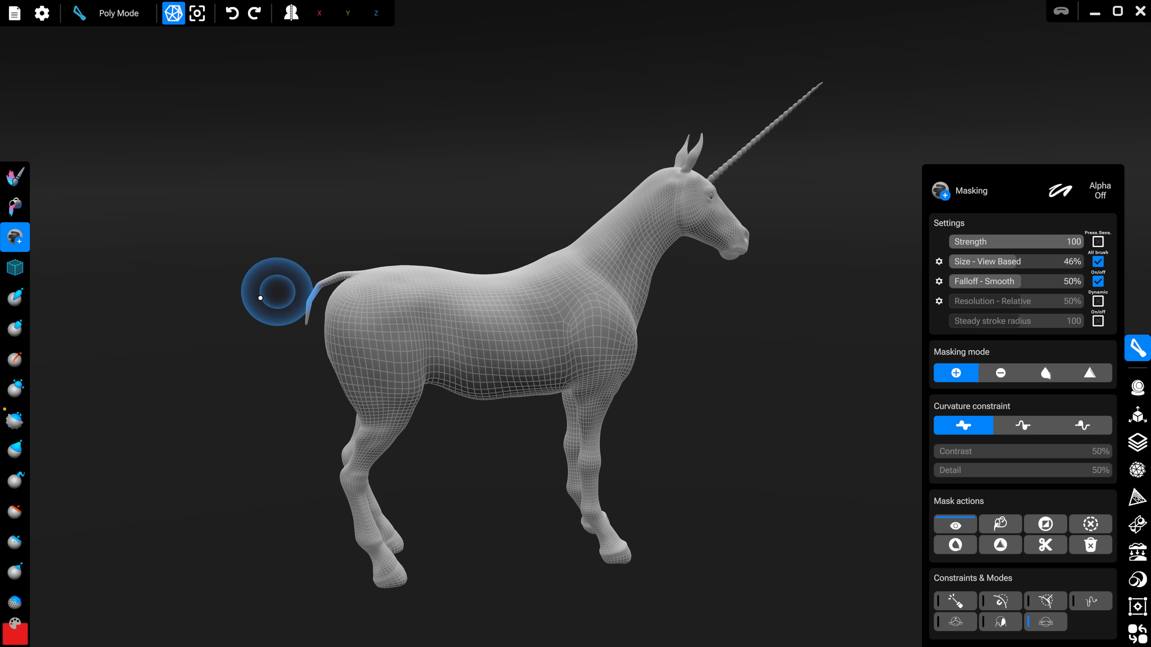
click(14, 177)
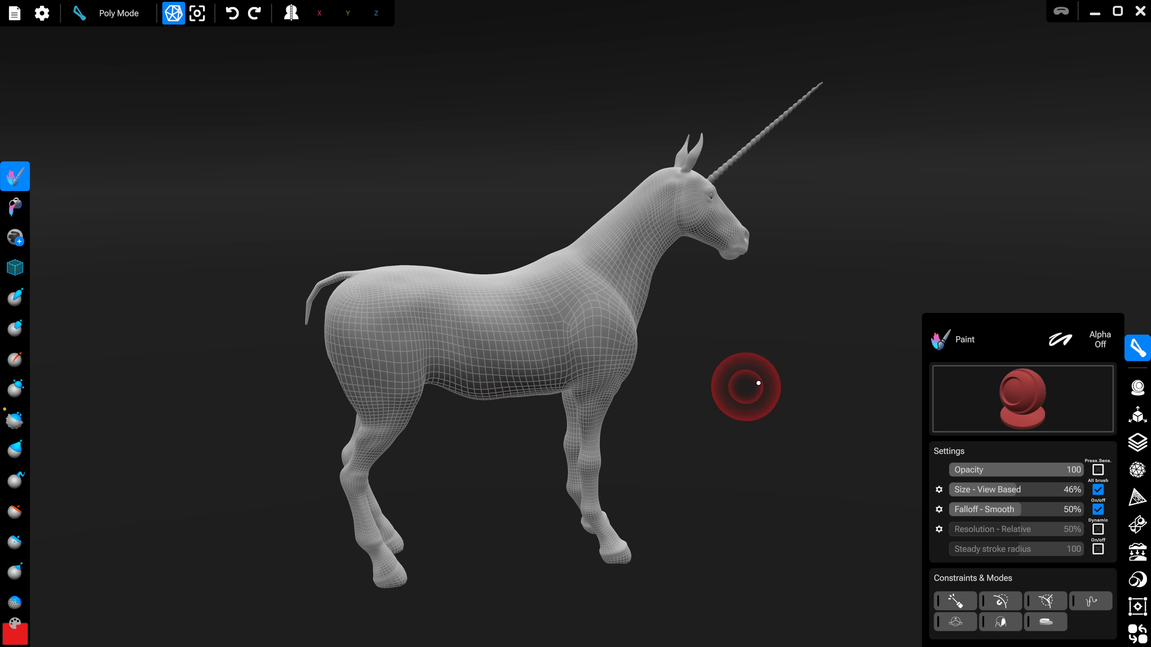
drag(746, 385, 393, 450)
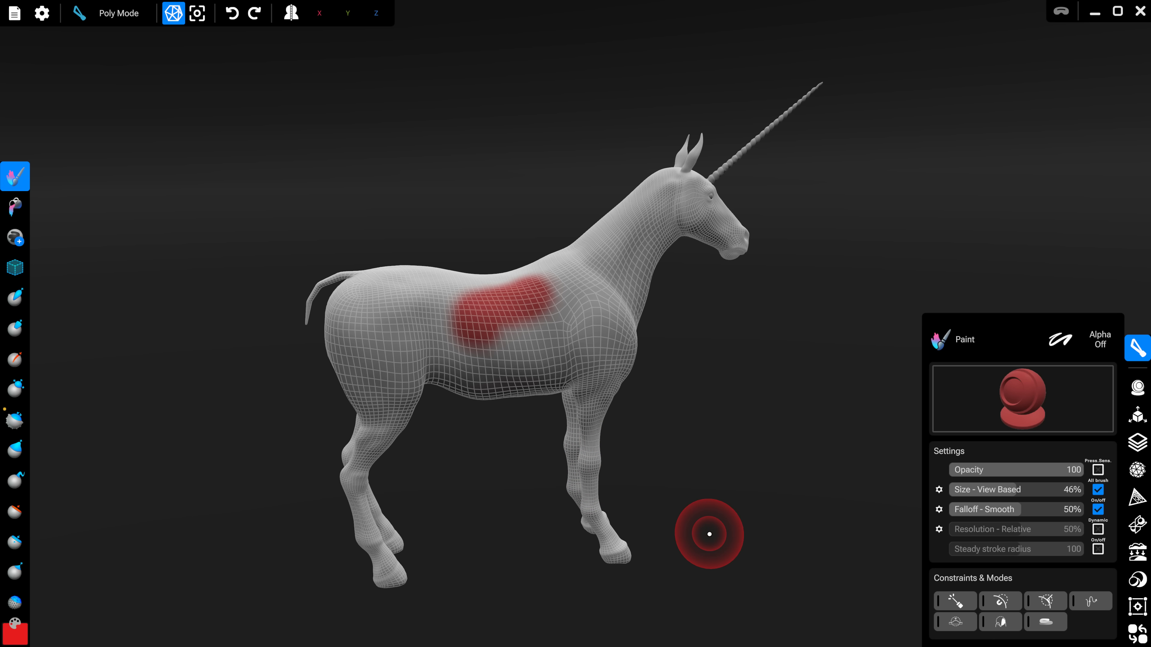
mouse_move(108, 118)
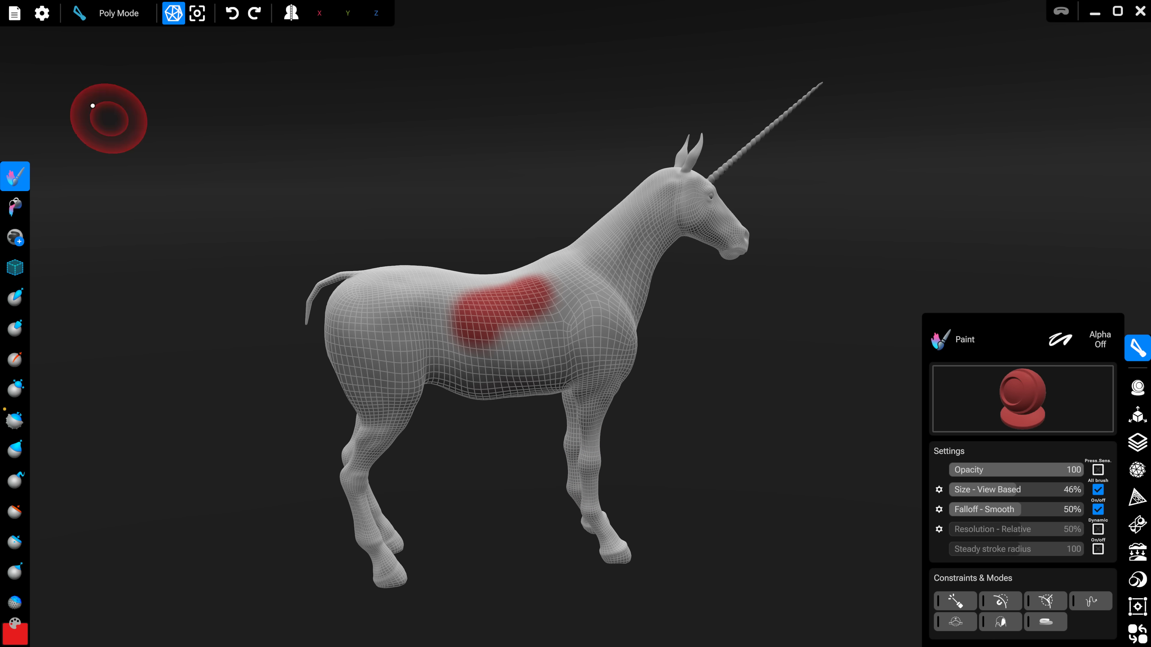
click(13, 13)
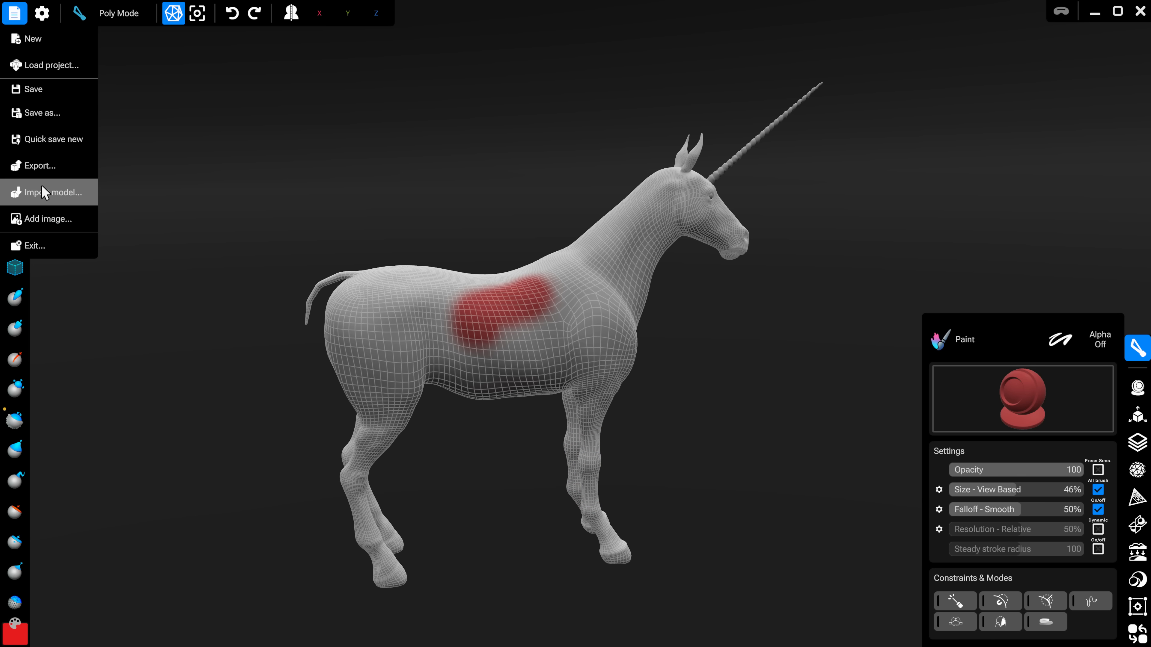
click(40, 166)
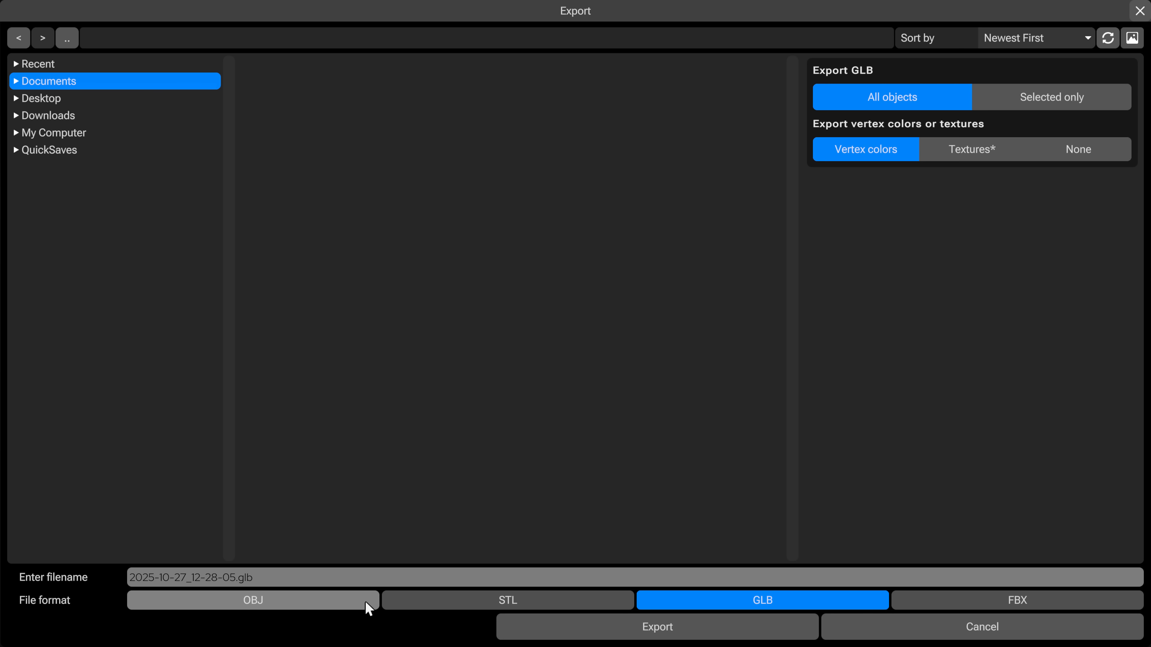
click(1017, 600)
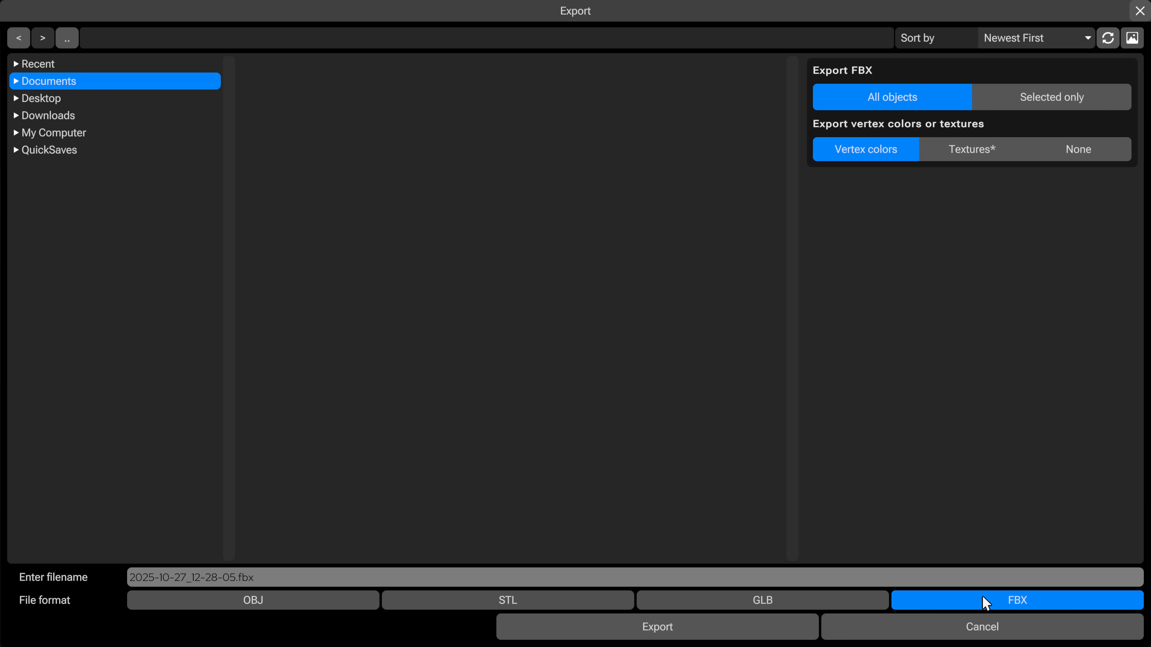
click(762, 601)
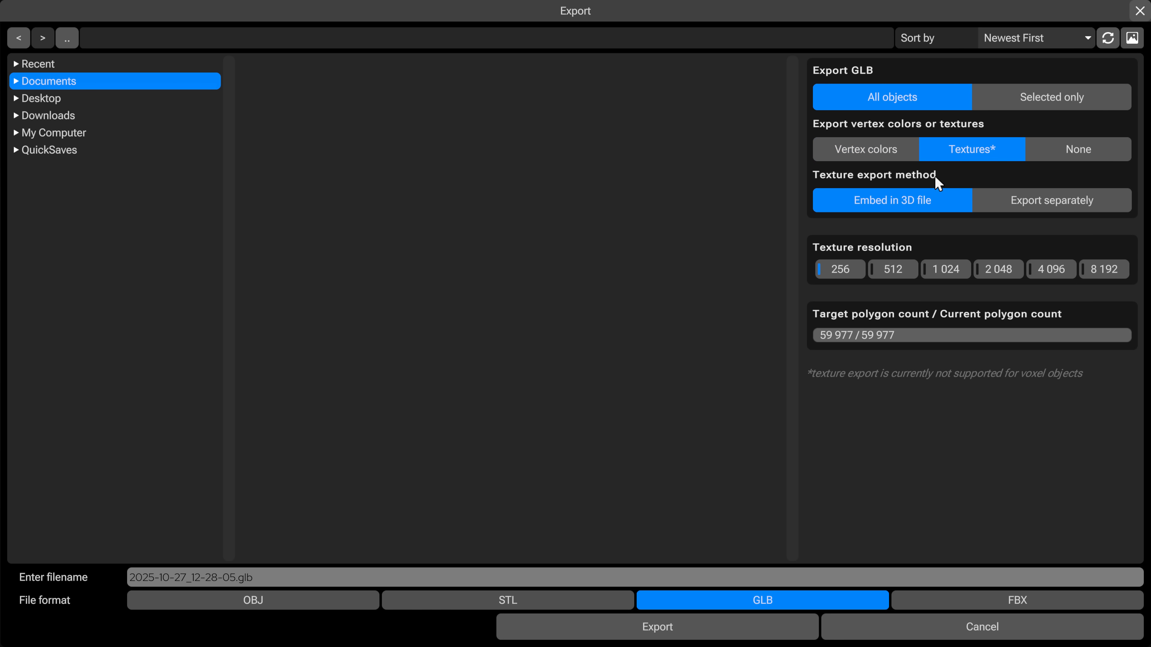
click(1017, 600)
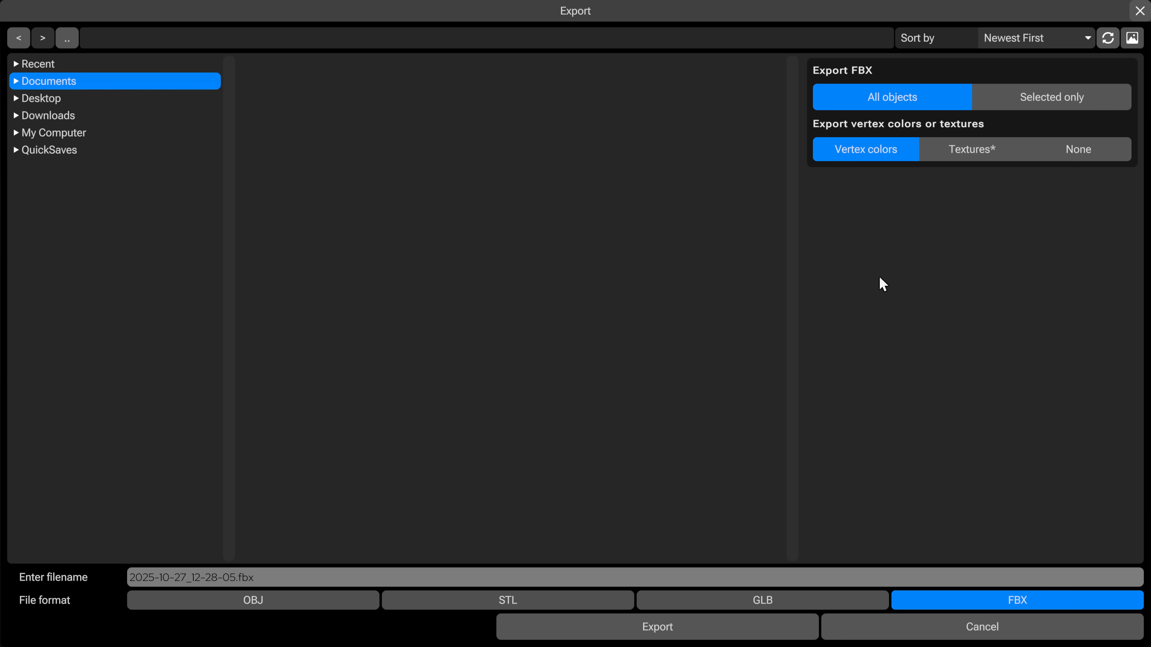
click(971, 149)
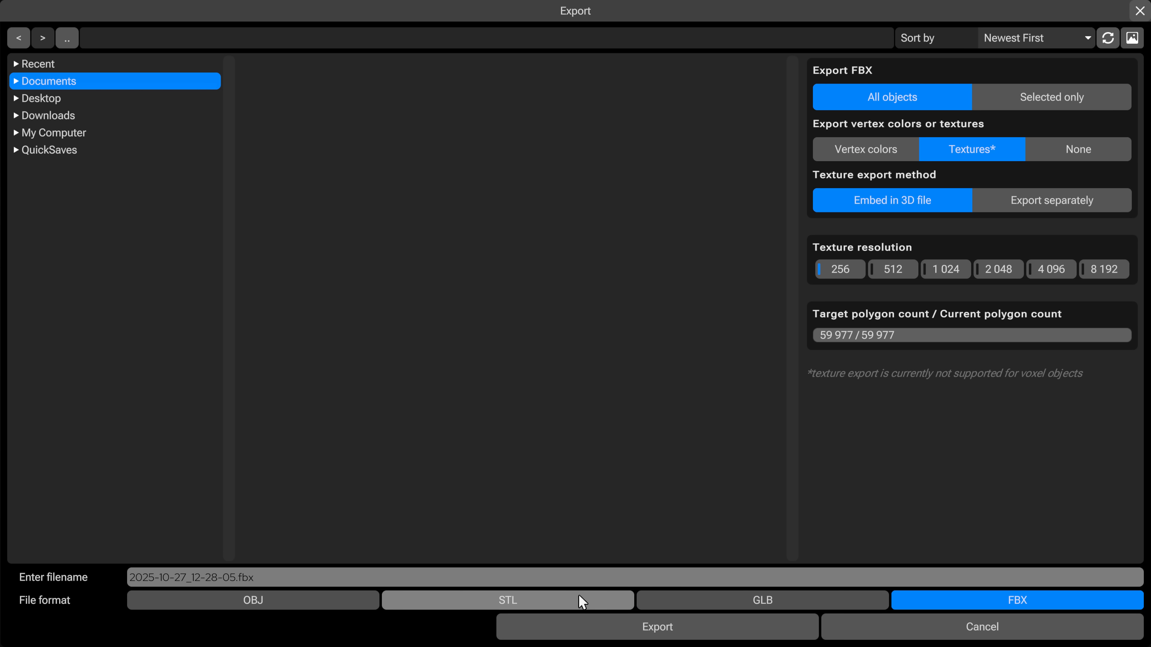
click(761, 599)
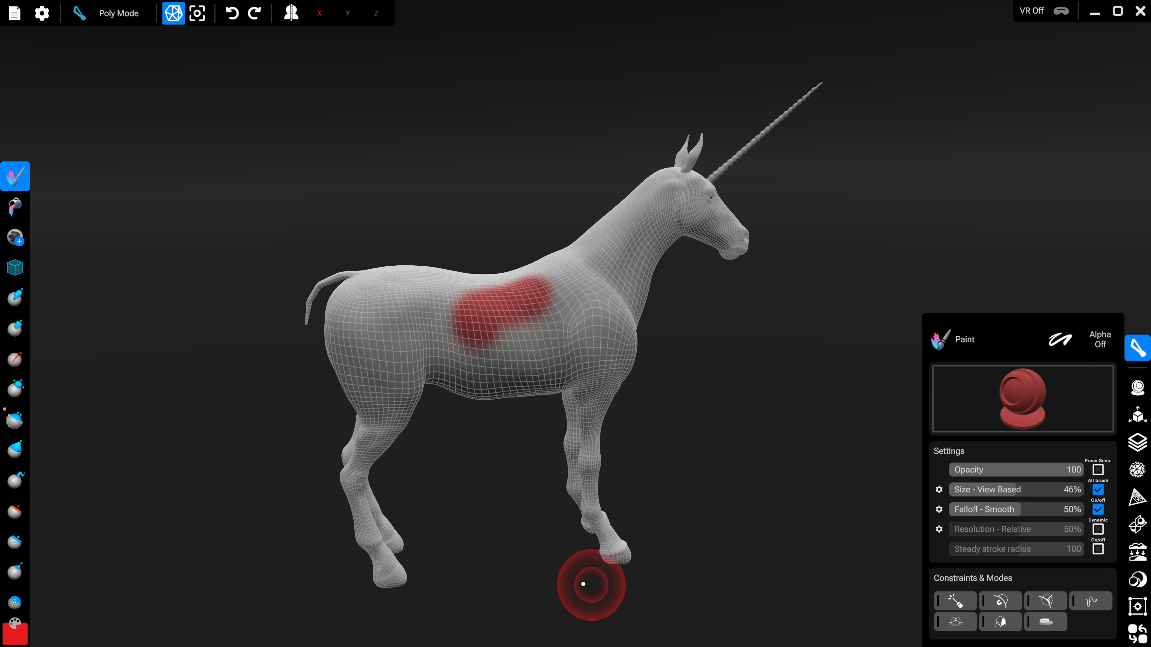
mouse_move(426, 406)
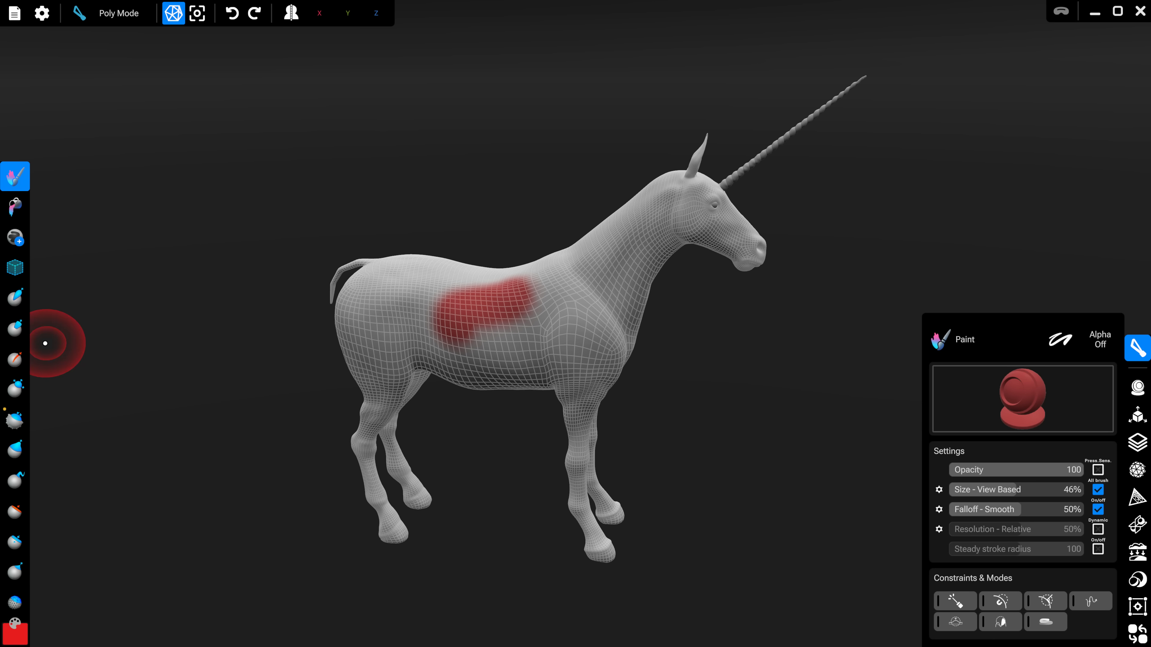
Stamp a Parametric sphere onto the unicorn's hindquarters in front of the tail
click(15, 266)
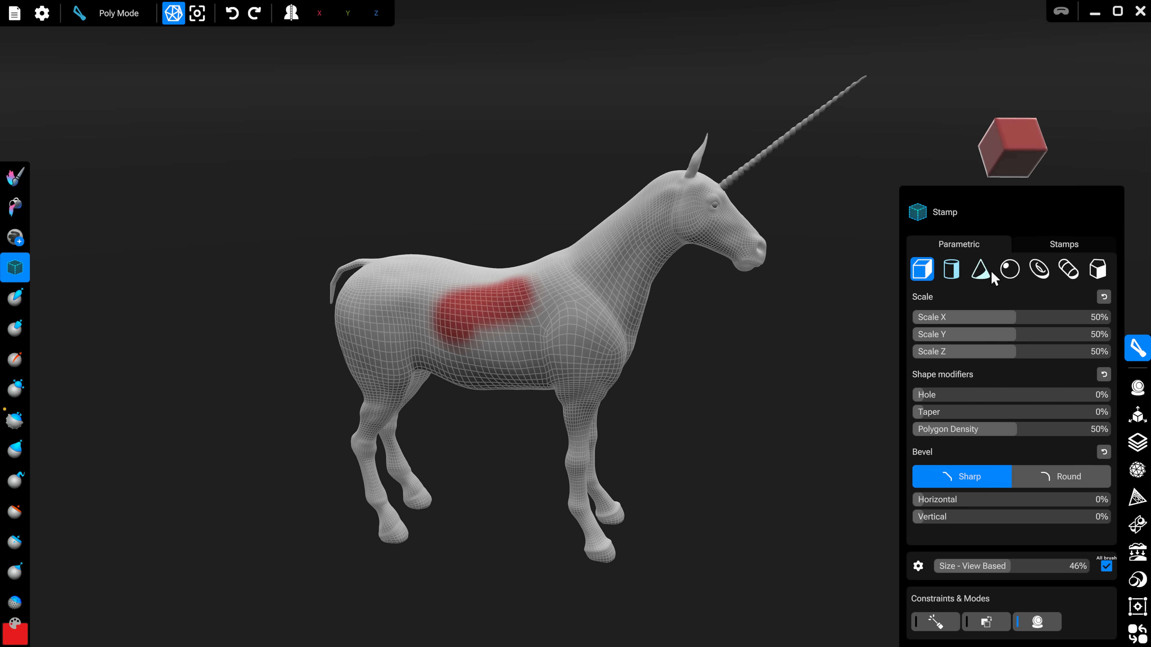
click(1009, 269)
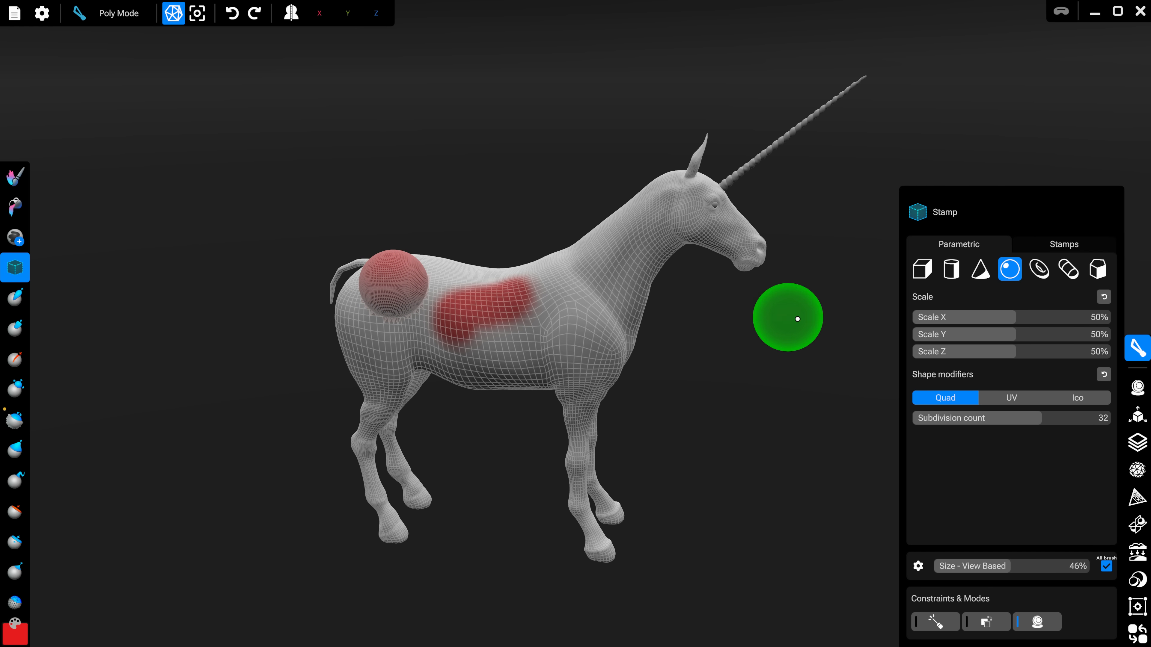
mouse_move(600, 303)
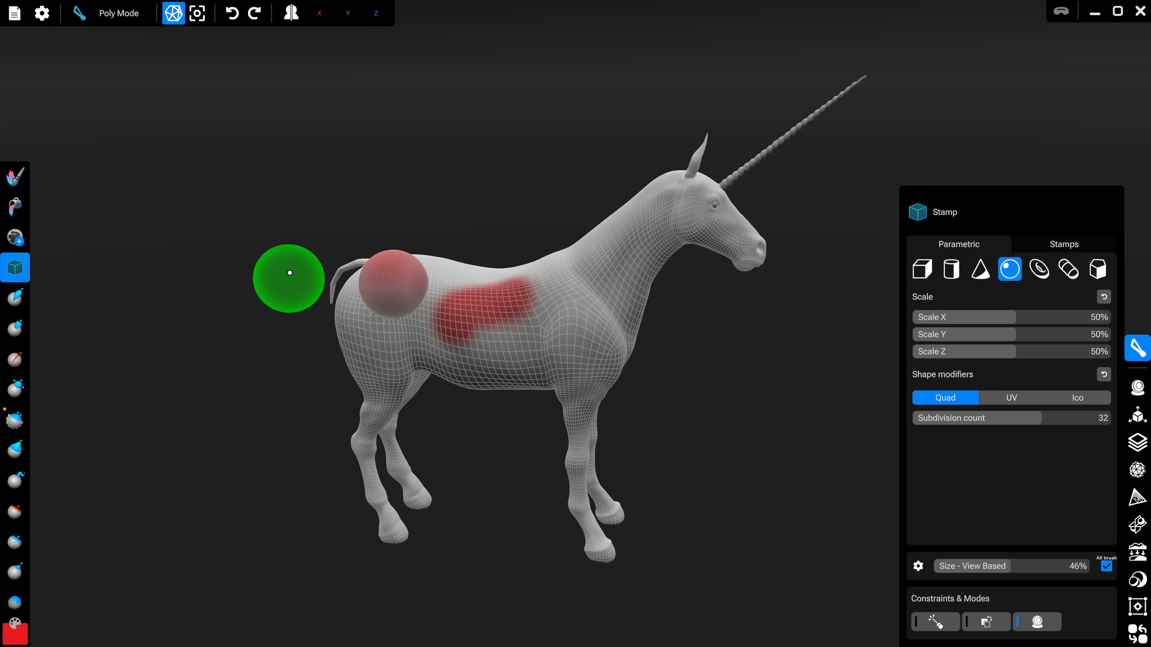
mouse_move(72, 261)
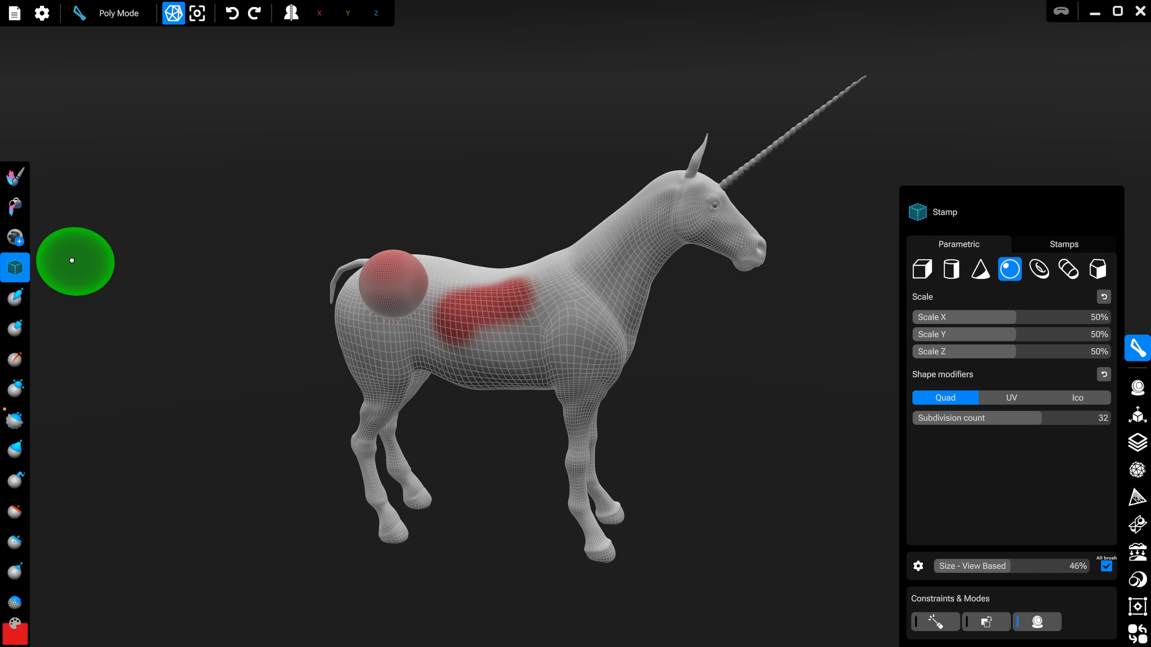
click(14, 297)
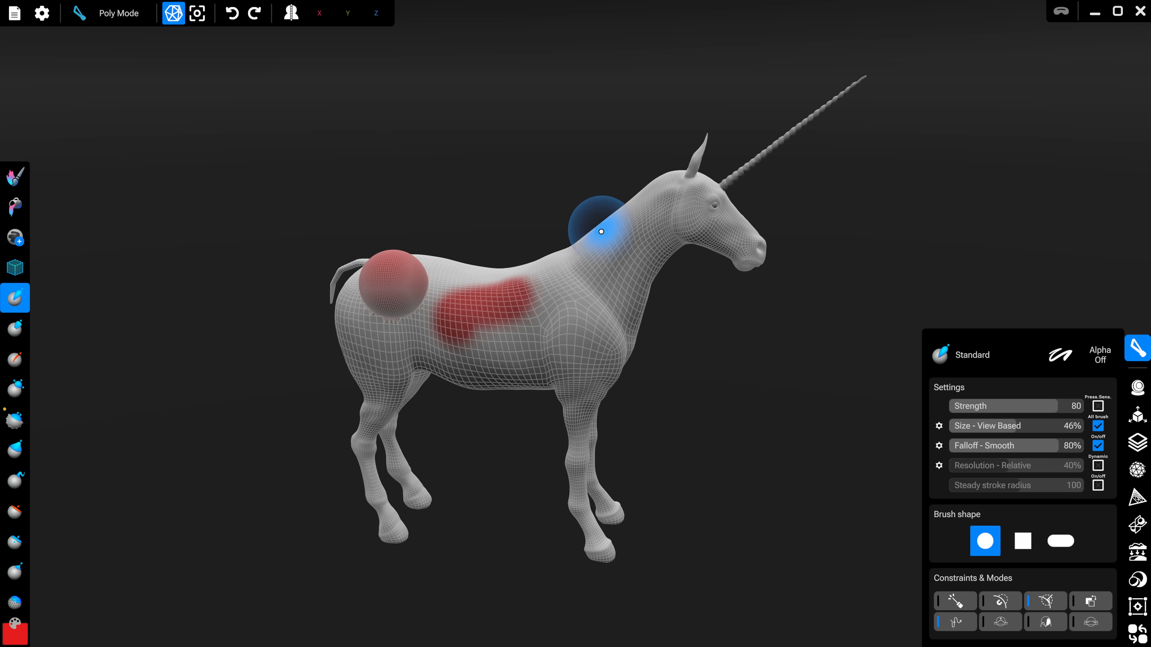
mouse_move(447, 179)
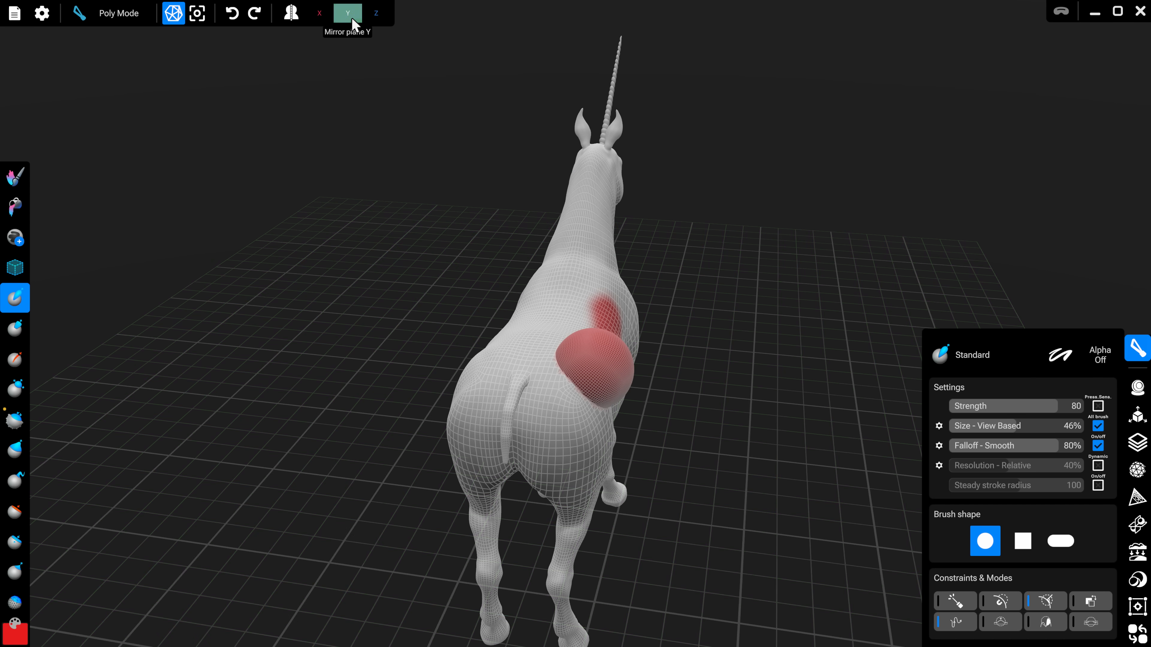
Enable X-axis mirror symmetry only, leaving Z mirroring off, for mirrored torso sculpting
click(318, 14)
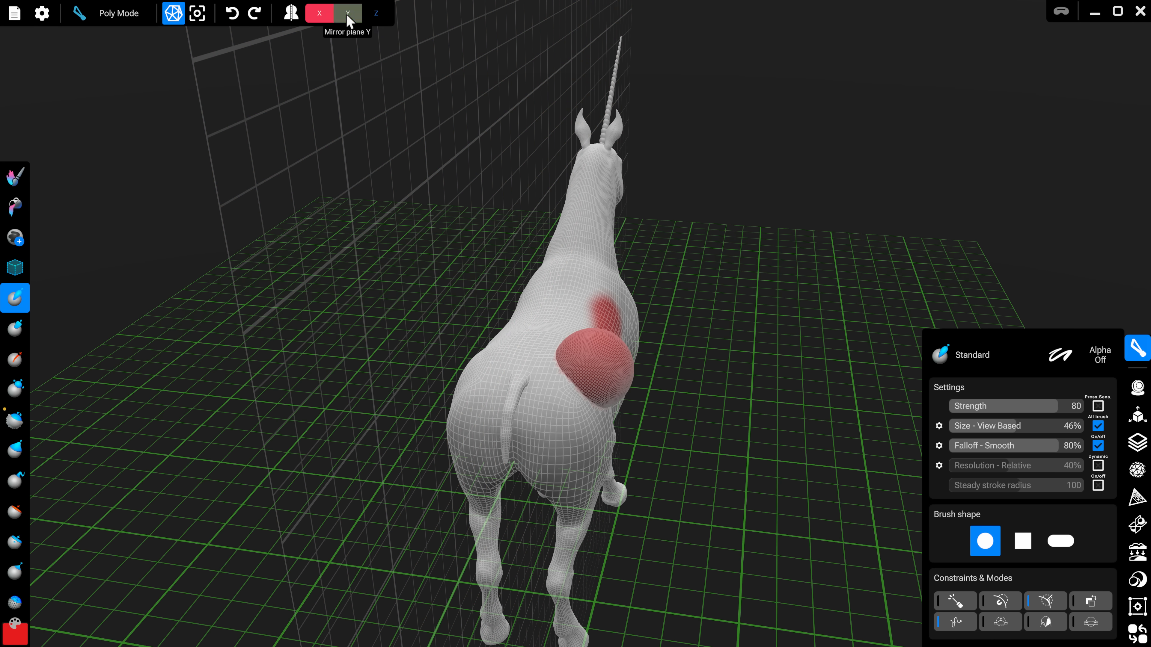
click(375, 13)
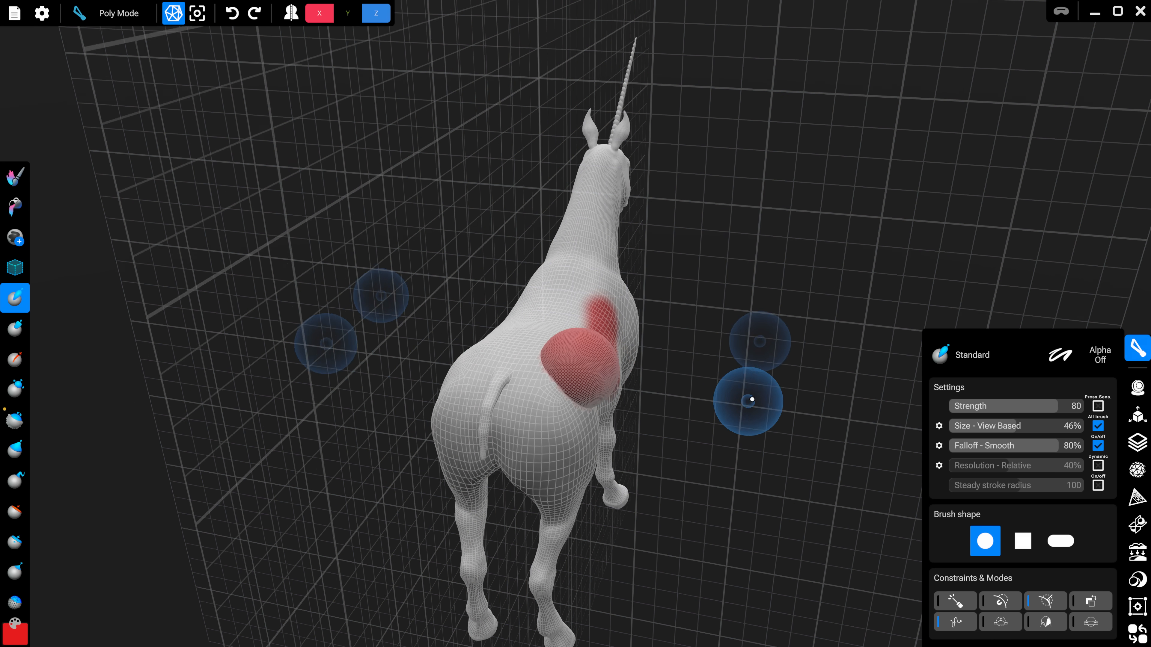
click(347, 13)
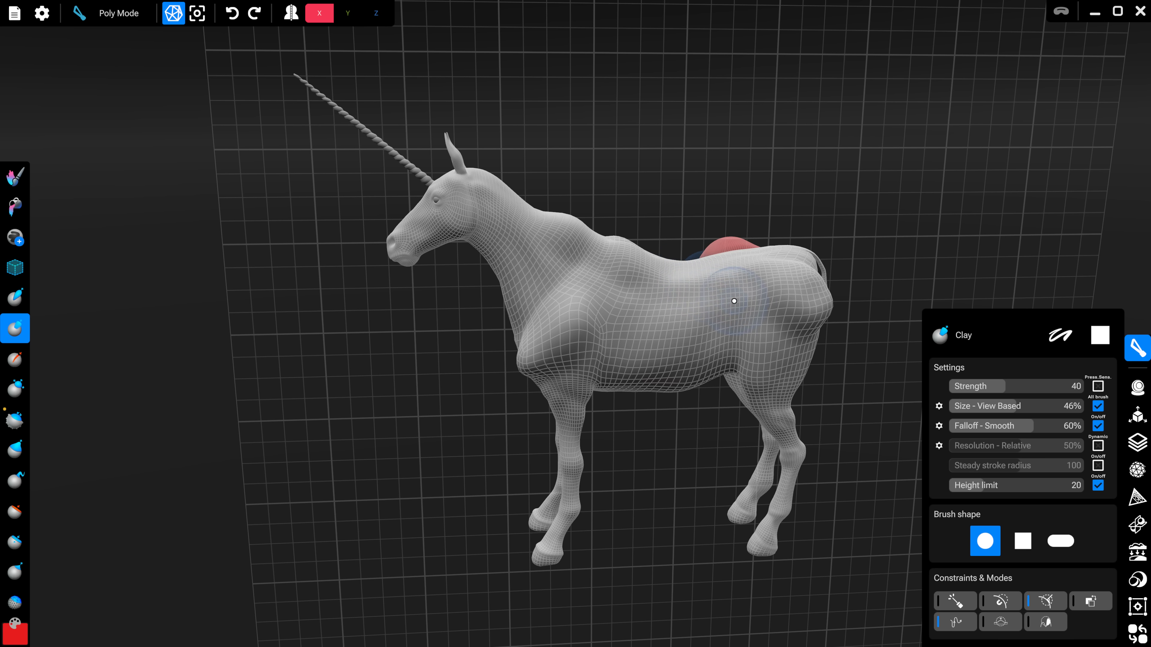
Build up clay on the unicorn's haunch, try Clay and Inflate, then smooth the belly bumps
drag(733, 301, 772, 274)
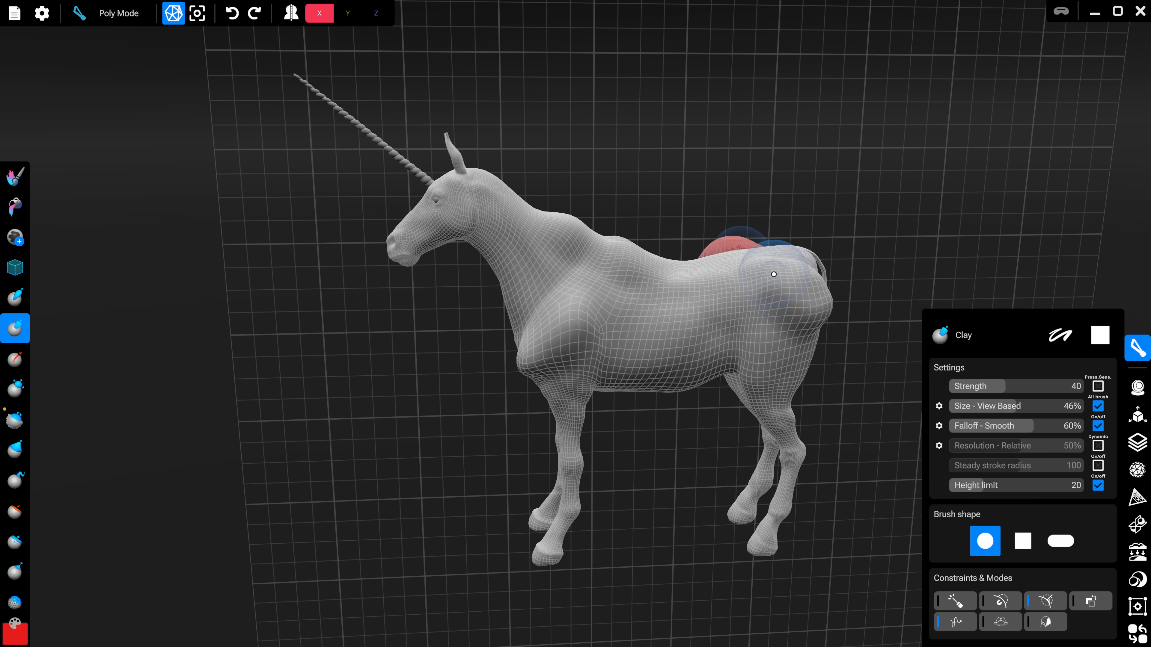
click(15, 358)
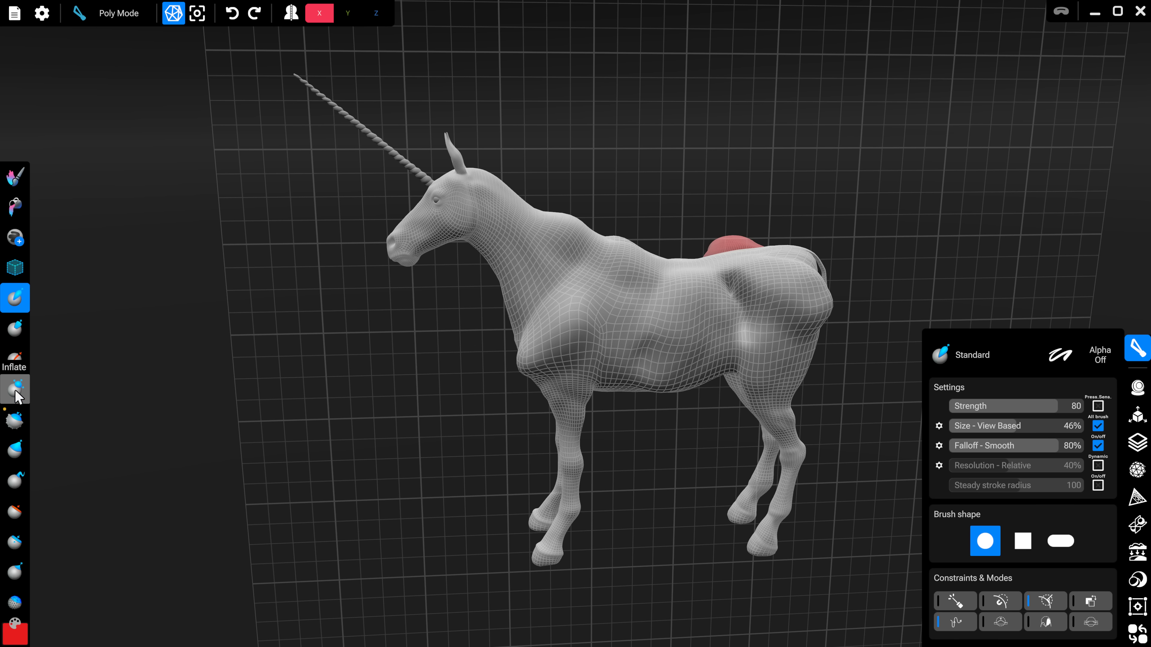
click(14, 389)
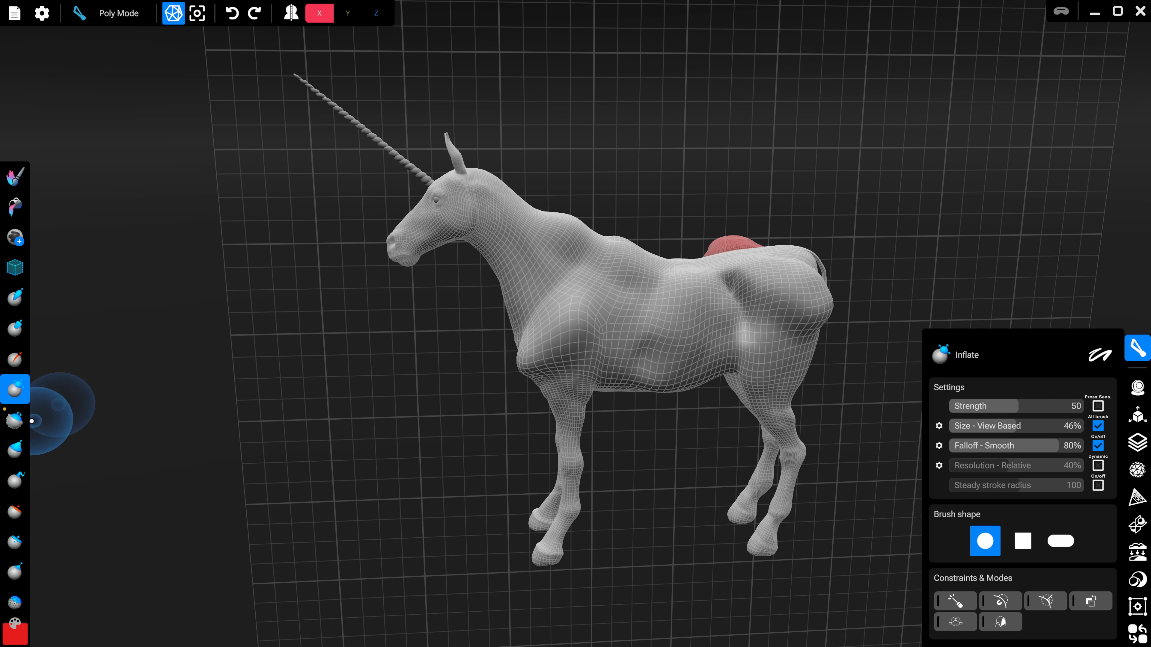
click(16, 420)
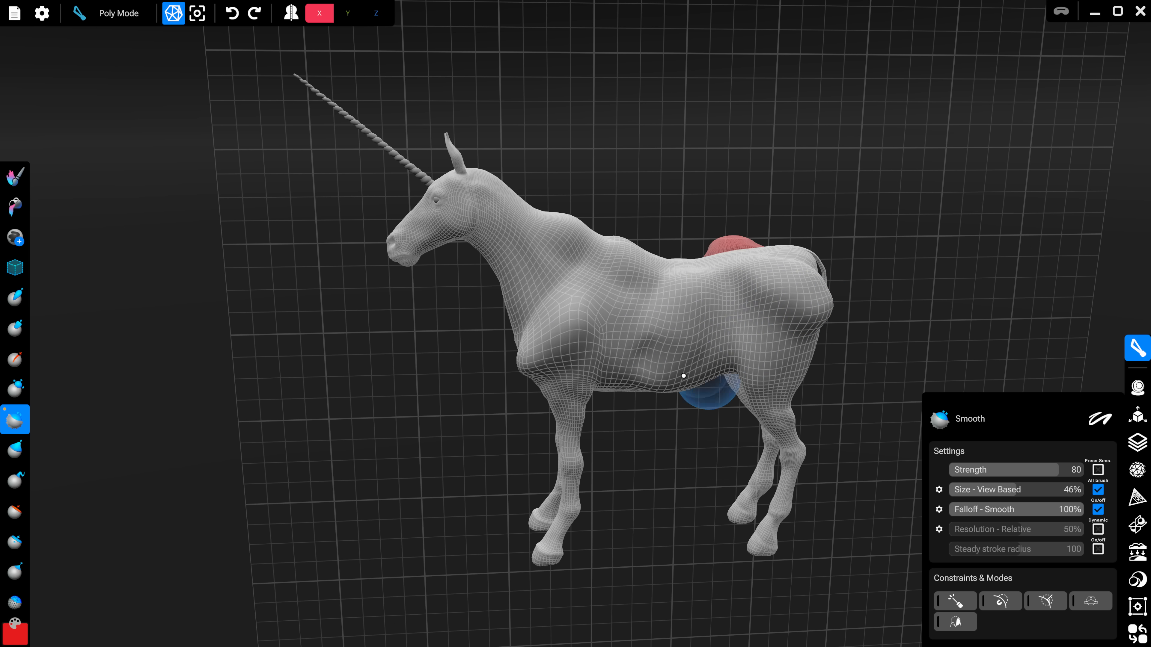
drag(683, 376, 609, 353)
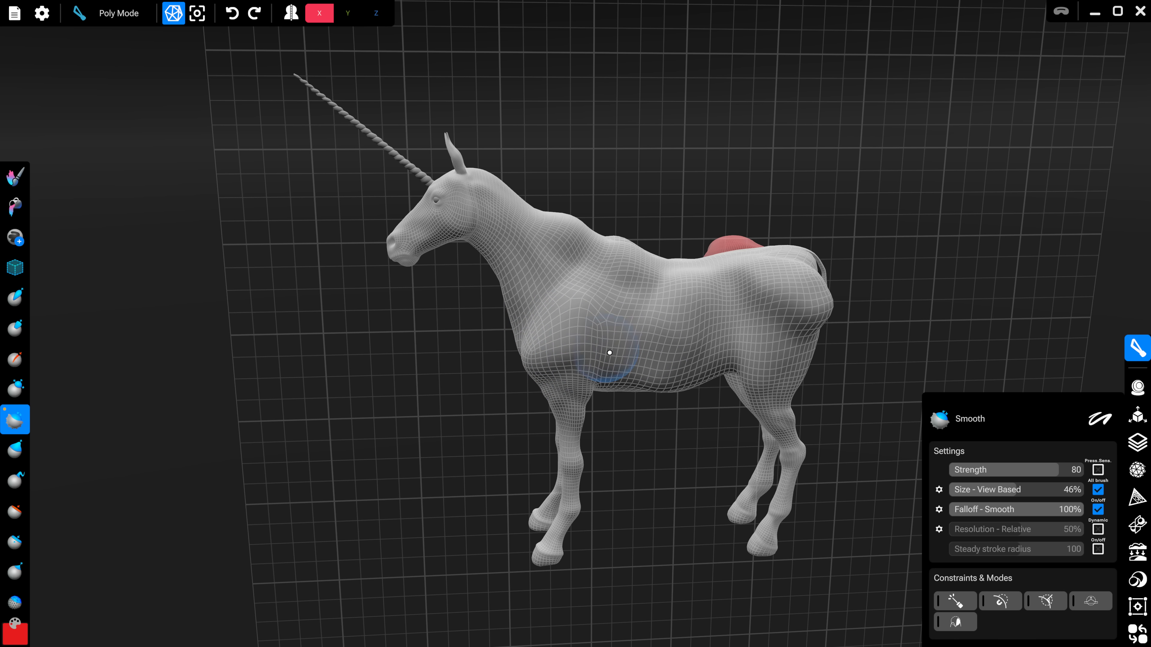
Push the torso into shape with Move and pull a Tentacle growth out near the back
click(14, 450)
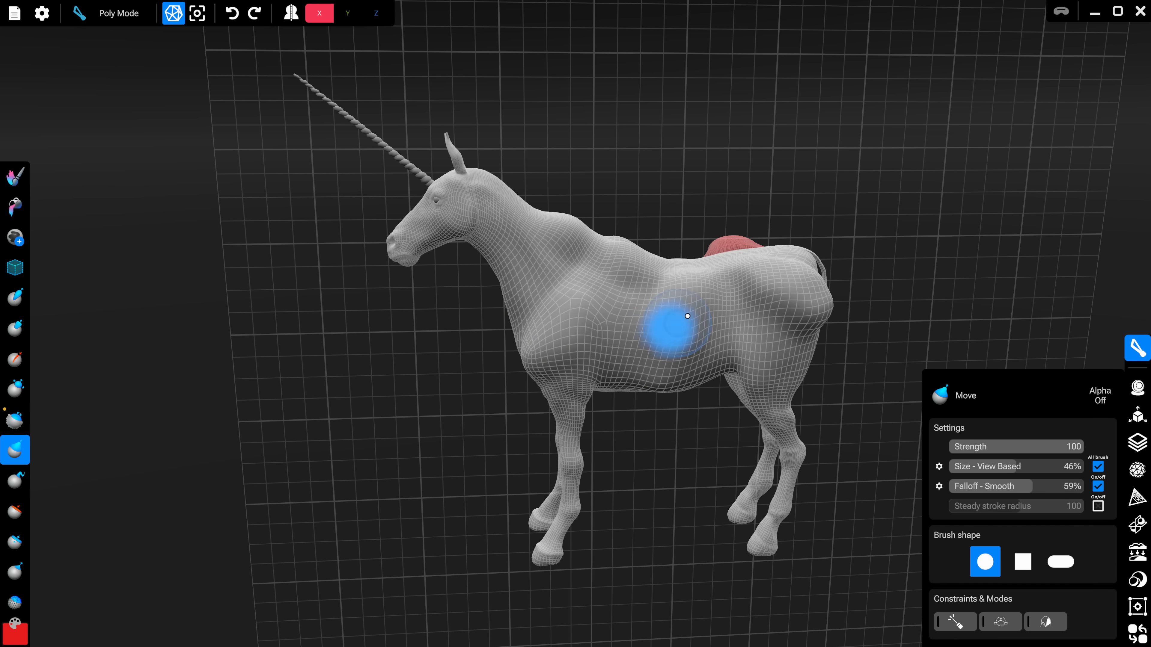
drag(676, 330, 691, 301)
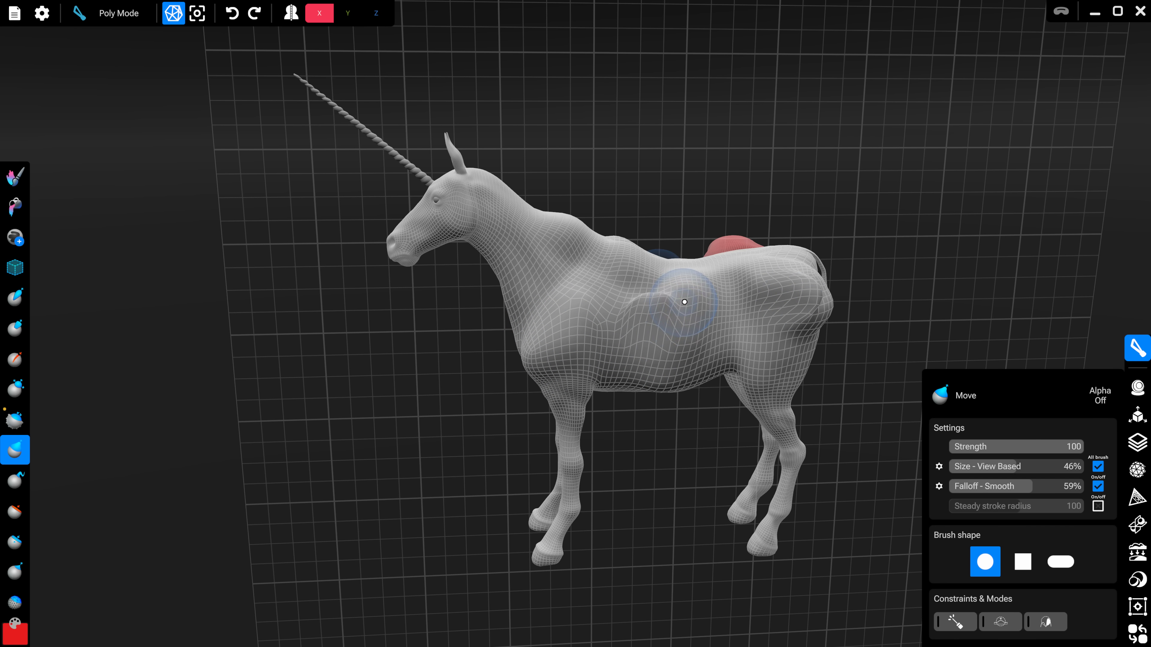
click(14, 480)
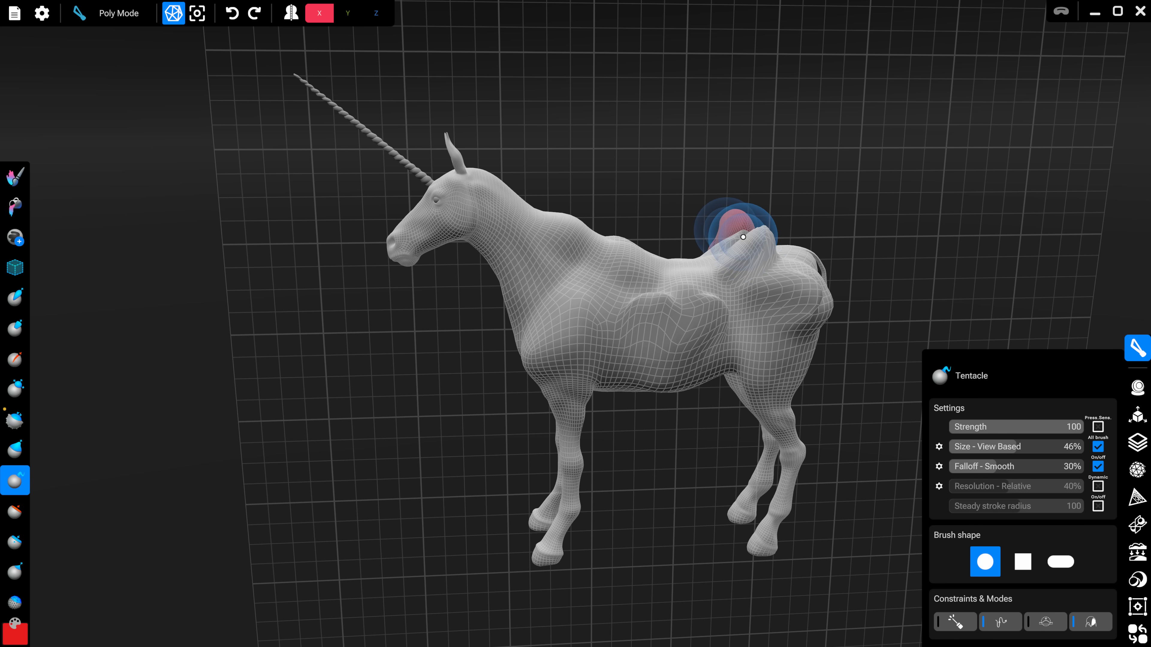
drag(742, 236, 802, 277)
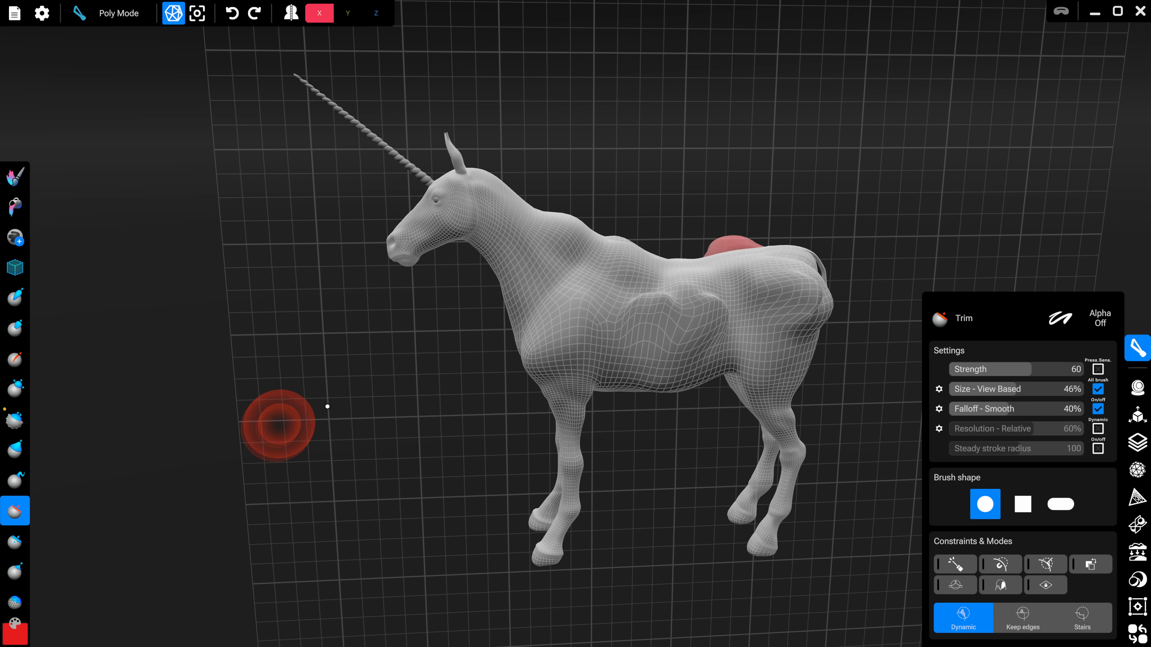
Try the Flatten brush and Regularize, then peek at Material Settings and dismiss them
click(15, 542)
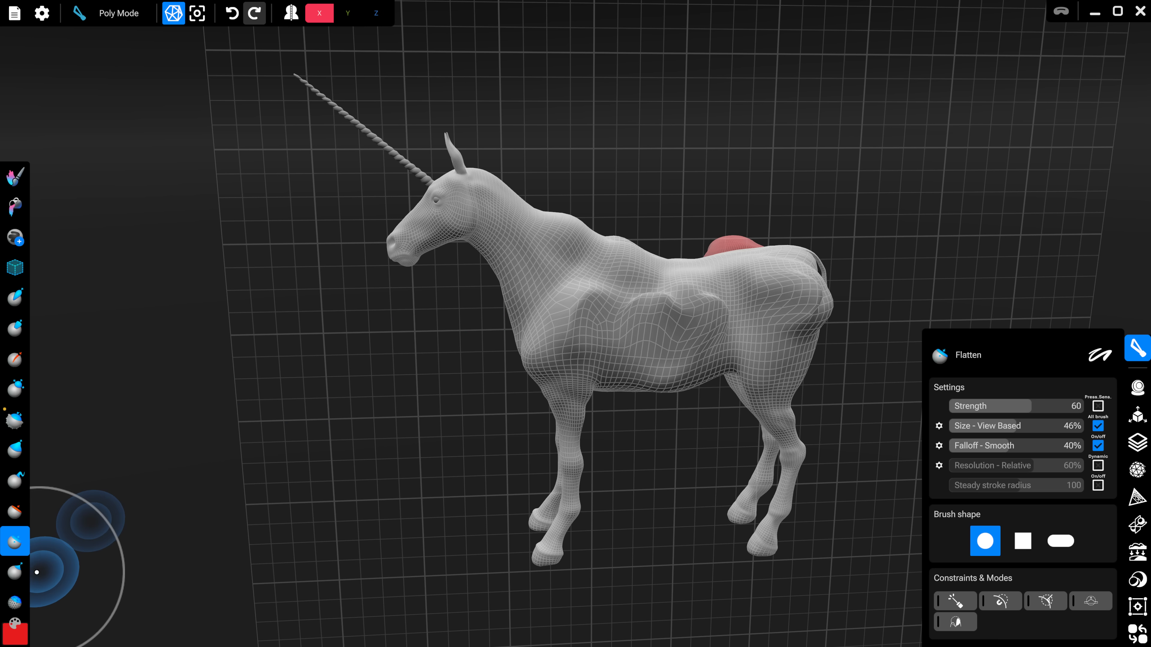
click(15, 602)
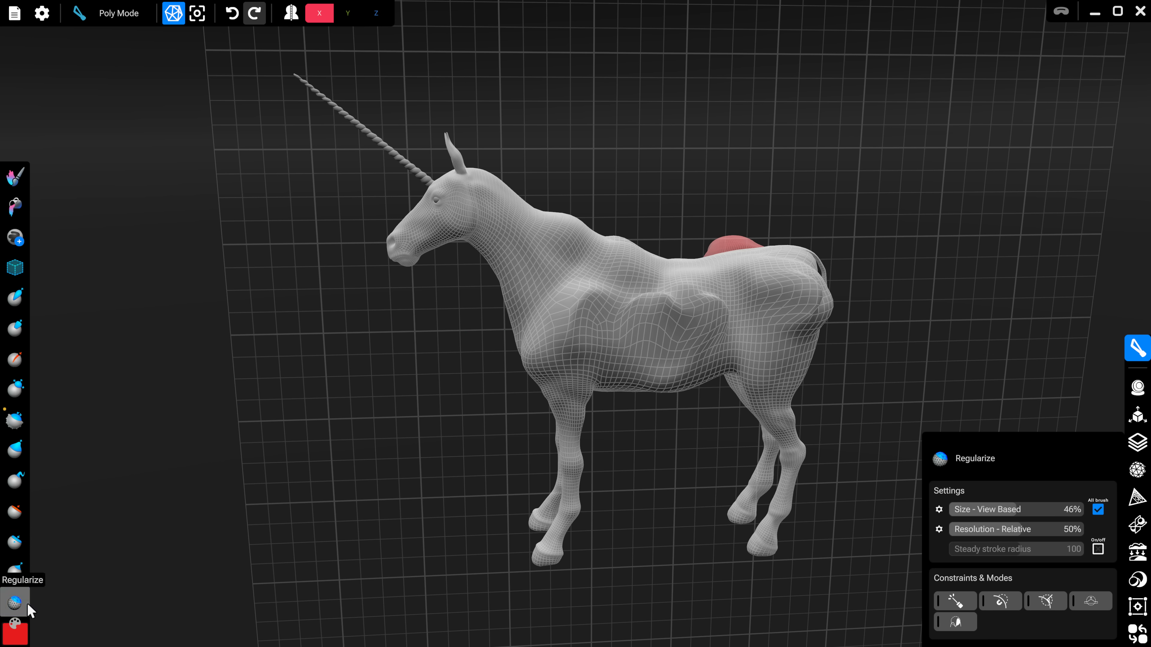
click(14, 632)
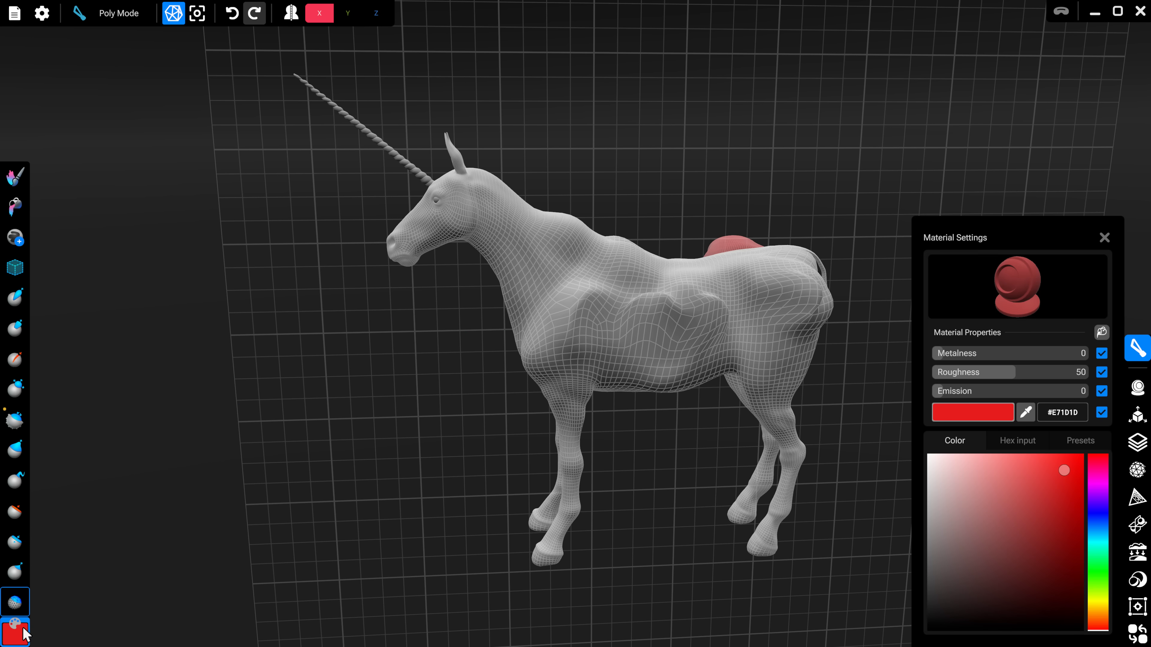
click(14, 602)
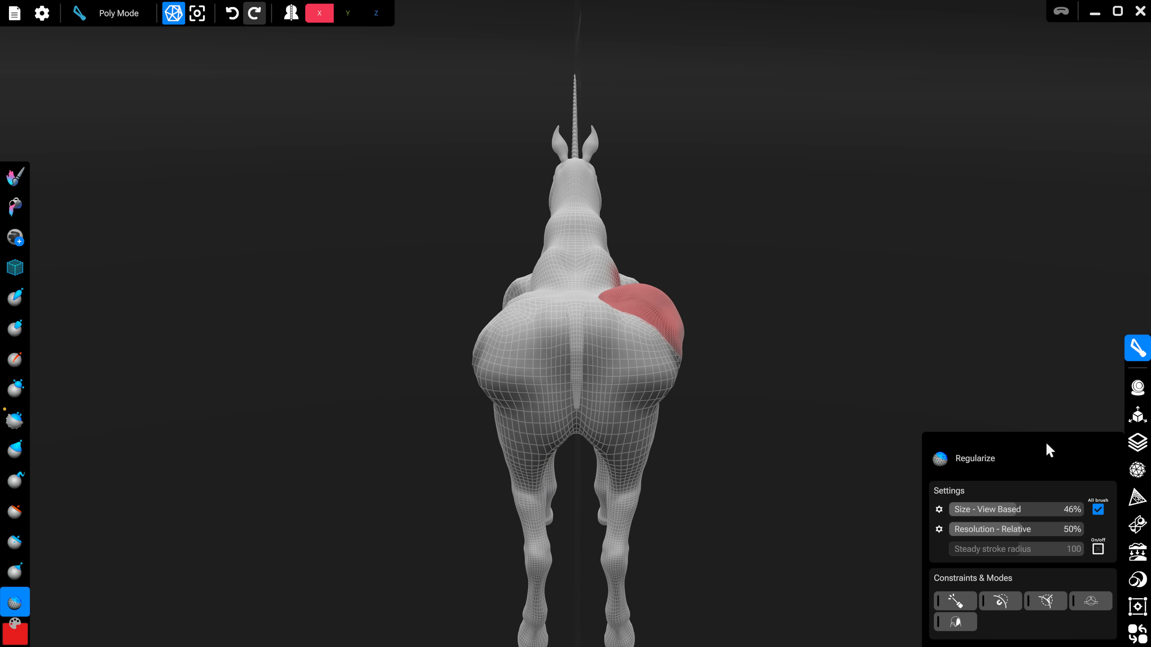
mouse_move(1137, 388)
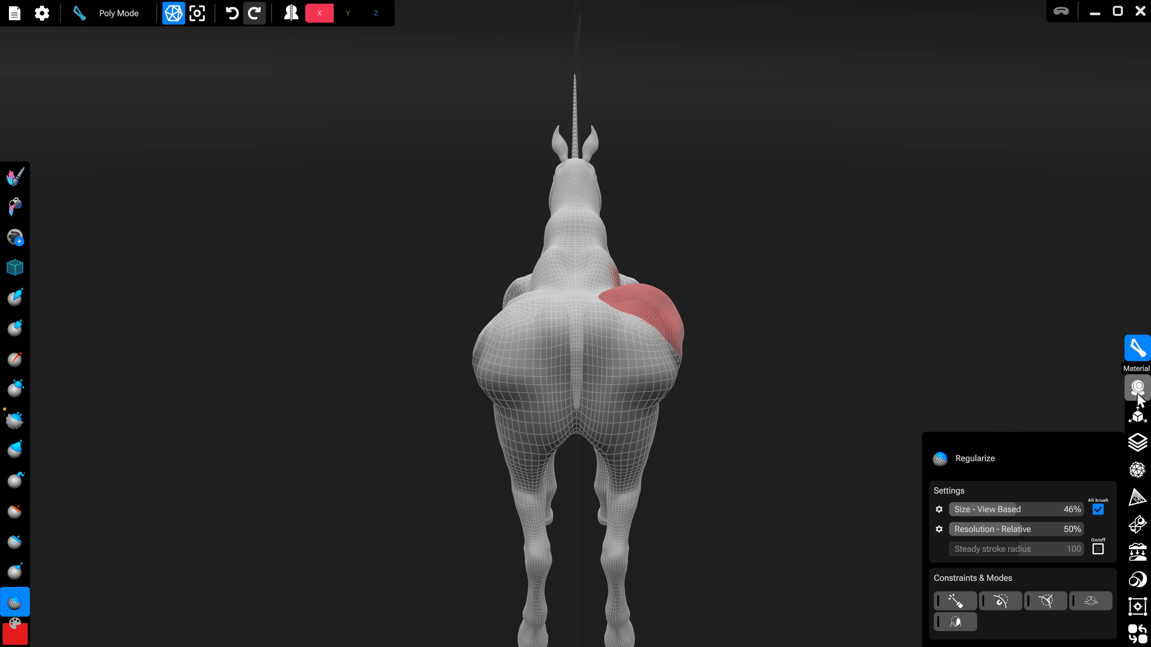
Browse the Material, Transform and Multiresolution panels, ending on the Remesh options
click(1137, 388)
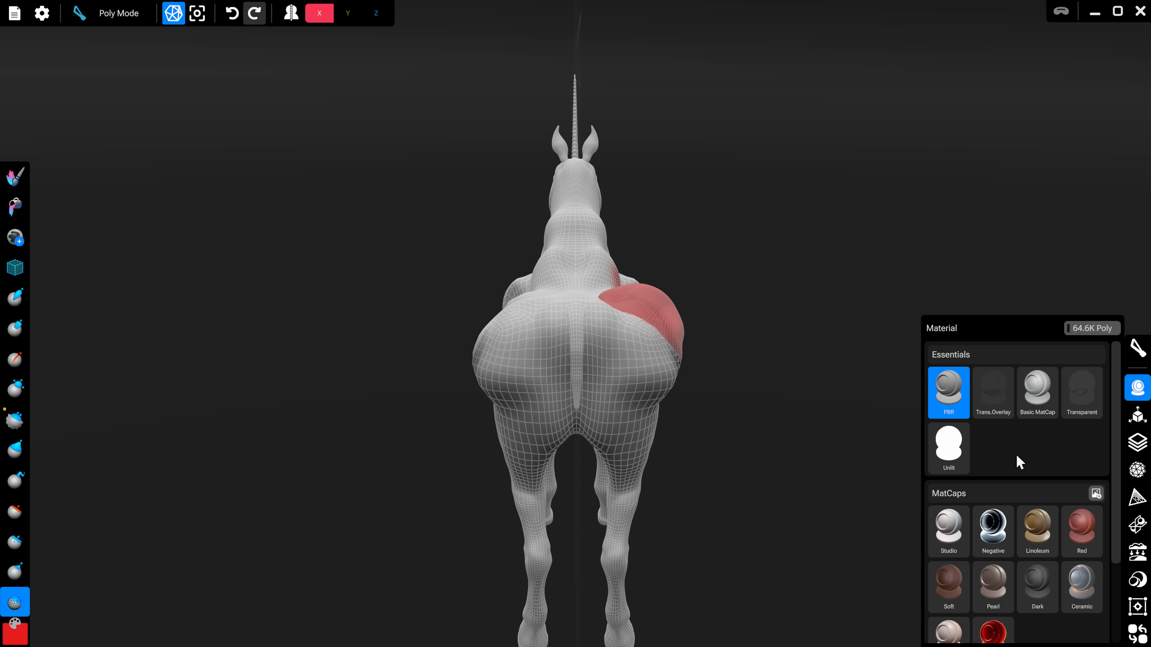
click(1037, 388)
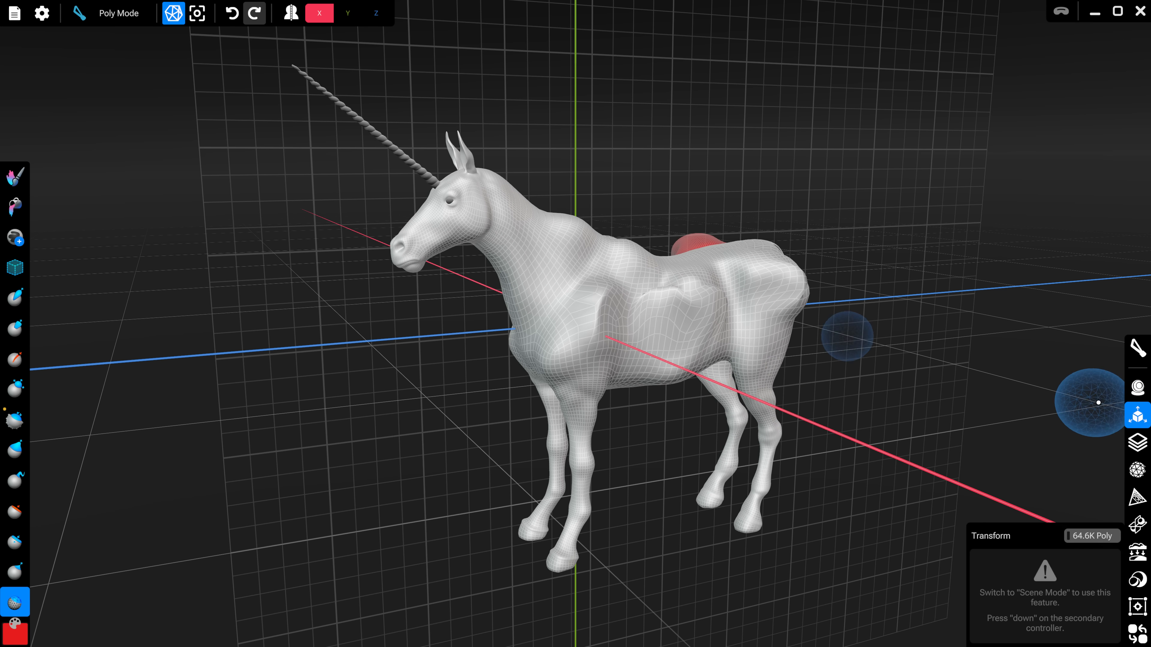
click(1137, 443)
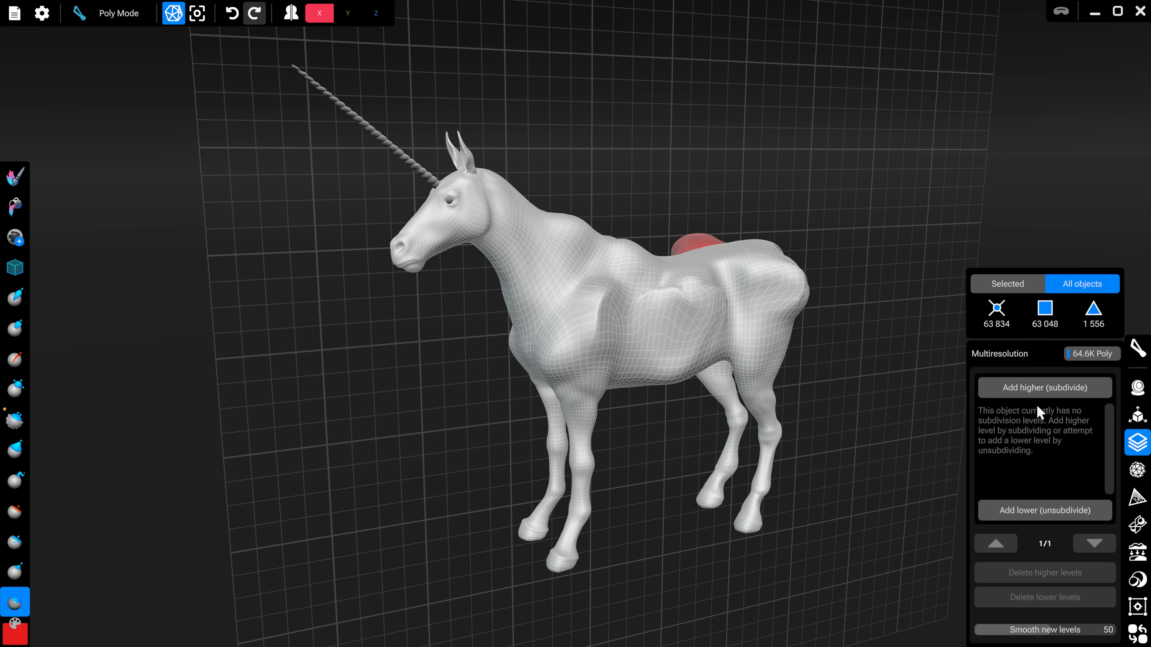
click(1137, 470)
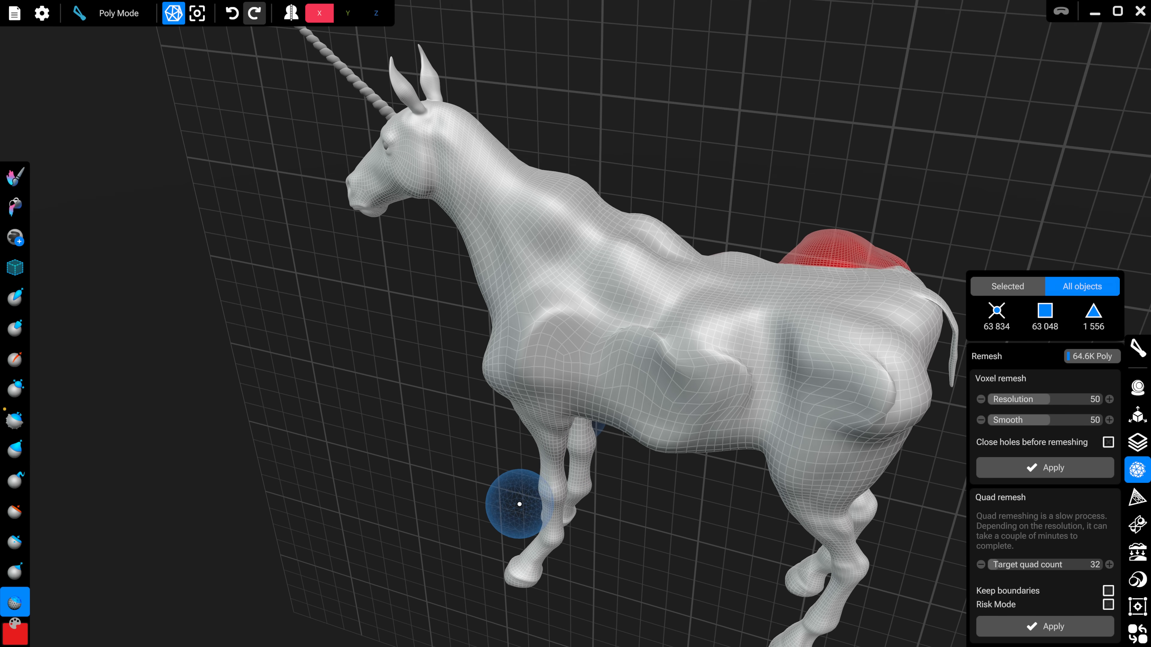
Rotate the view to see the unicorn's flank from the side
drag(517, 507, 503, 252)
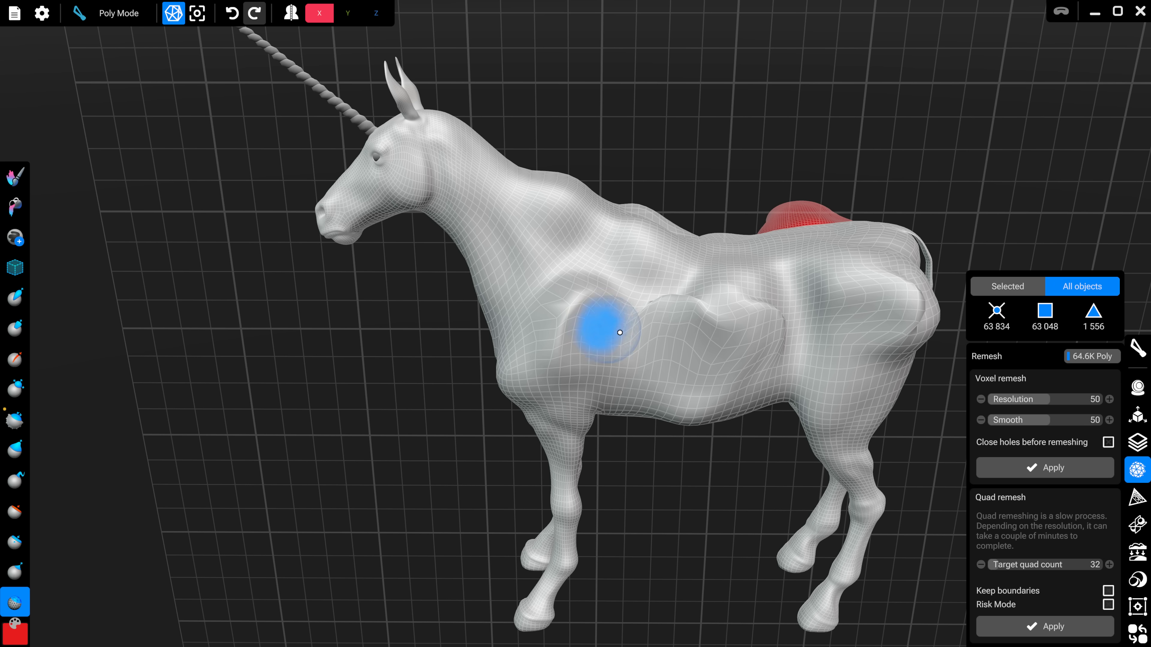
mouse_move(1031, 399)
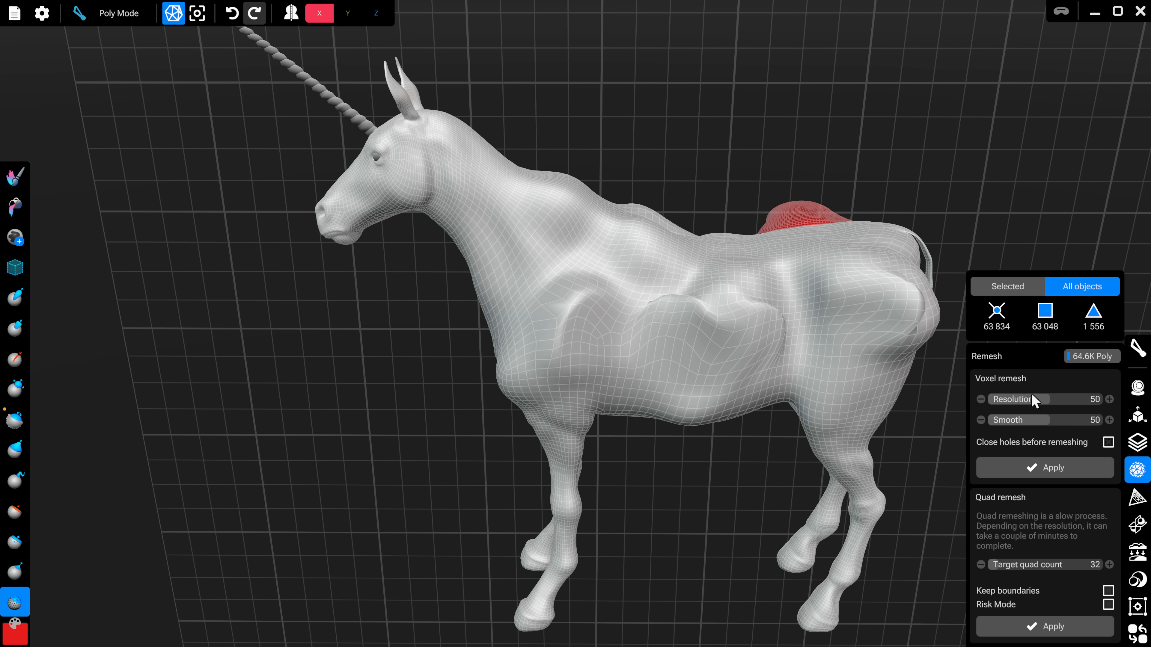
mouse_move(1048, 405)
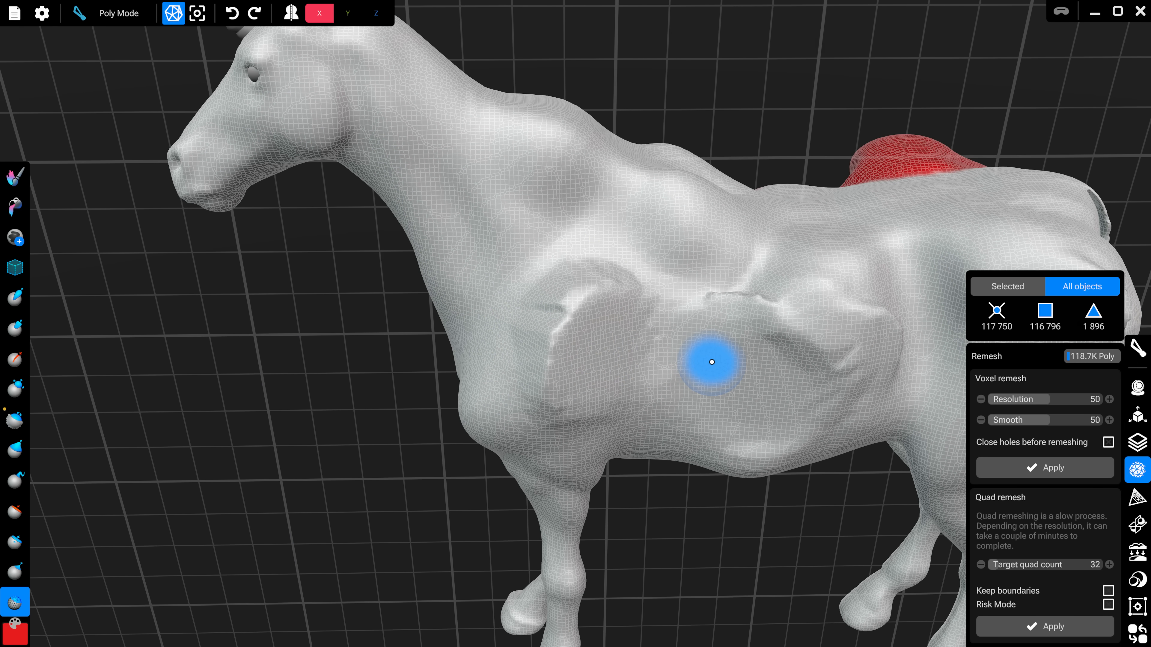
mouse_move(998, 552)
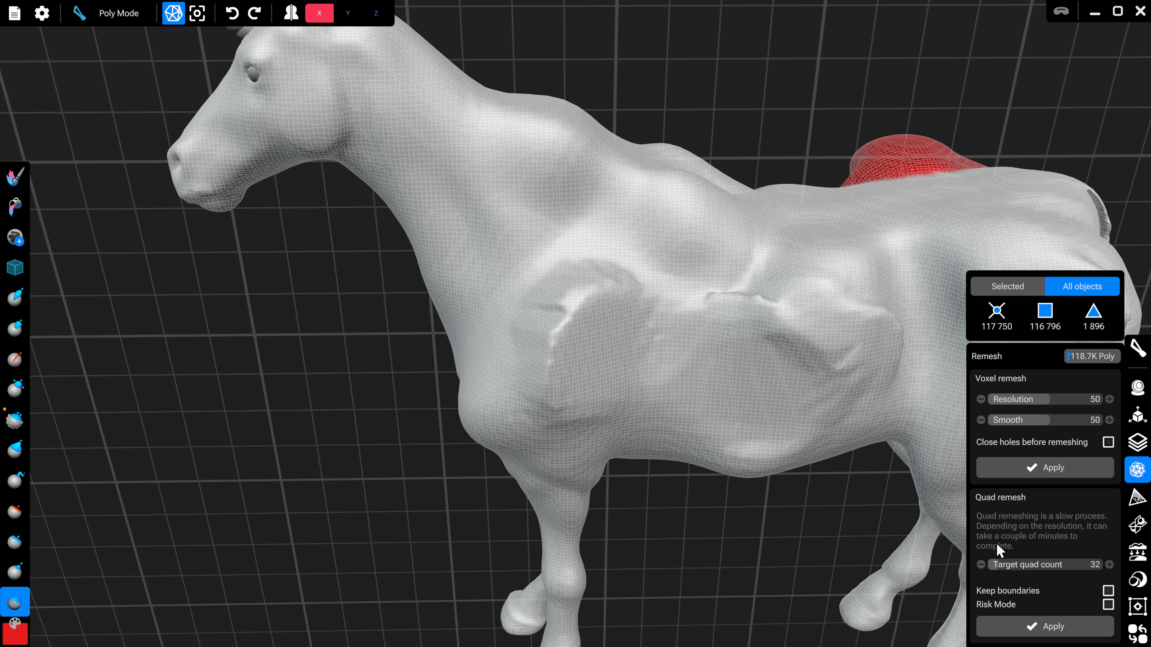
mouse_move(1000, 571)
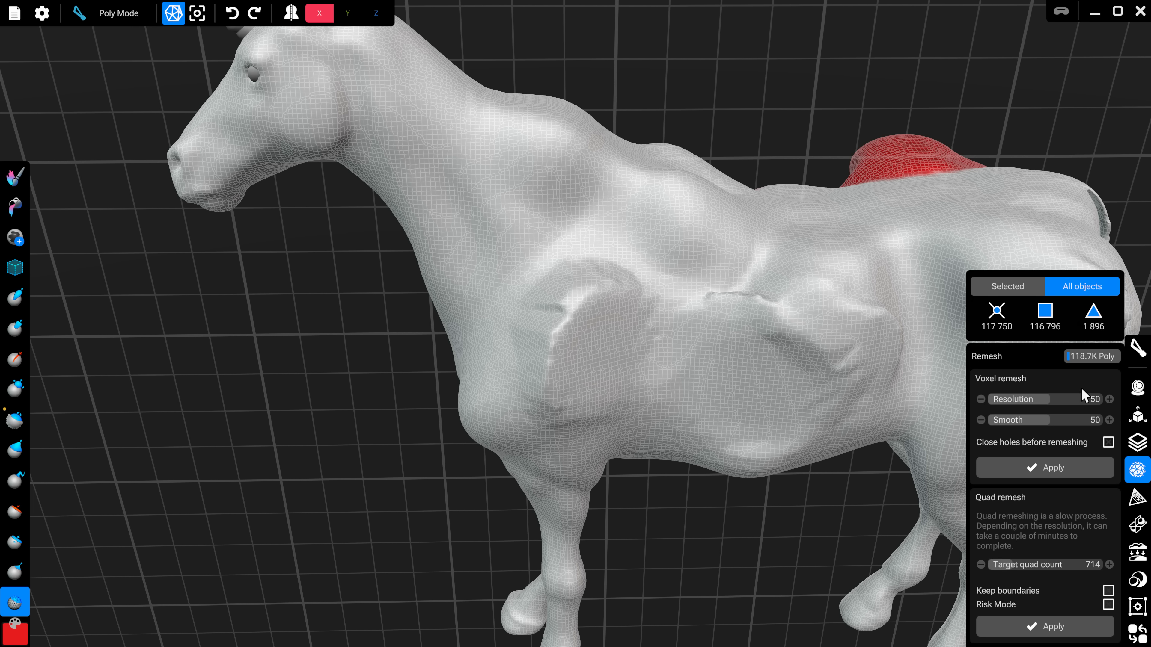
mouse_move(1075, 365)
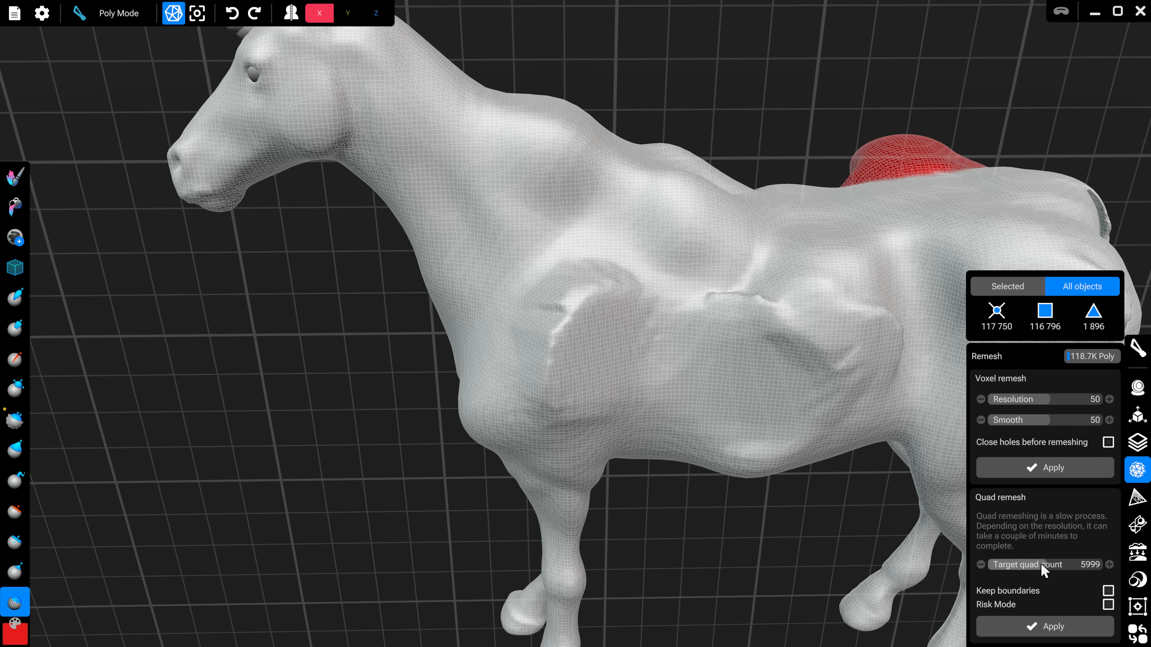
Quad remesh the unicorn at a 14199-quad target into a 42.0K-poly mesh and inspect the body
drag(1042, 564, 1086, 565)
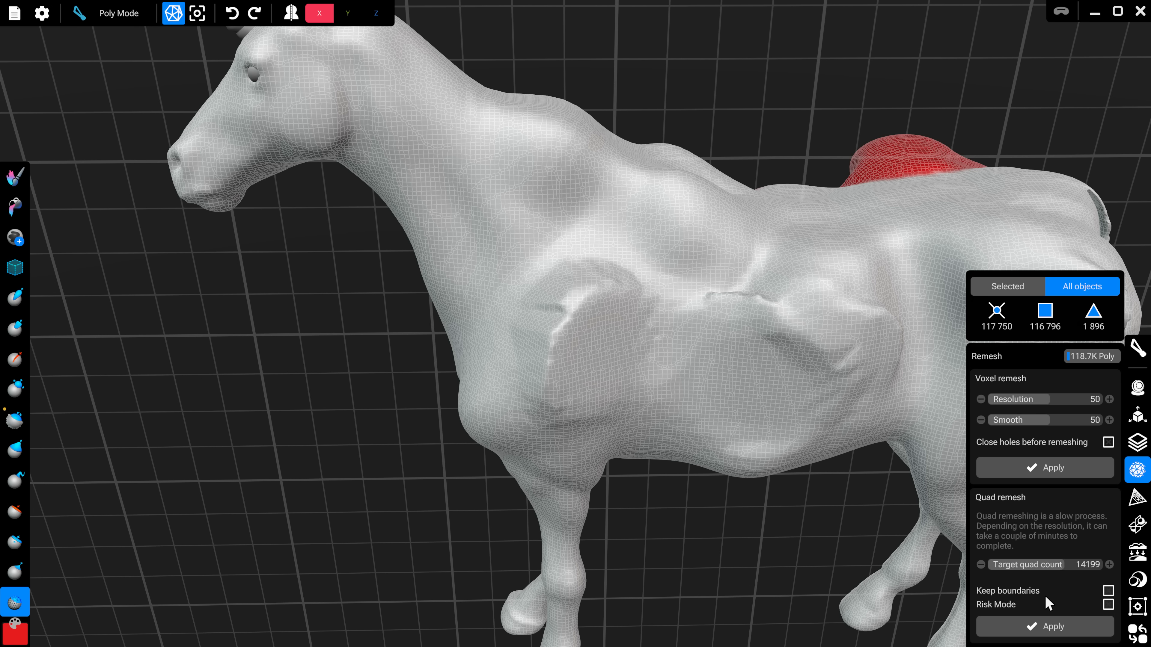
mouse_move(1095, 588)
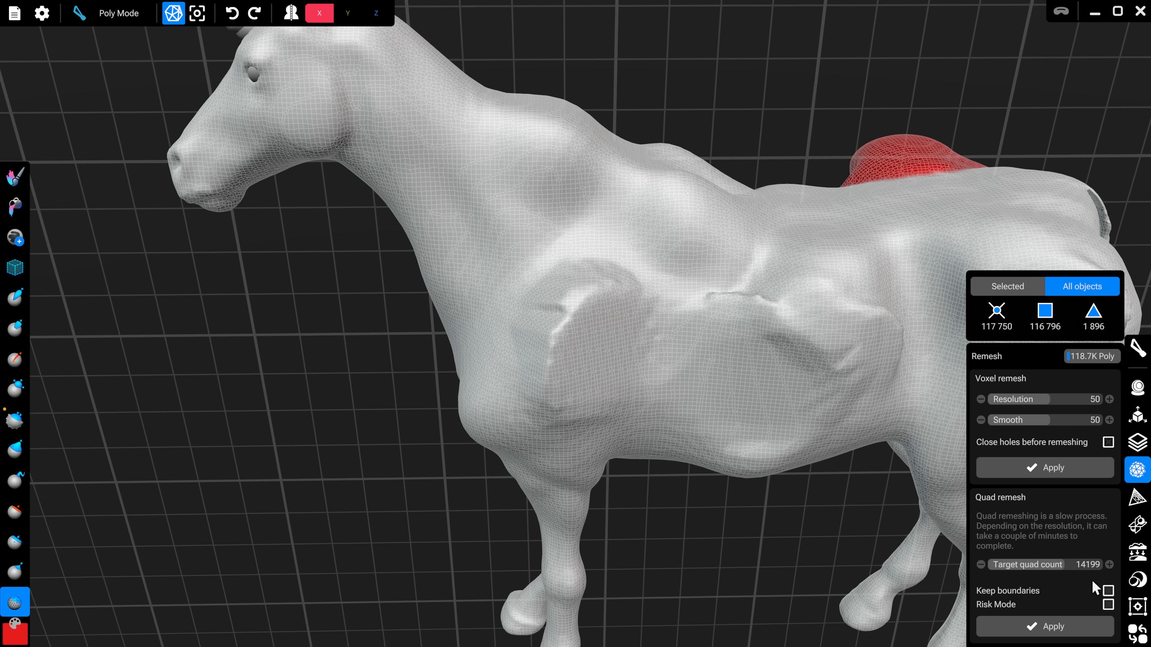
click(1043, 467)
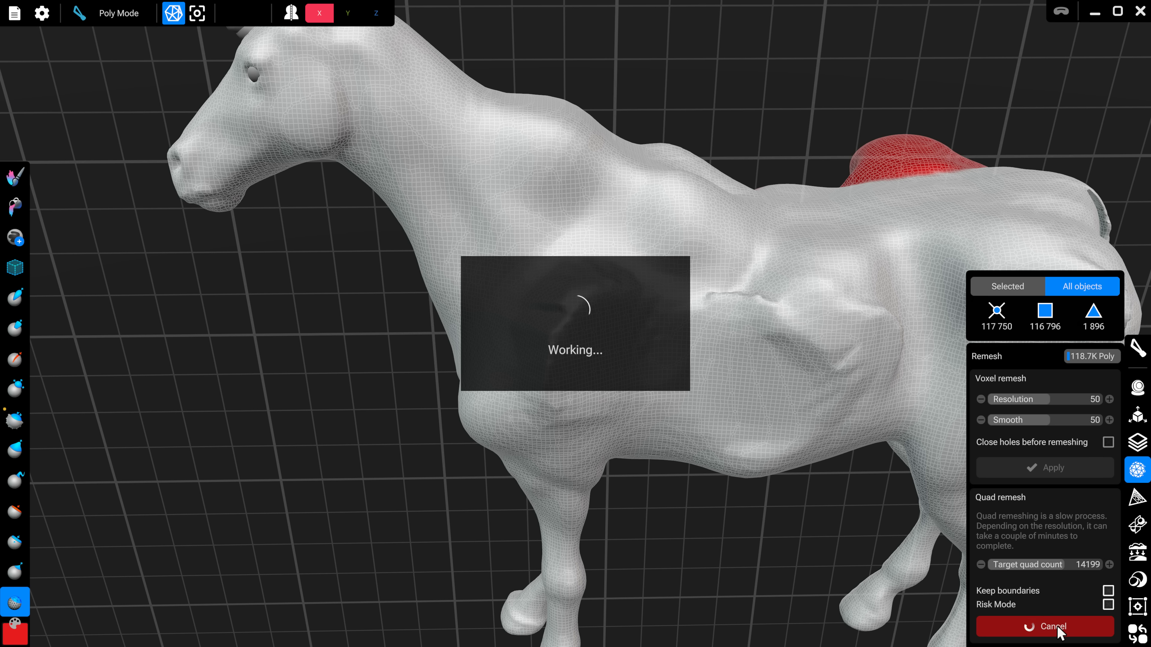
click(1044, 467)
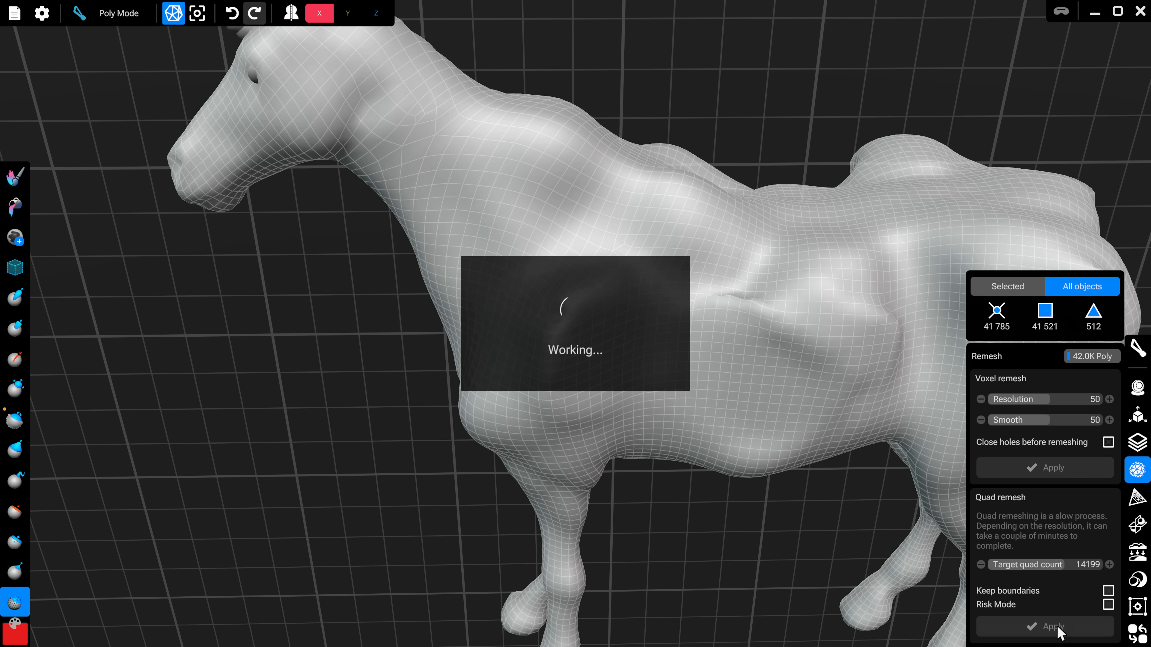
click(1043, 626)
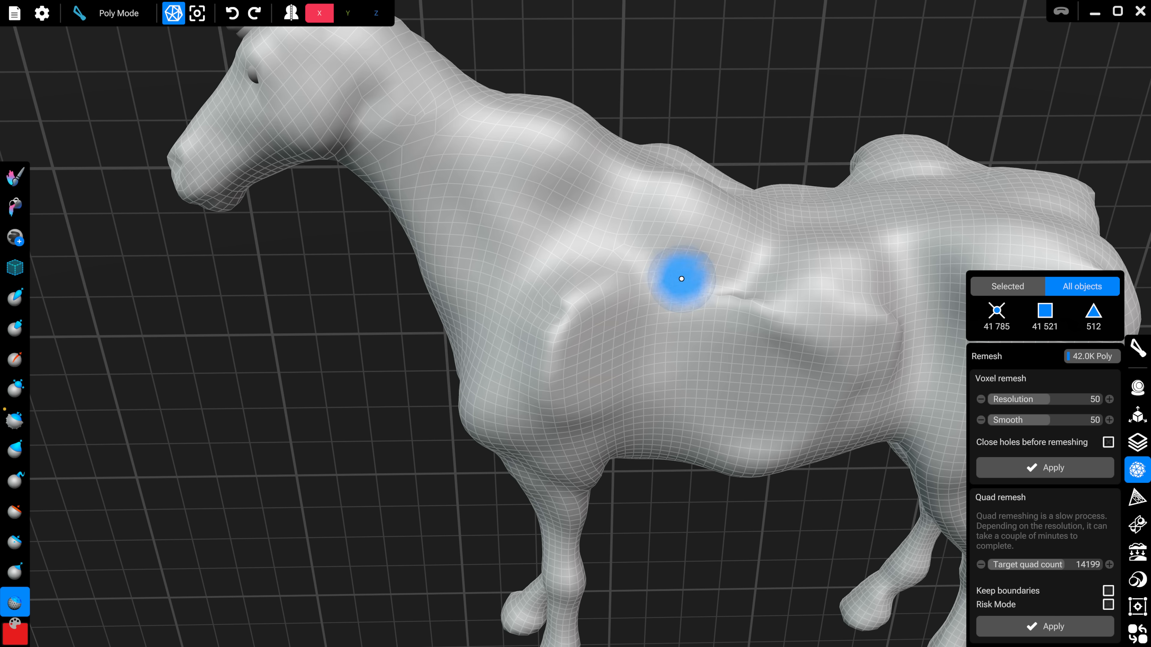
mouse_move(473, 184)
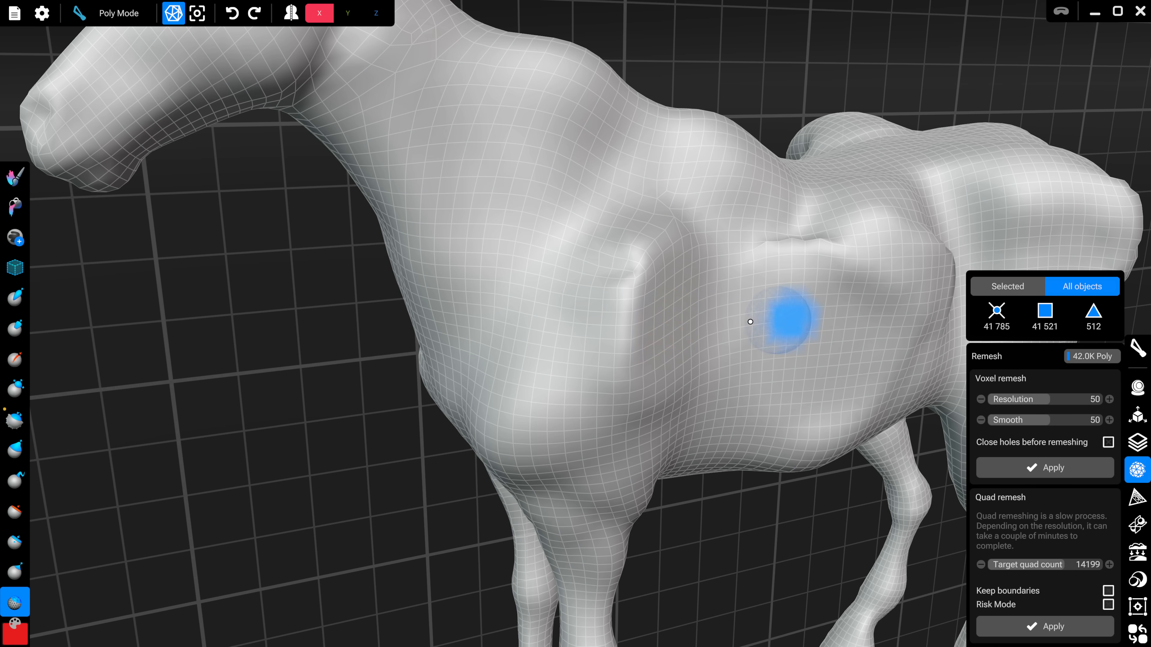
drag(750, 322, 592, 303)
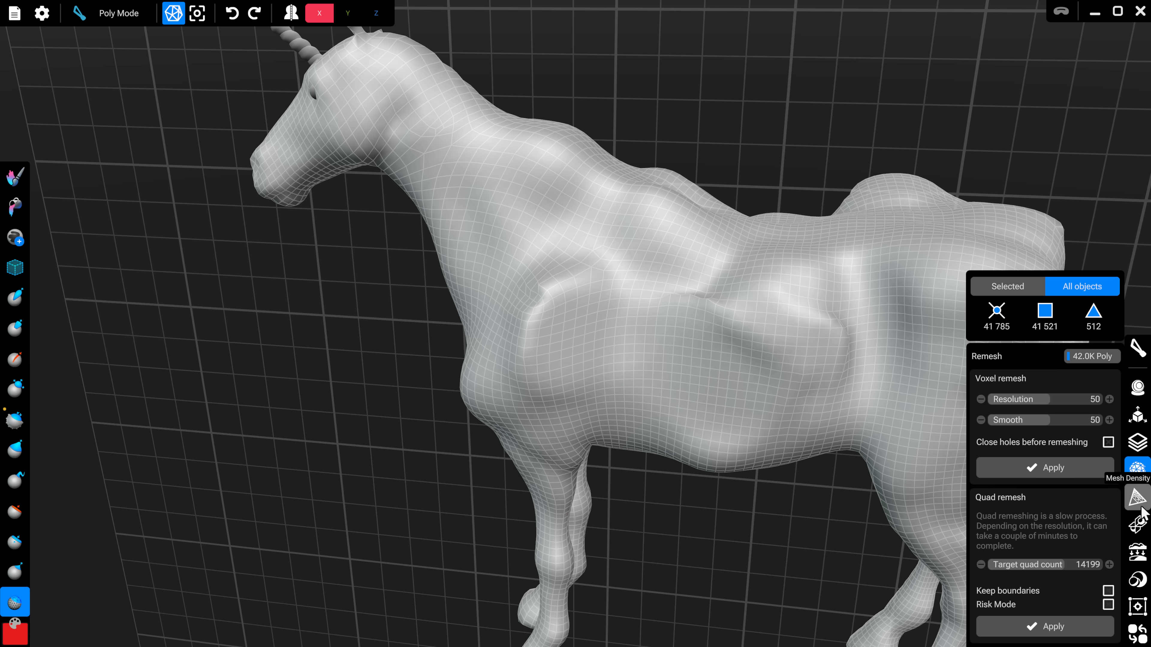
Decimate the unicorn from the Mesh Density tools, then revert to the 42.0K quad mesh
click(1137, 497)
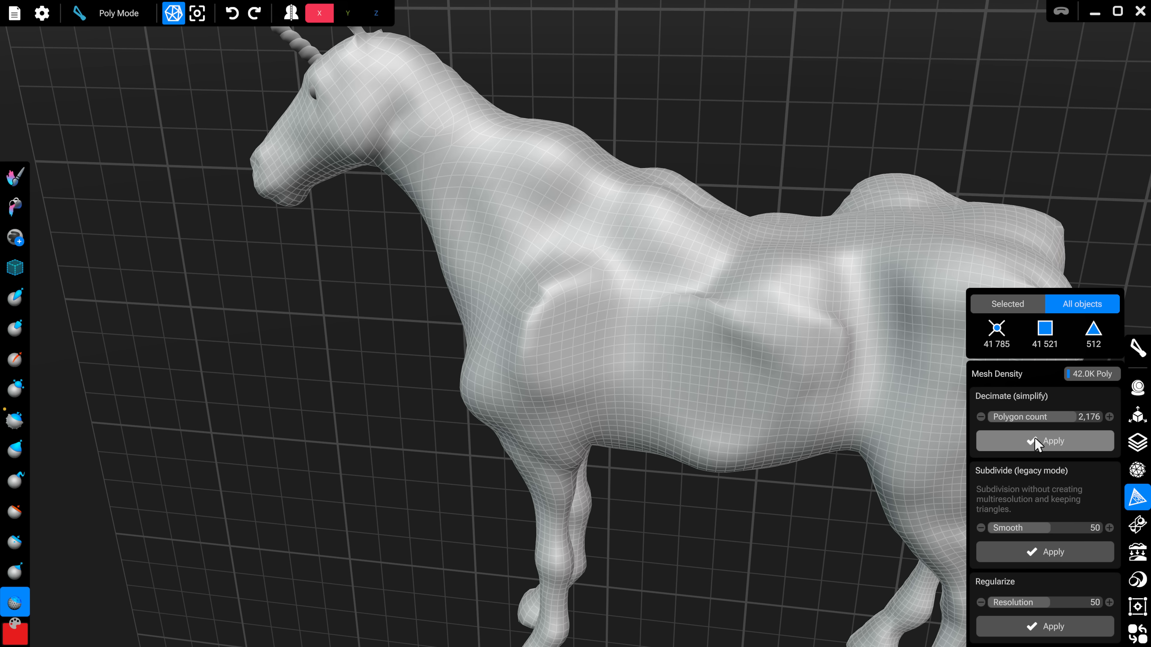
click(1044, 441)
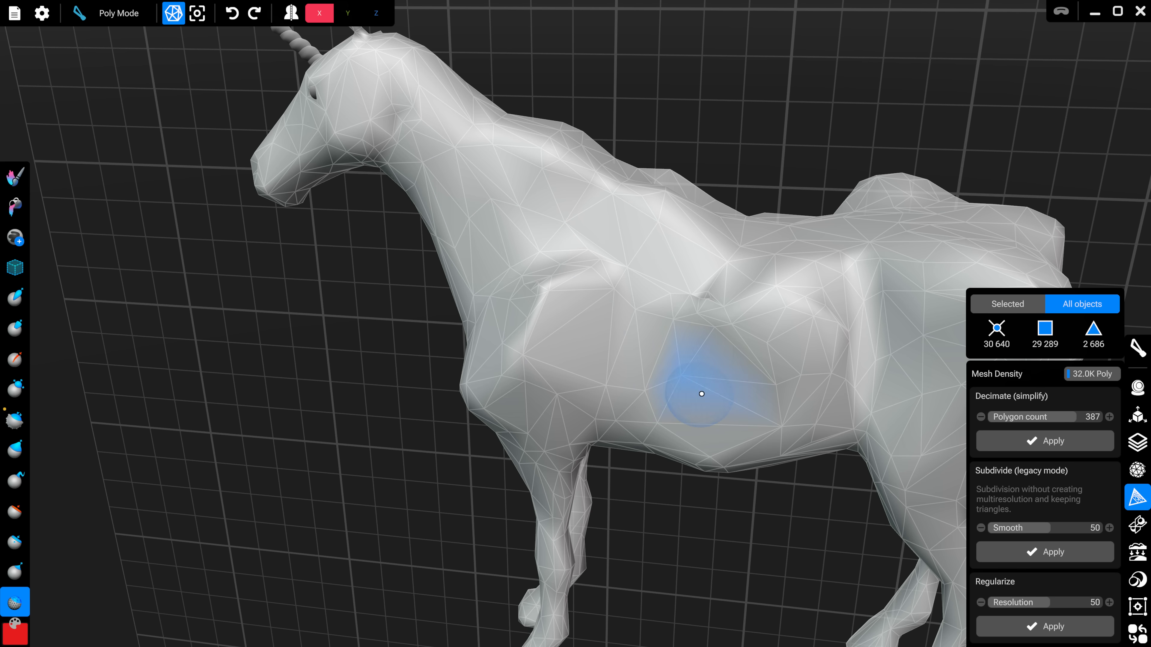
drag(700, 394, 509, 484)
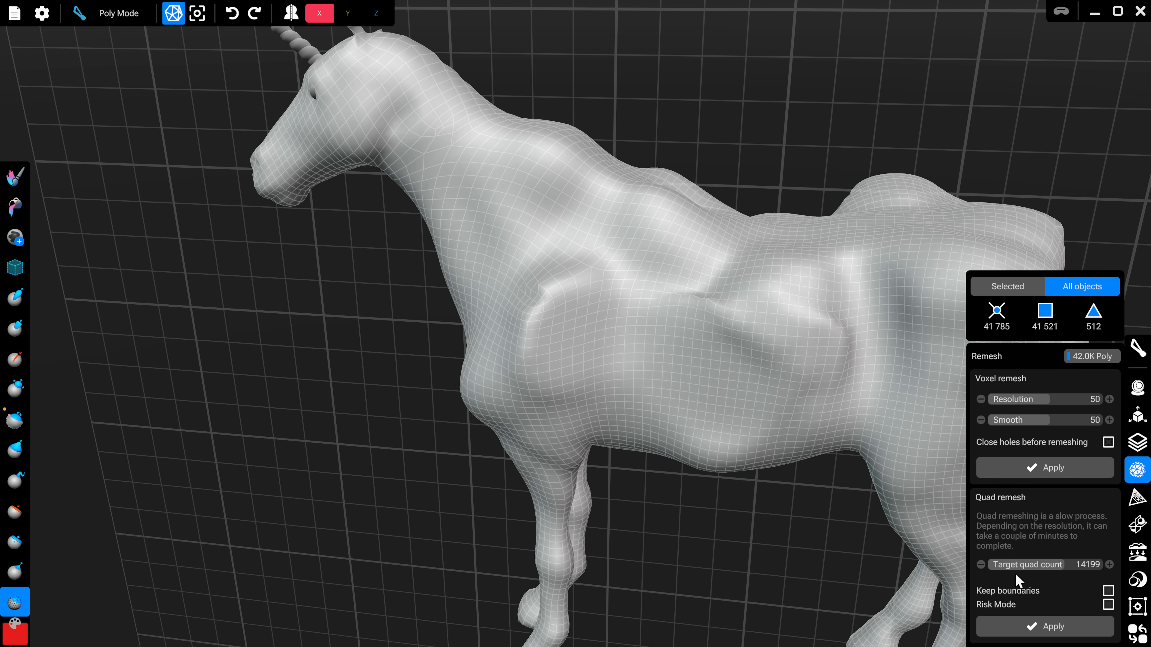
Look over the Detail Transfer options and bring up the Object conversion panel
click(1137, 525)
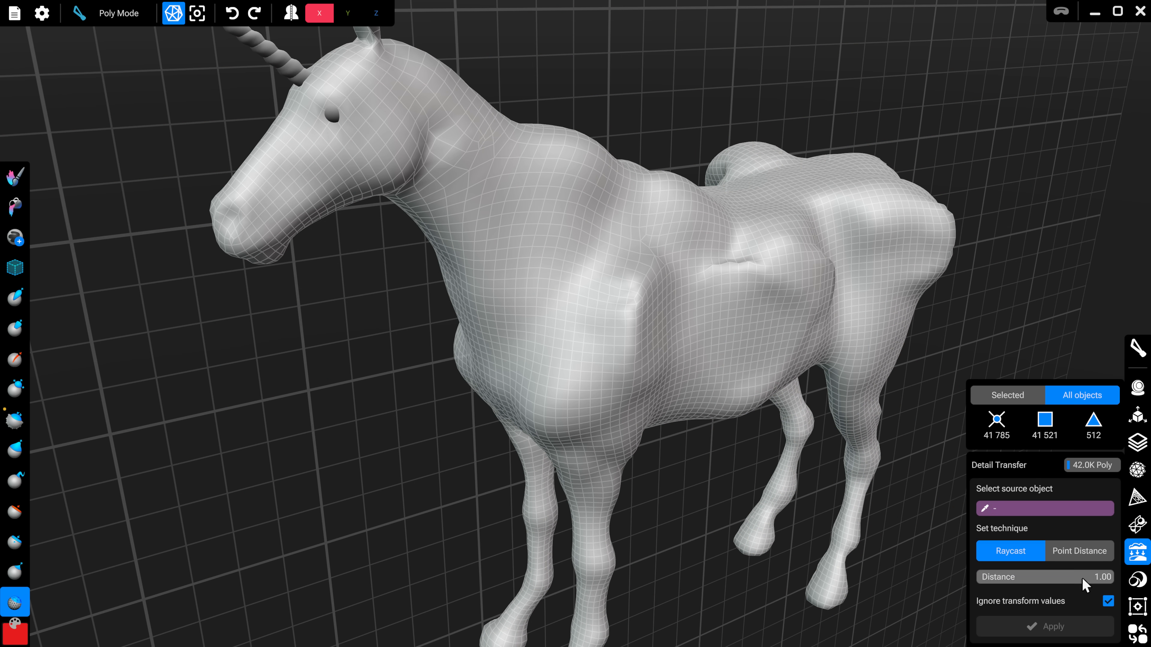
click(1137, 581)
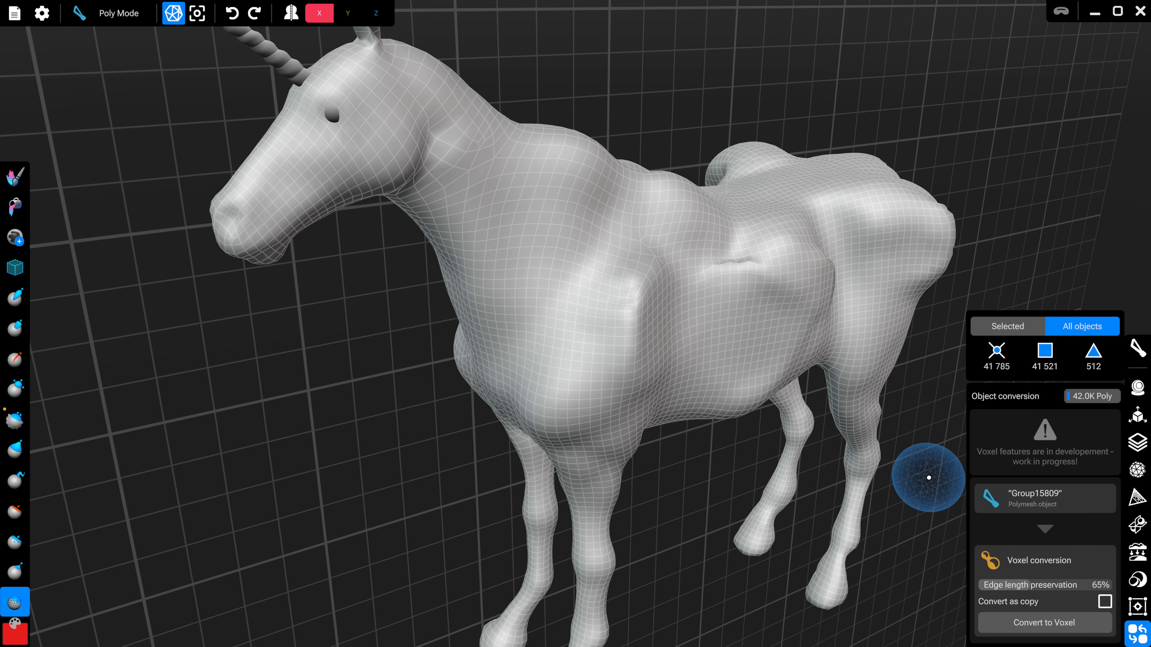
Convert the unicorn to a voxel object and sculpt a lumpy ridge with Draw, Buildup and Smooth
click(1043, 622)
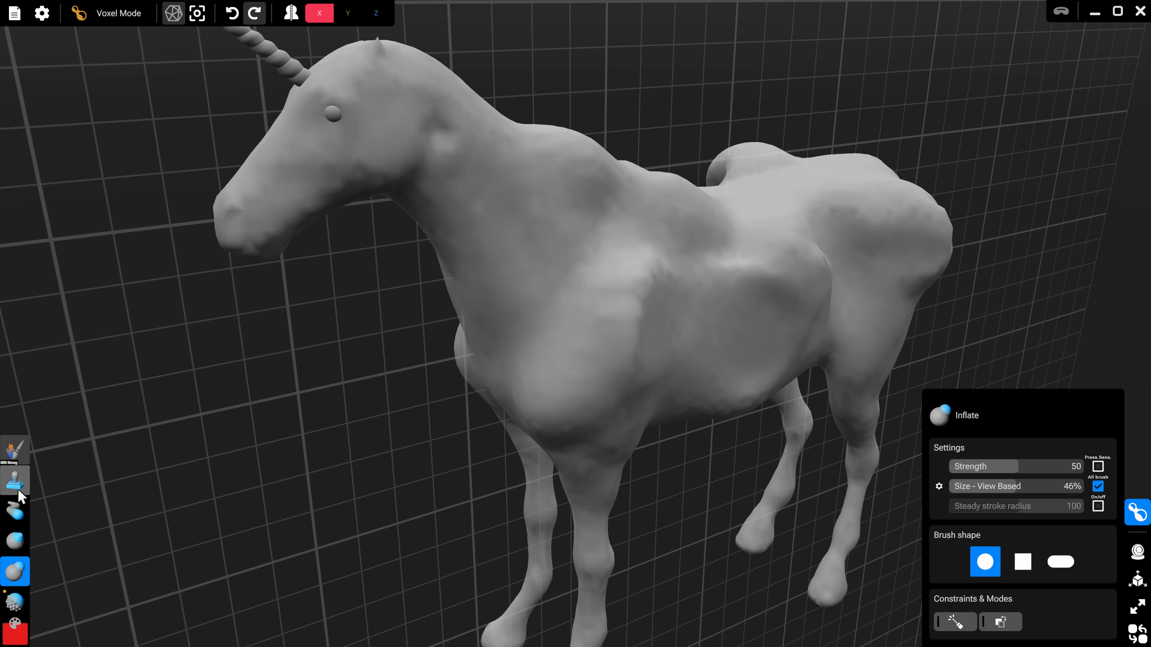
click(14, 511)
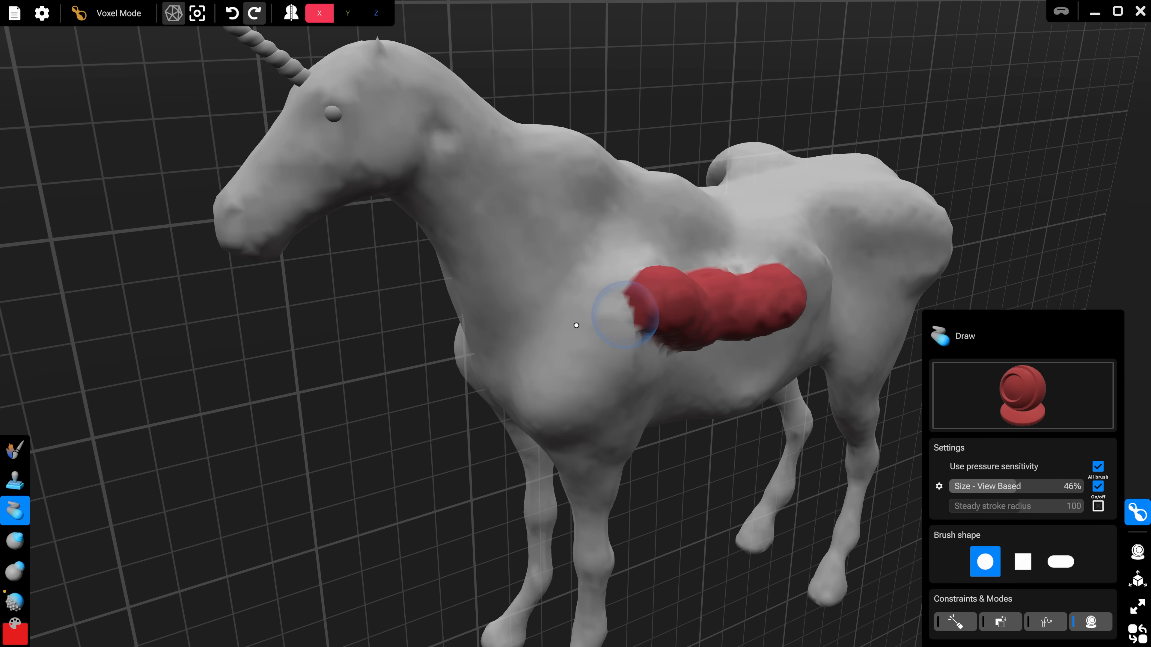
click(15, 542)
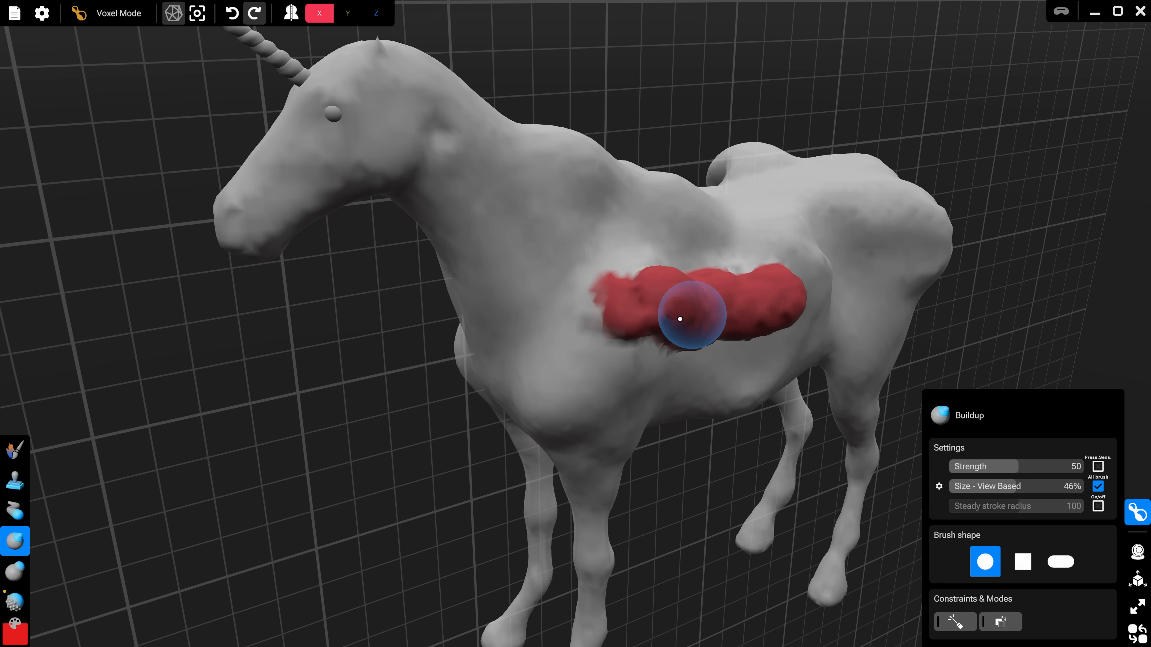
click(15, 572)
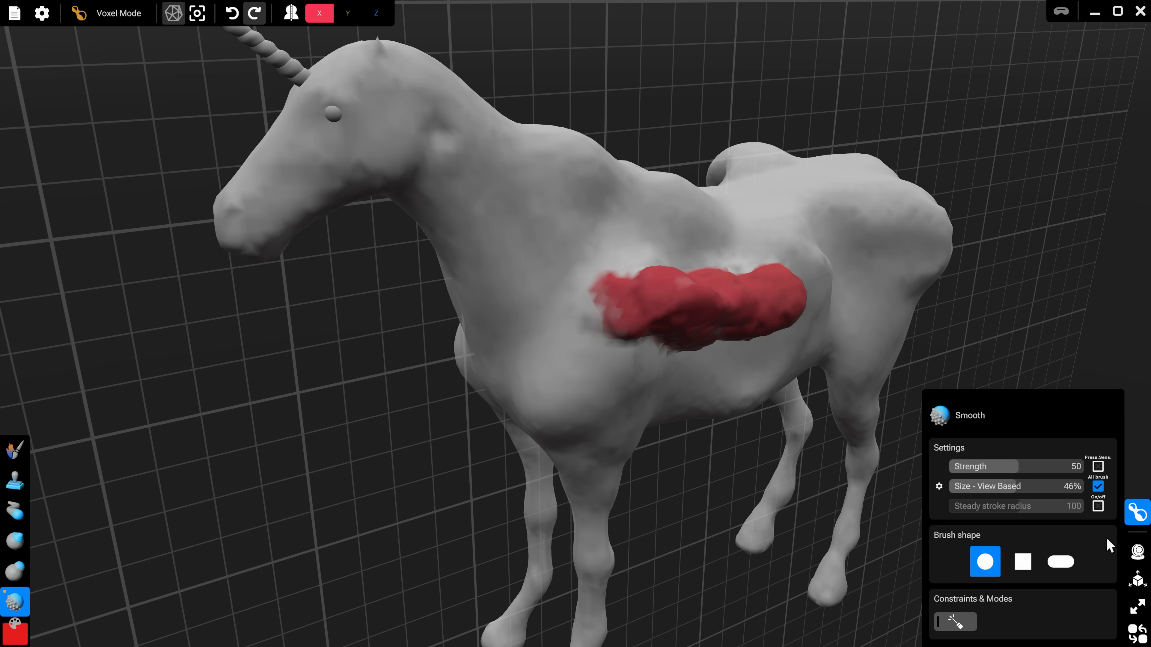
mouse_move(1136, 633)
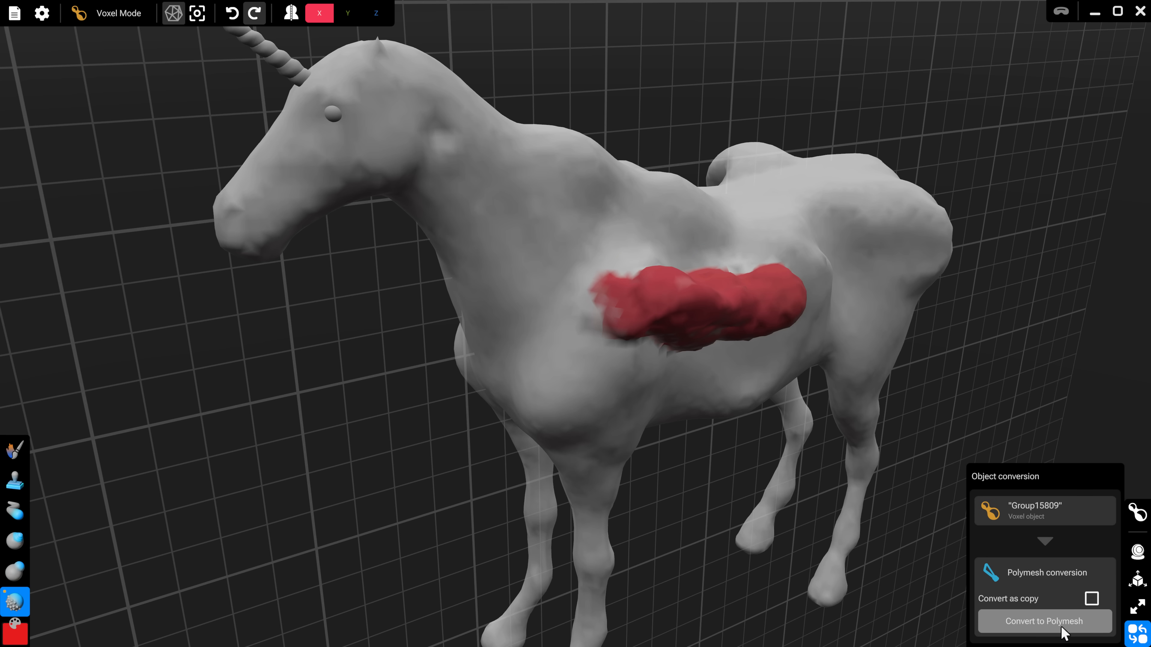
Convert the voxel unicorn to a polymesh, quad remesh it at 11432 target to 40.6K polys, and leave Shapelab
click(1043, 621)
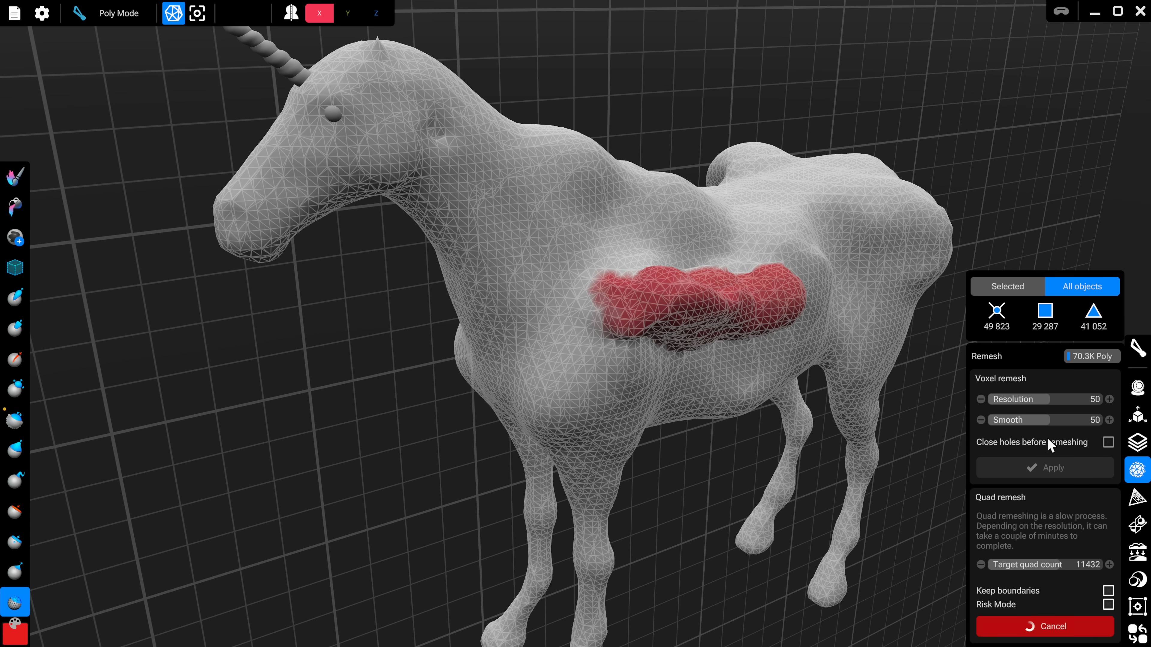
click(1044, 468)
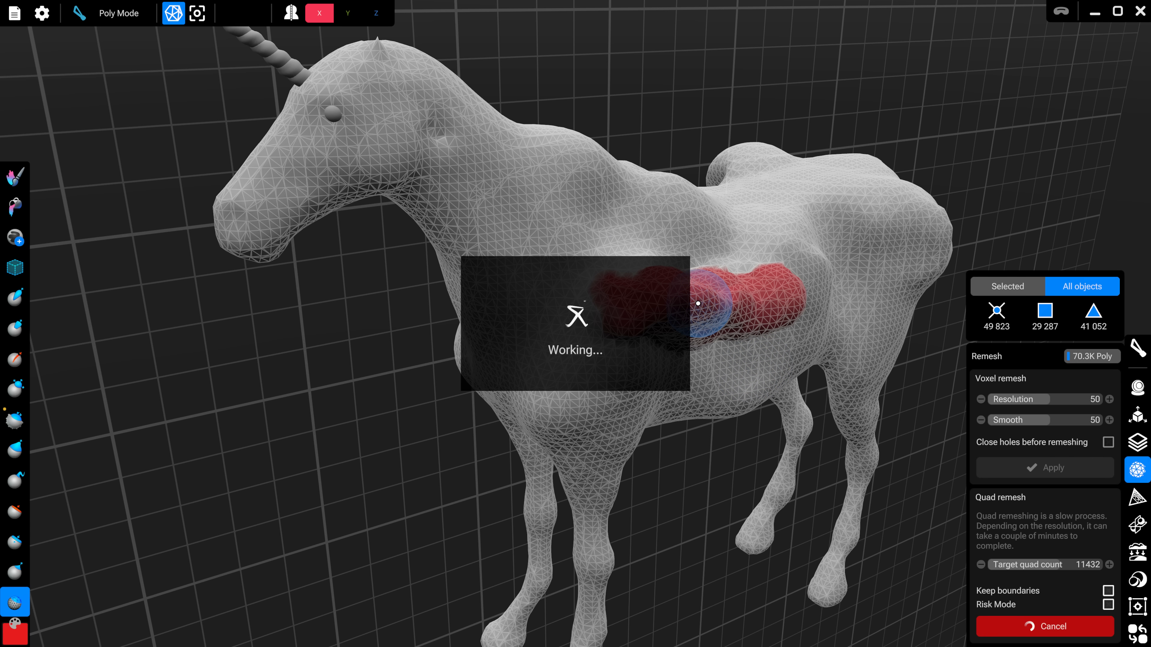
click(1044, 467)
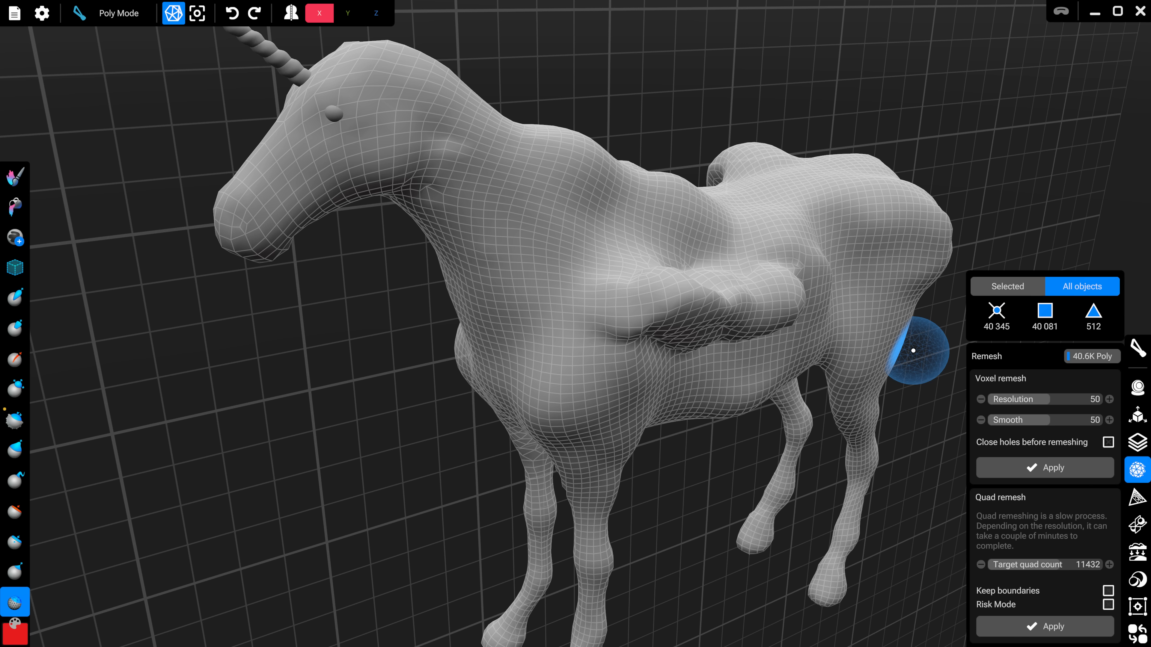
click(1060, 13)
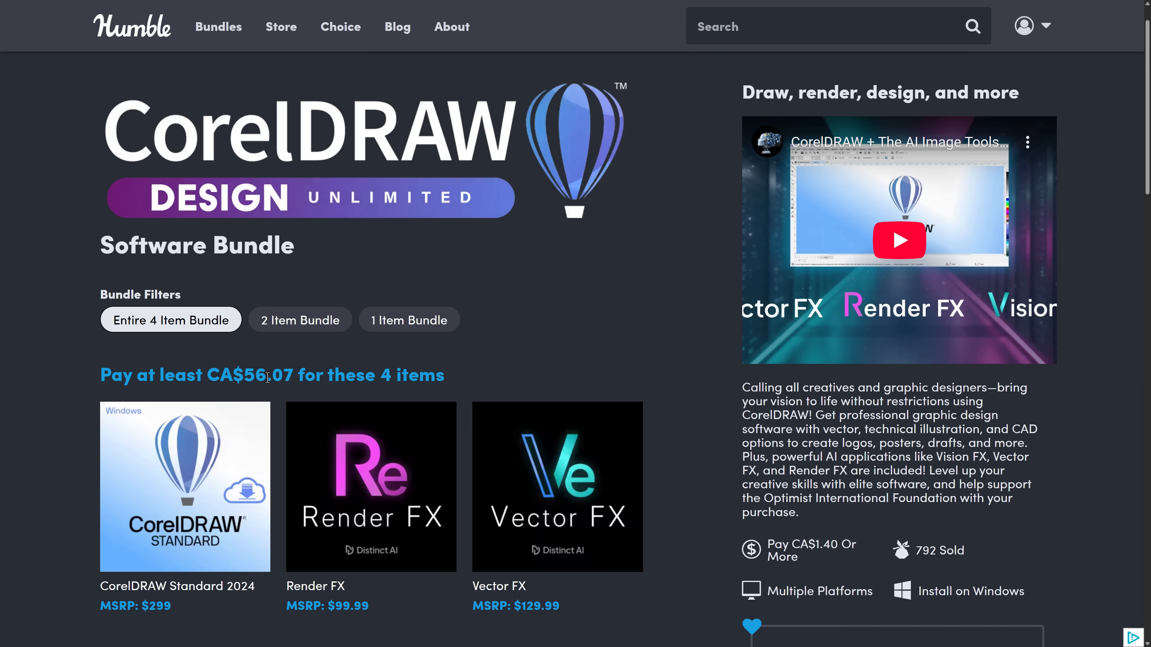
Scroll through the Ultimate 3D & VR Mega Bundle's 17 items and pay-what-you-want tiers
scroll(down, 3)
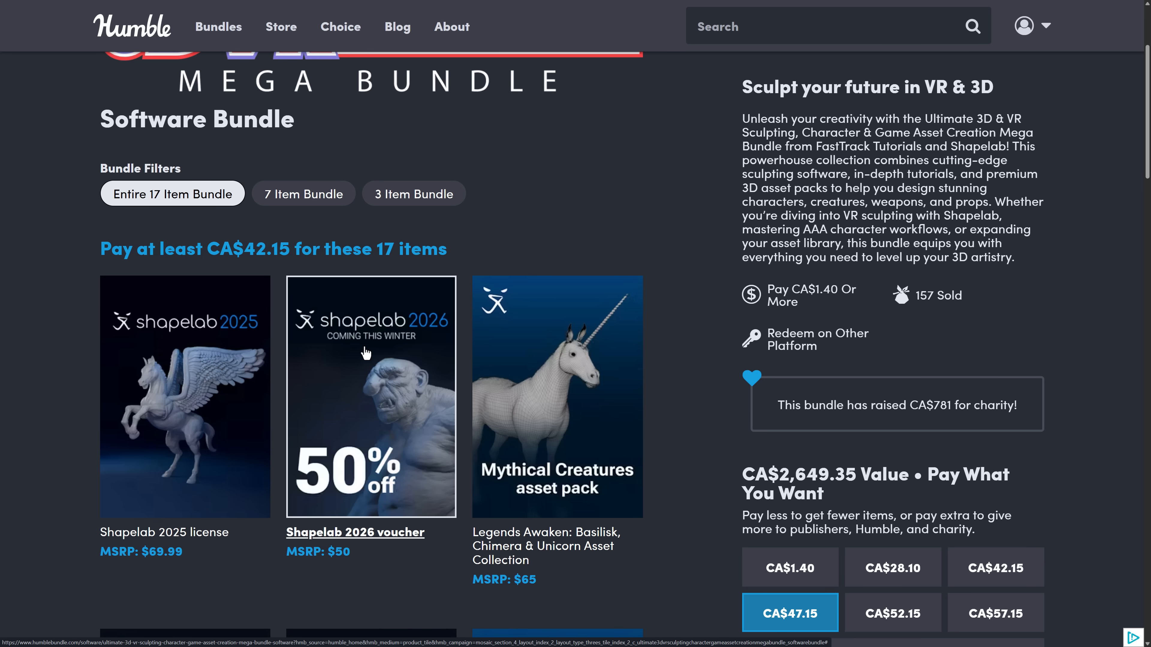
scroll(down, 3)
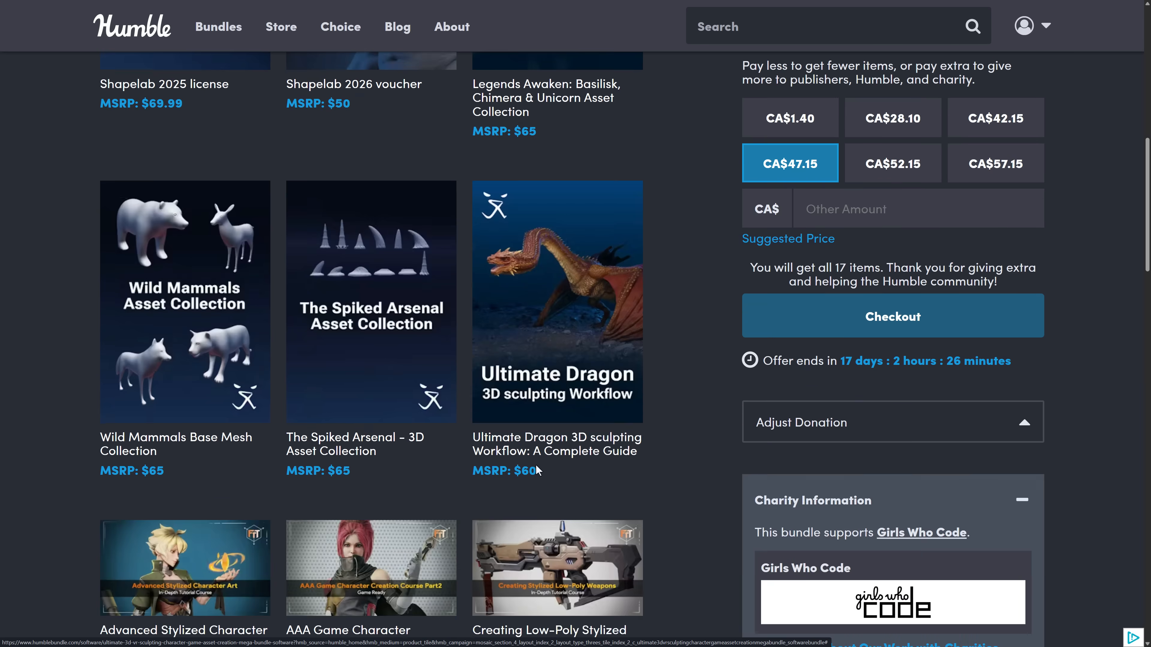
scroll(down, 3)
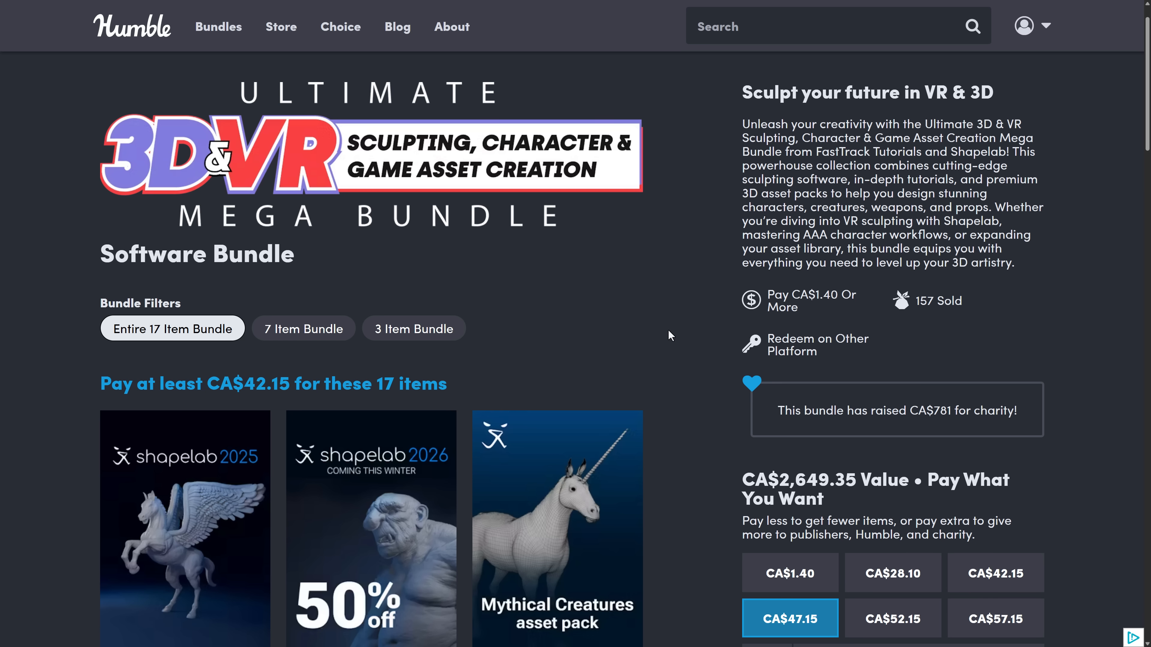
scroll(down, 3)
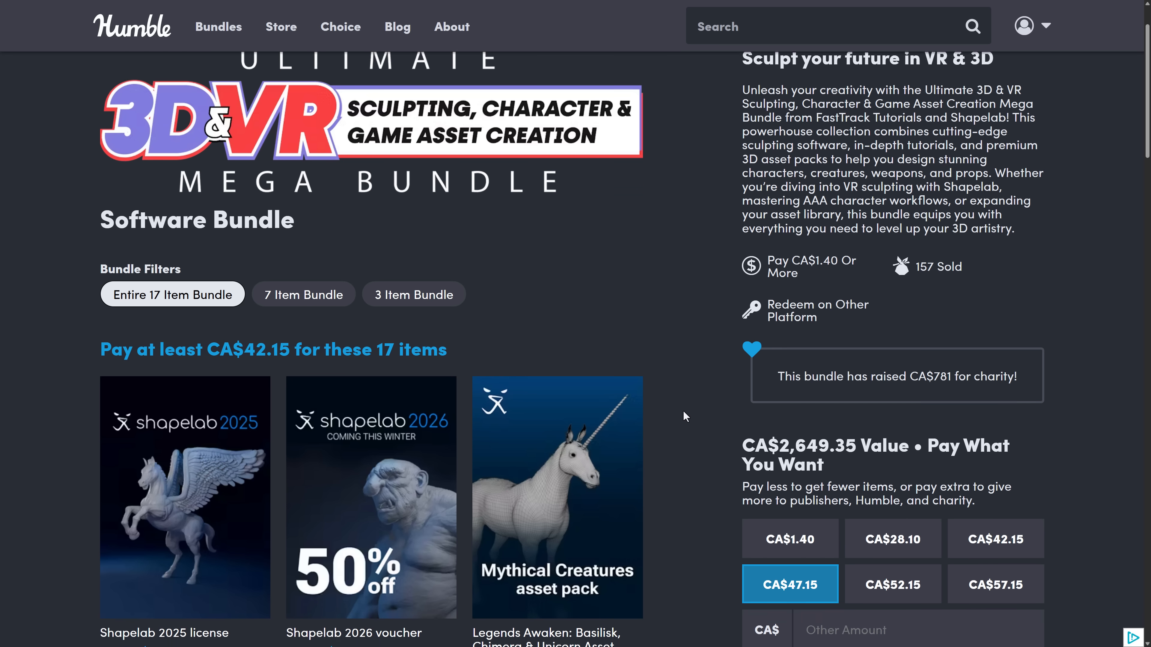
scroll(down, 3)
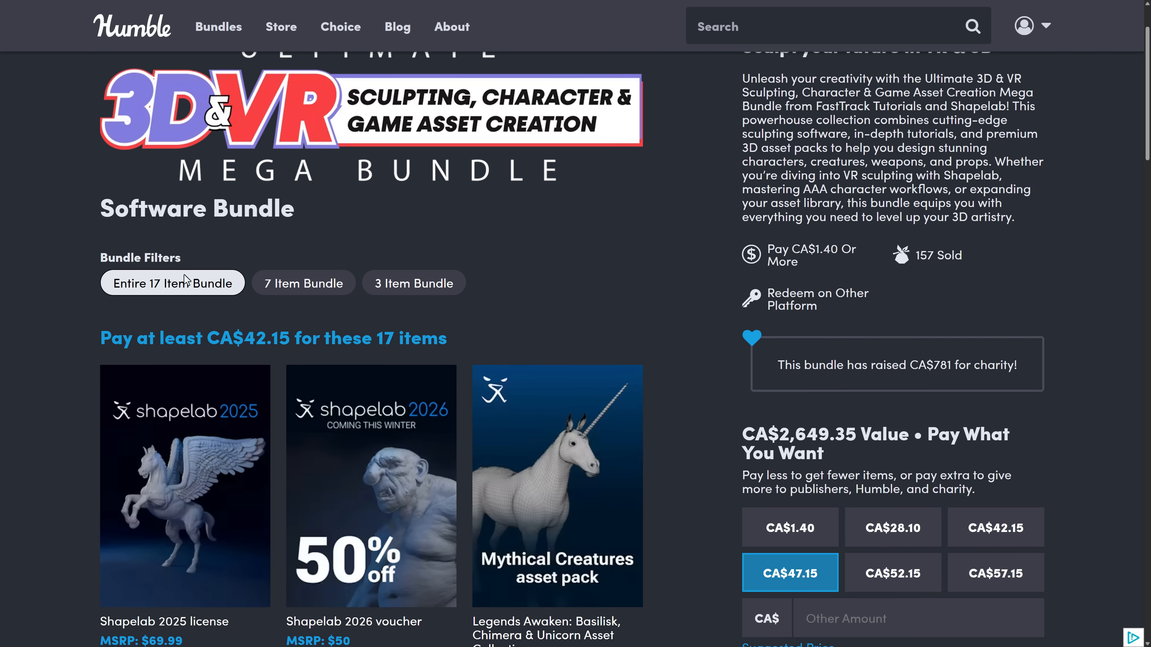
mouse_move(155, 507)
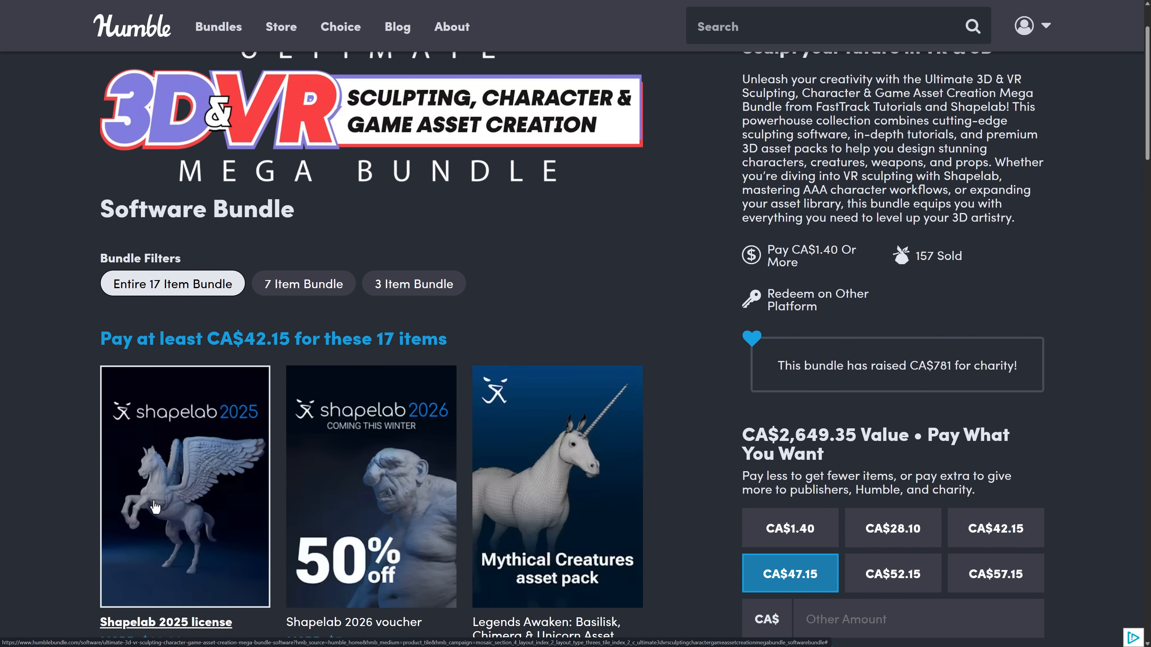